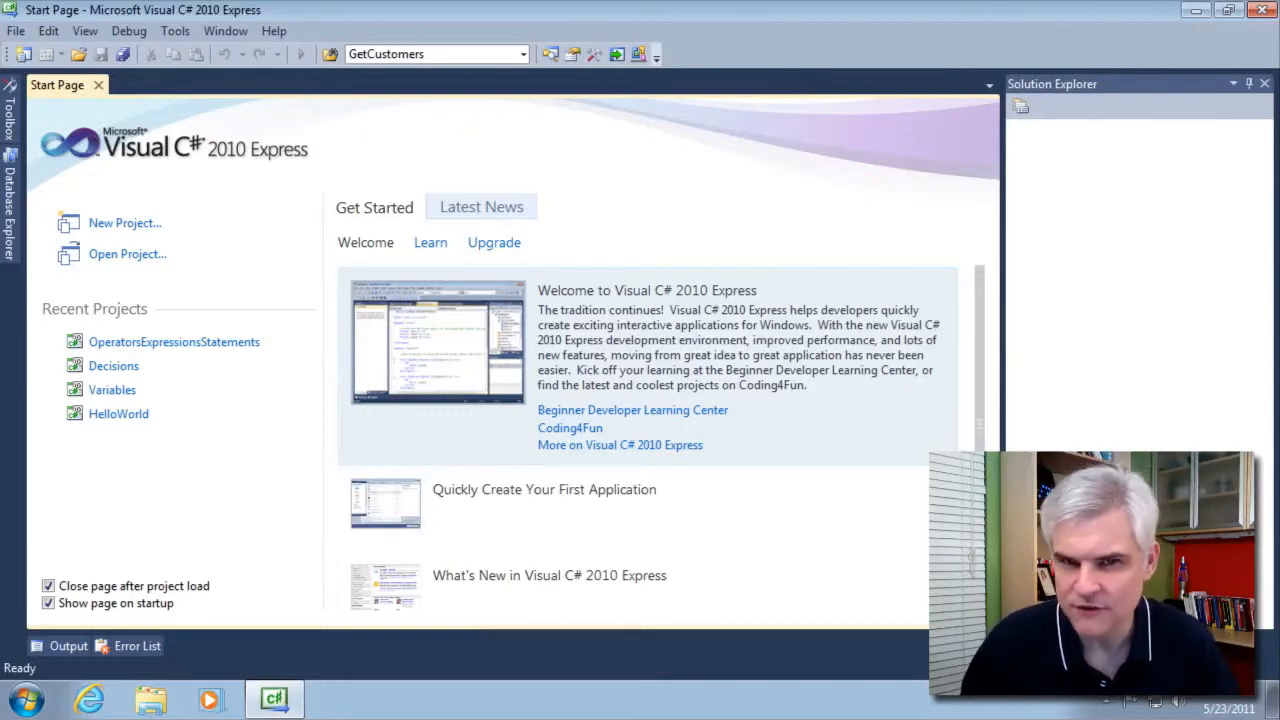
{"action": "mouse_move", "coordinate": [110, 224]}
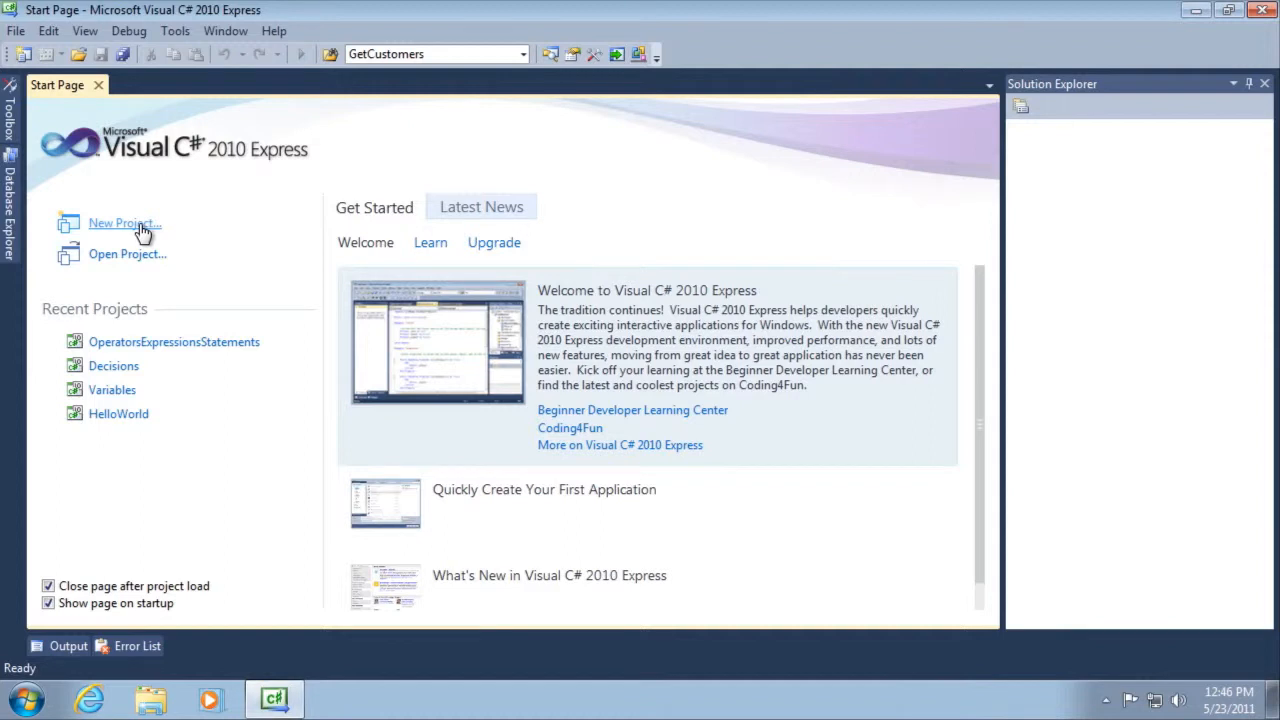
Step: Create a new console application project named ForIterations
{"action": "left_click", "coordinate": [124, 224]}
{"action": "type", "text": "SortIterations"}
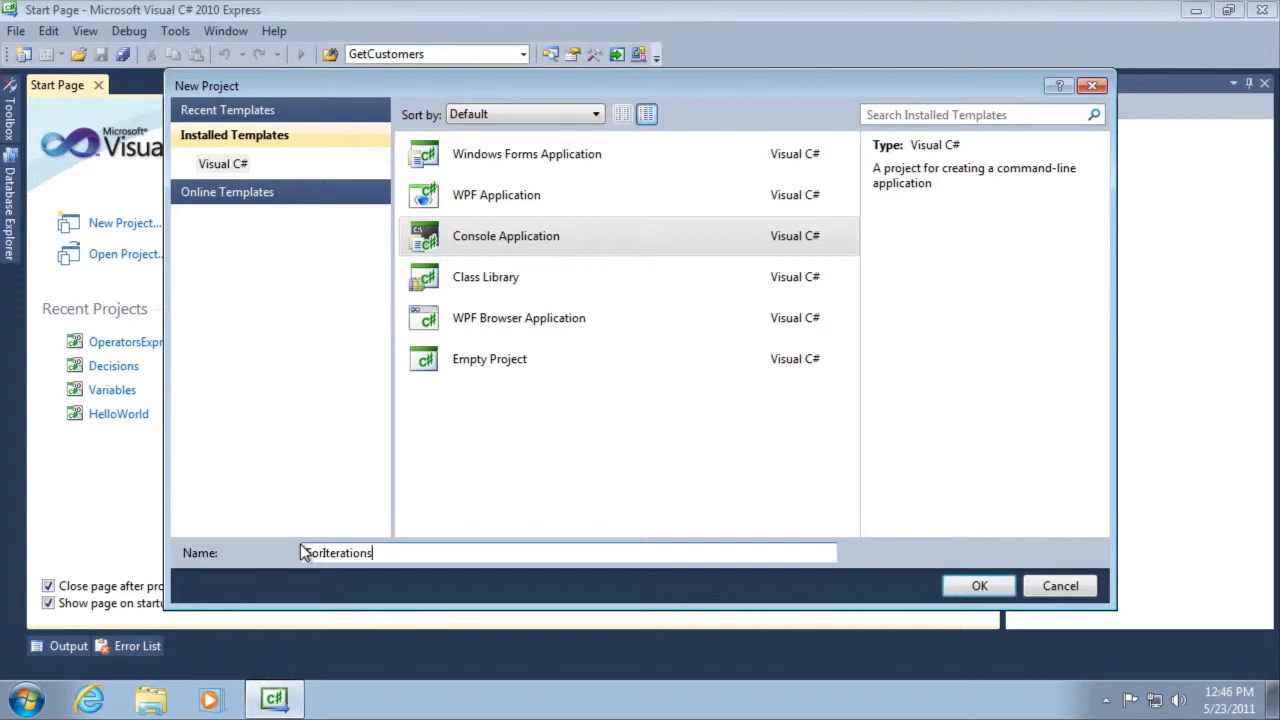
{"action": "left_click", "coordinate": [980, 584]}
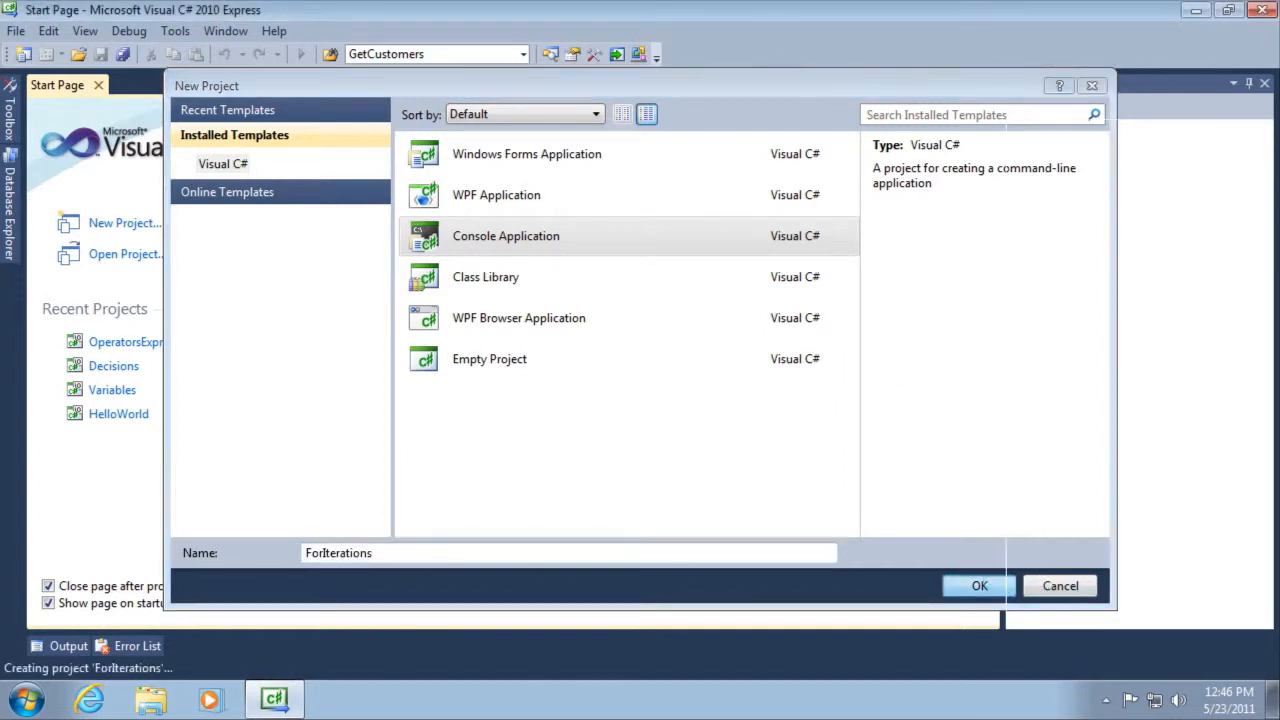
{"action": "left_click", "coordinate": [980, 584]}
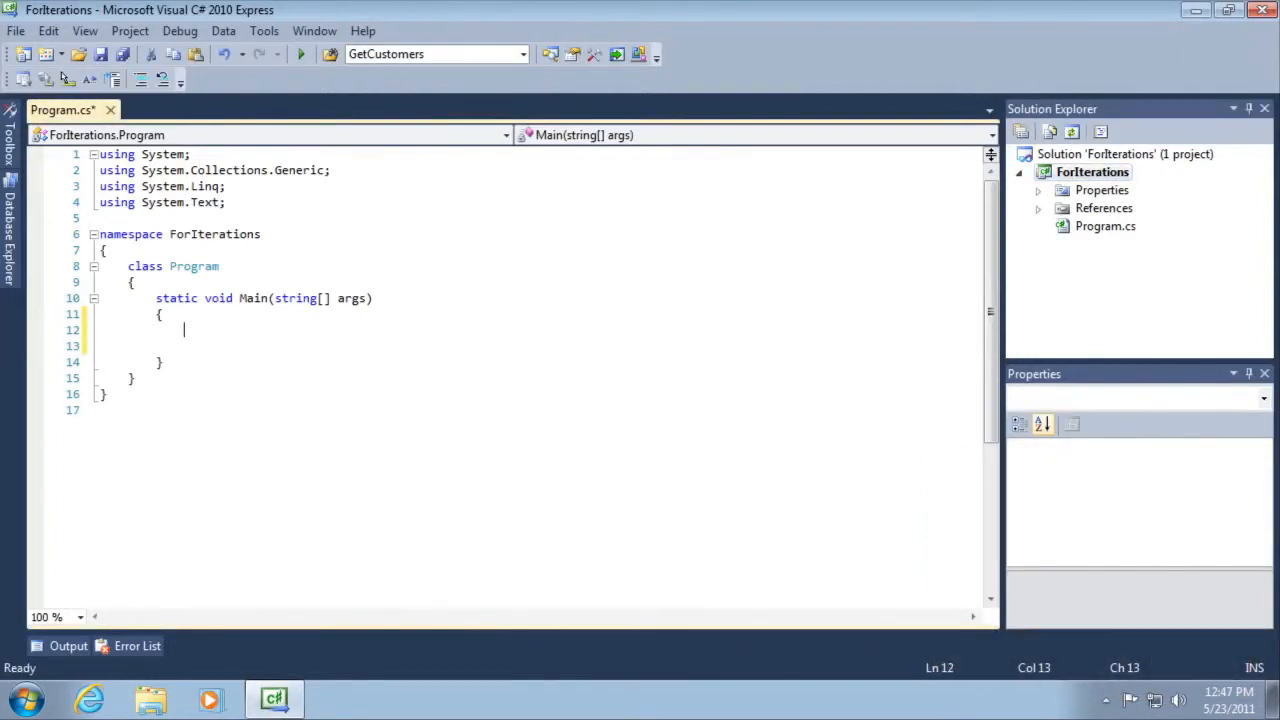
{"action": "mouse_move", "coordinate": [200, 336]}
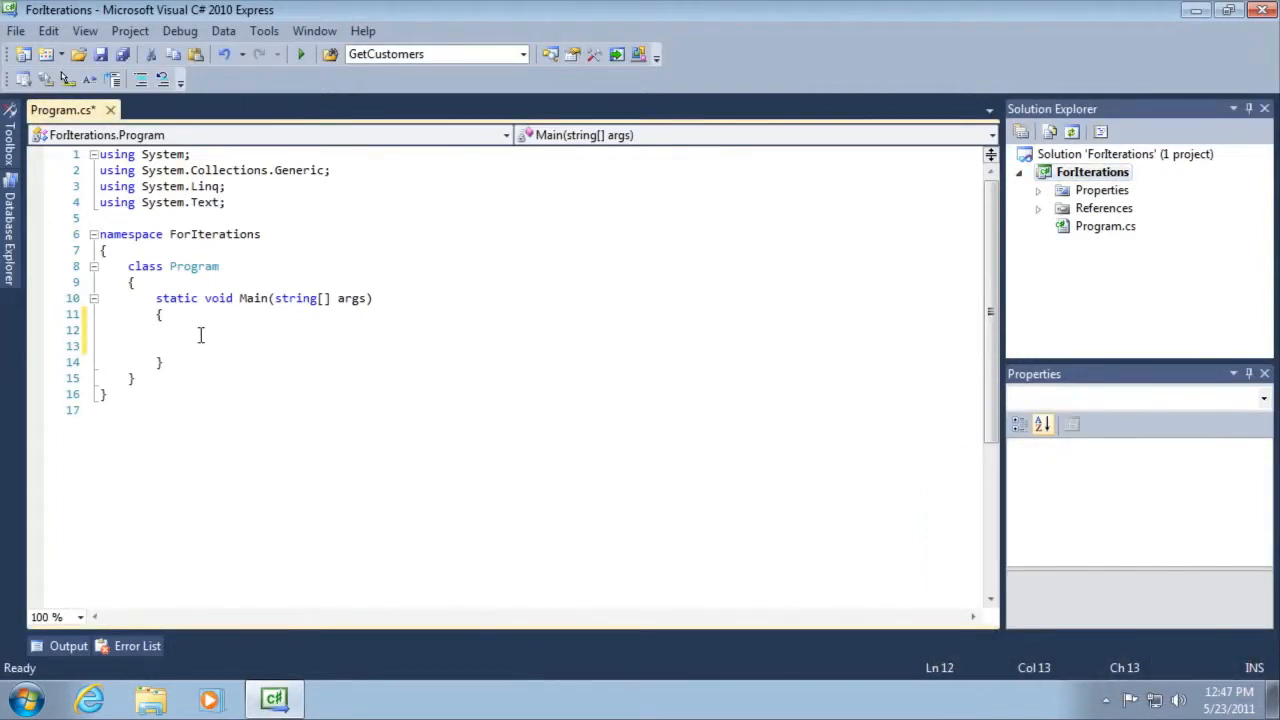
Step: Write a for loop header counting int i from 0 while under 10
{"action": "type", "text": "for (i"}
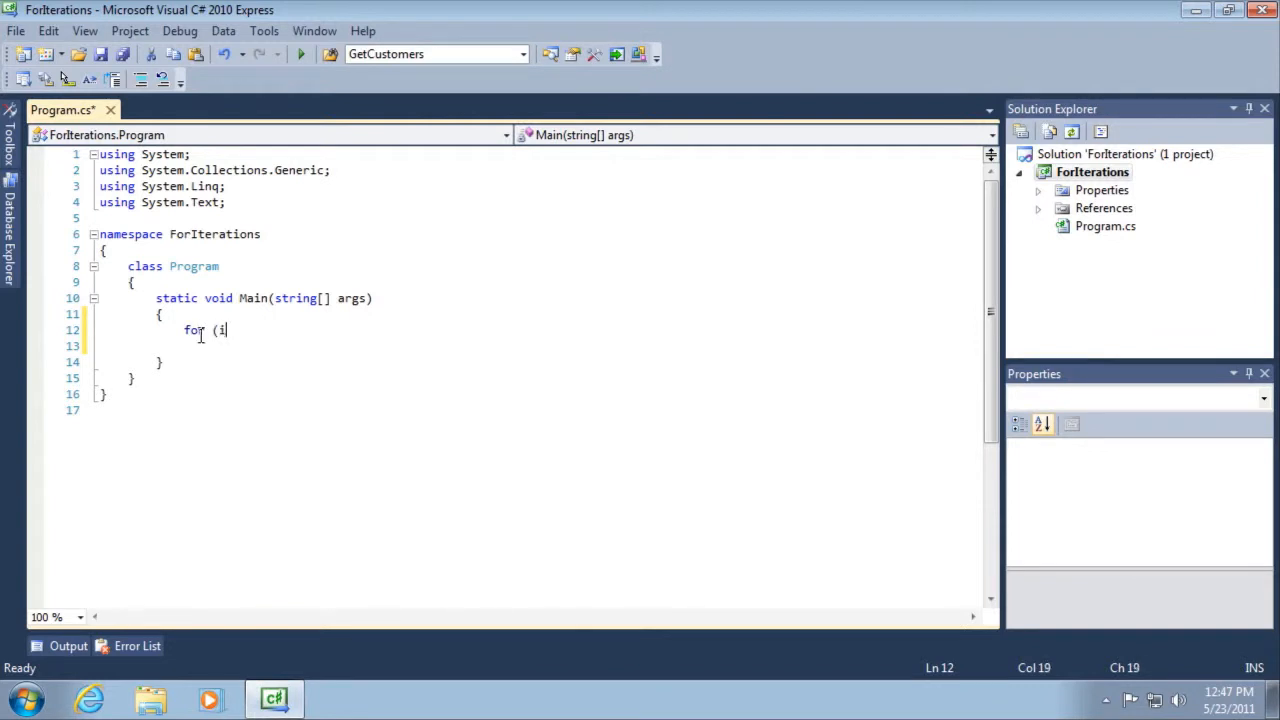
{"action": "type", "text": "nt i = 0; i <"}
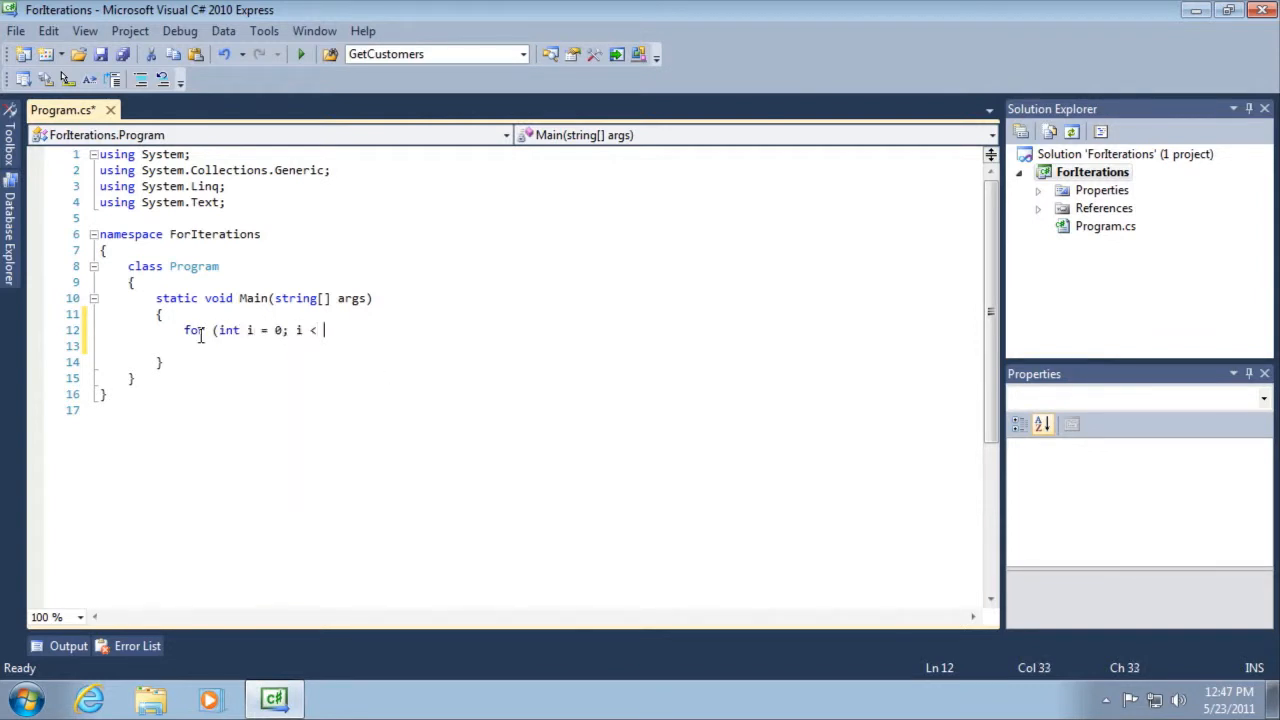
{"action": "type", "text": "10; i"}
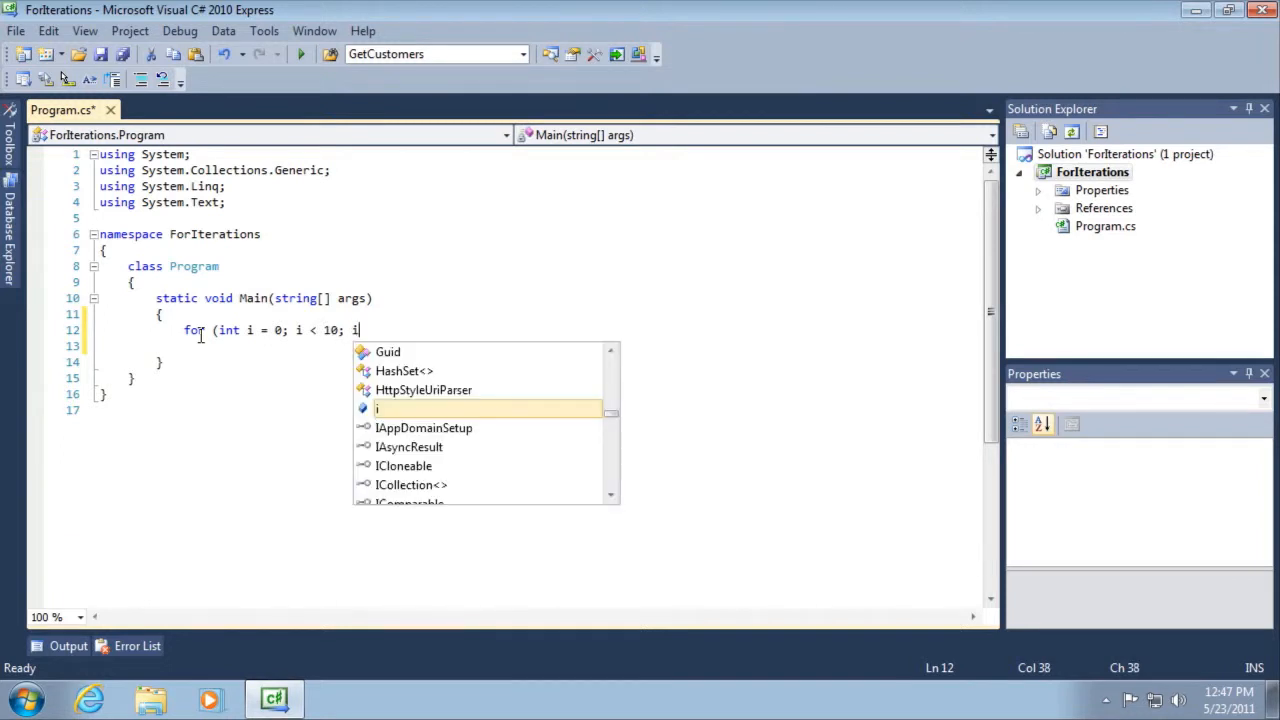
{"action": "type", "text": "++)"}
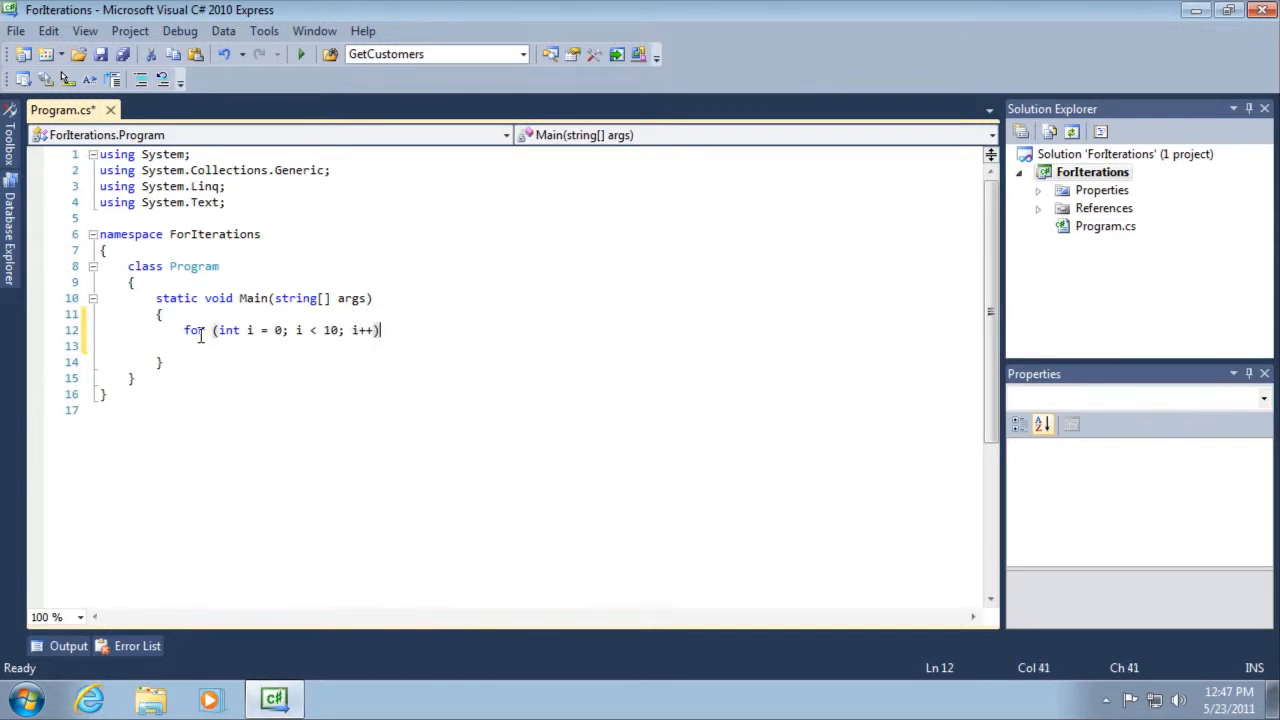
{"action": "key", "text": "enter"}
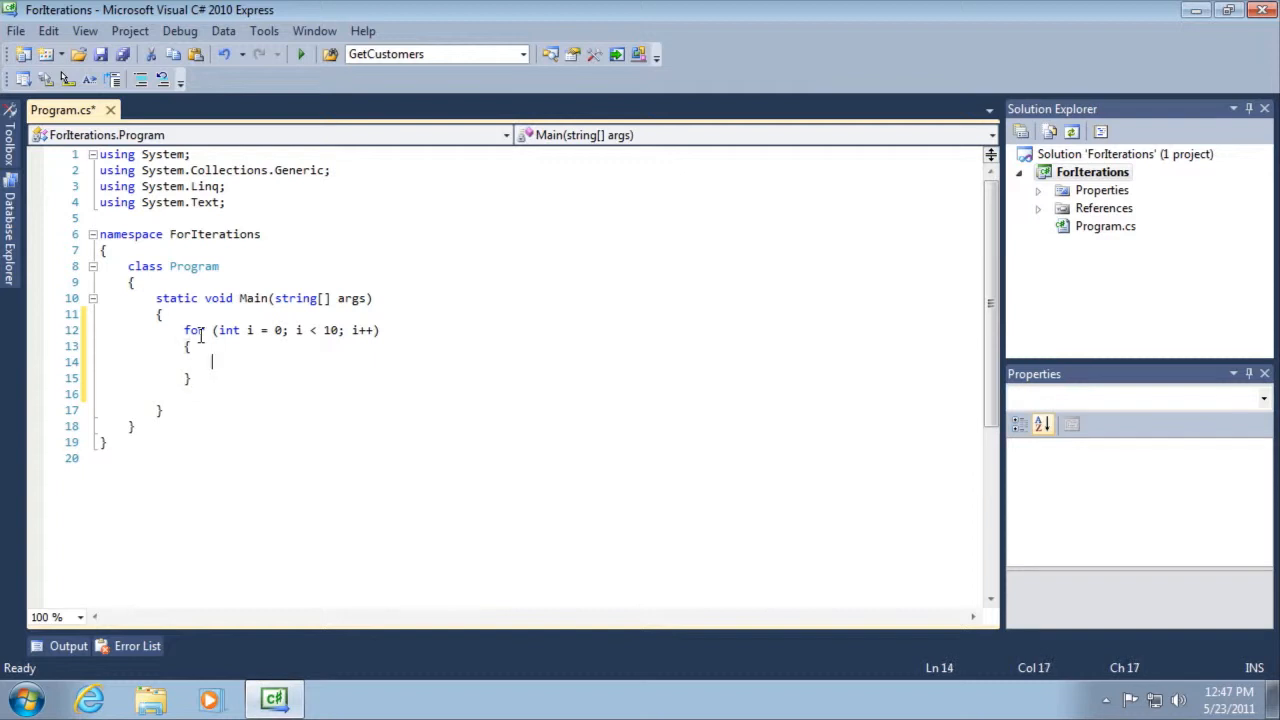
Step: Print i.ToString() inside the loop and add Console.ReadLine() after it
{"action": "type", "text": "Console.WriteLine("}
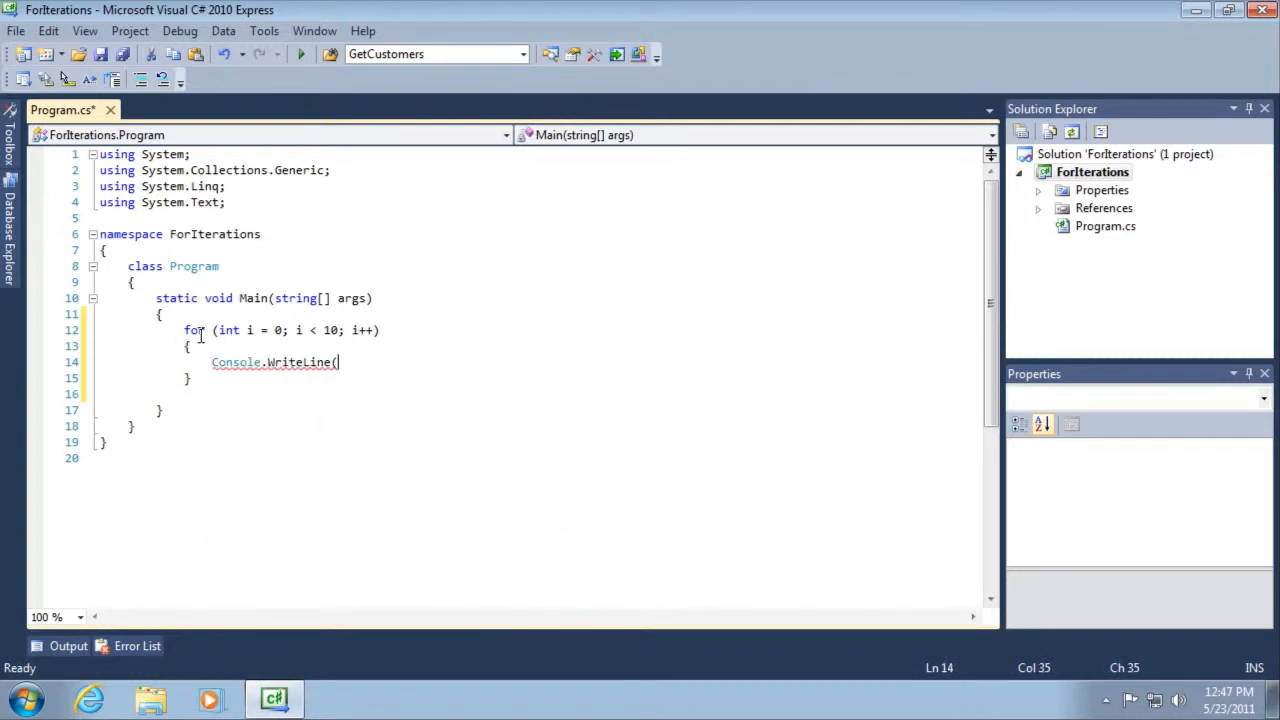
{"action": "type", "text": "i"}
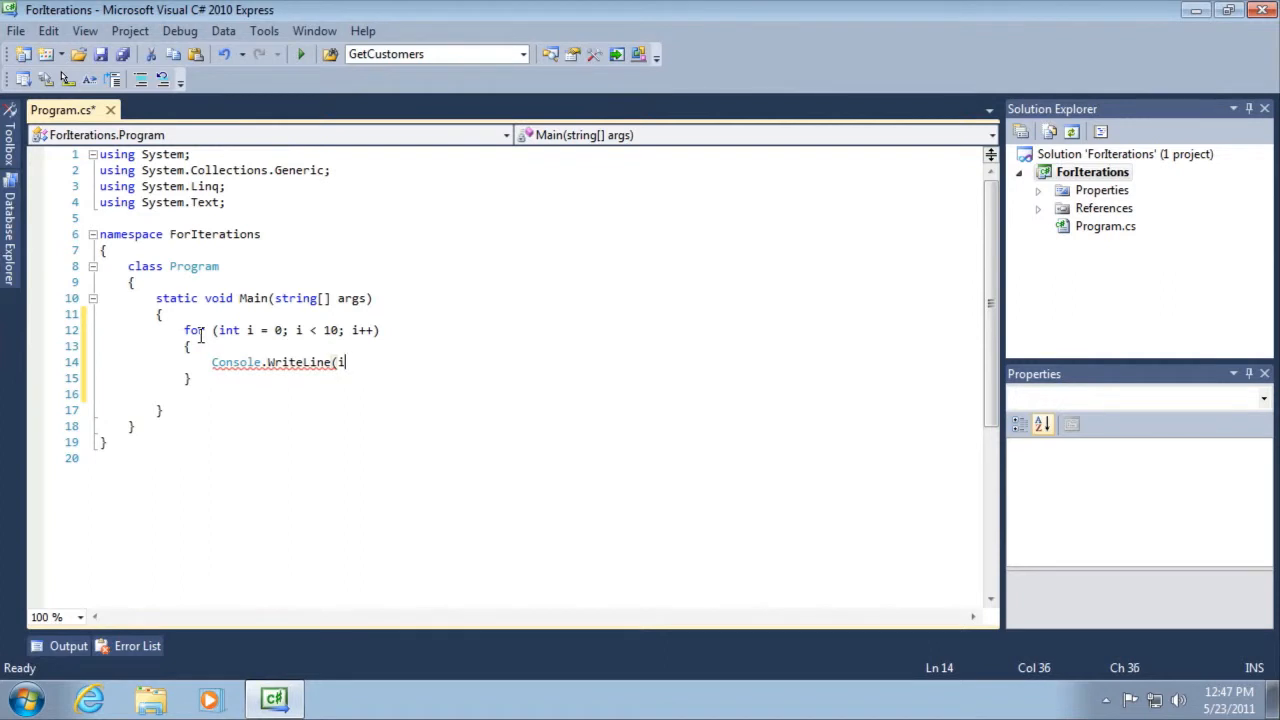
{"action": "type", "text": ".ToString());"}
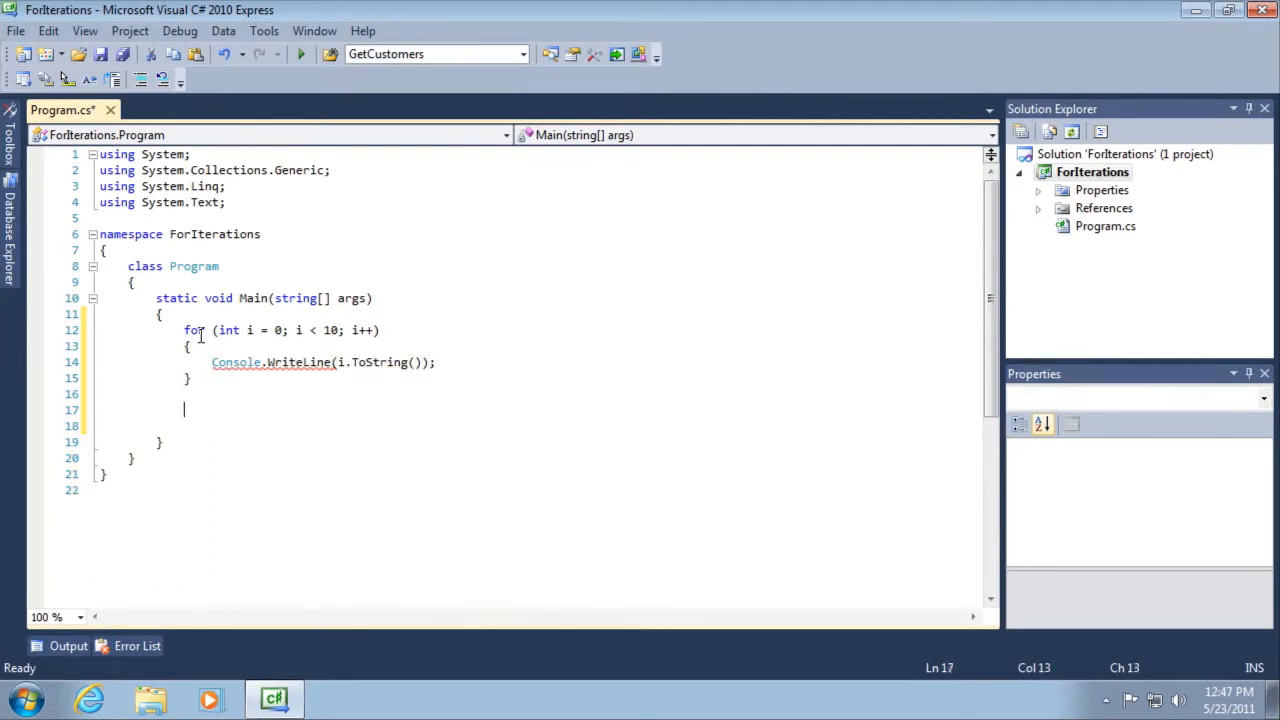
{"action": "type", "text": "Console.ReadLine();"}
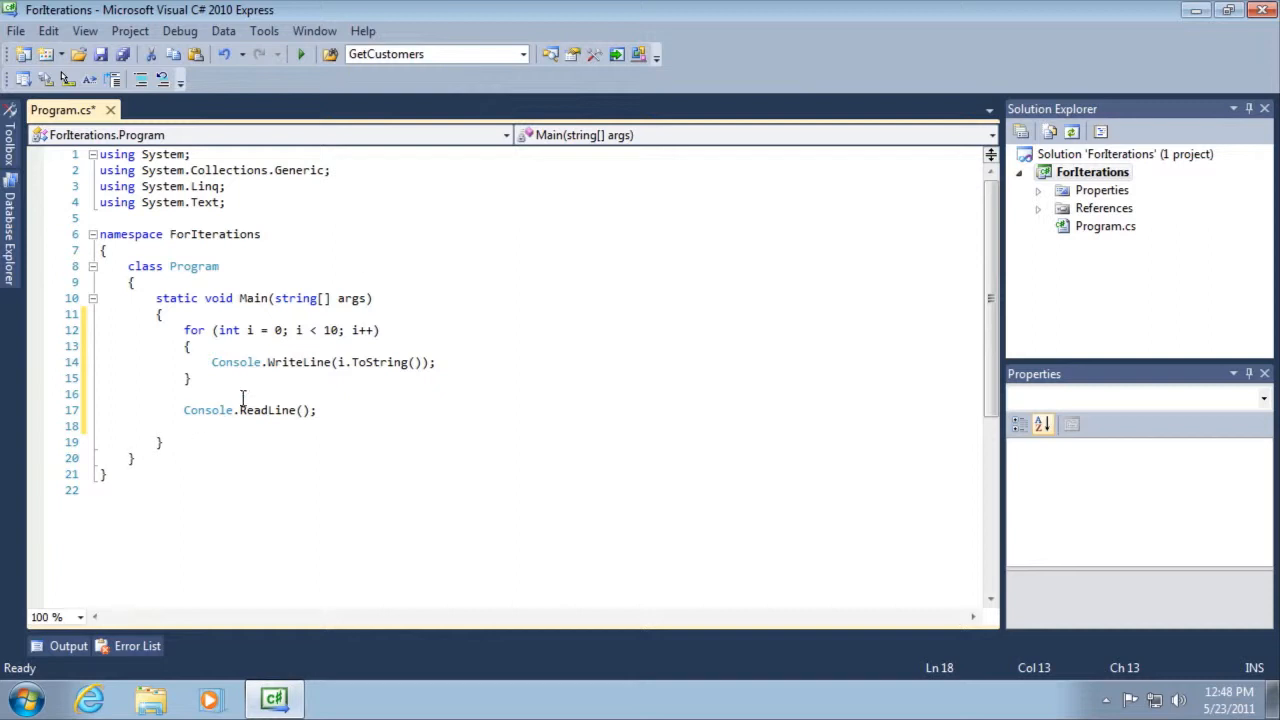
{"action": "mouse_move", "coordinate": [284, 330]}
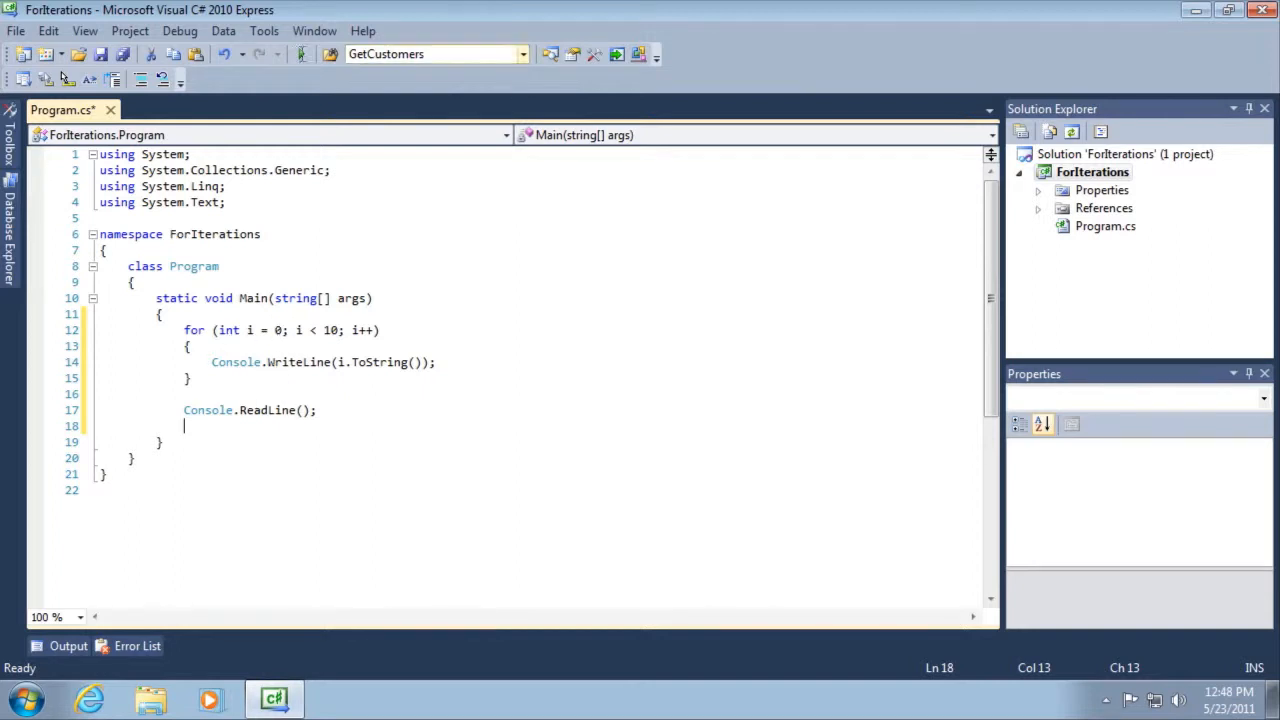
{"action": "mouse_move", "coordinate": [304, 54]}
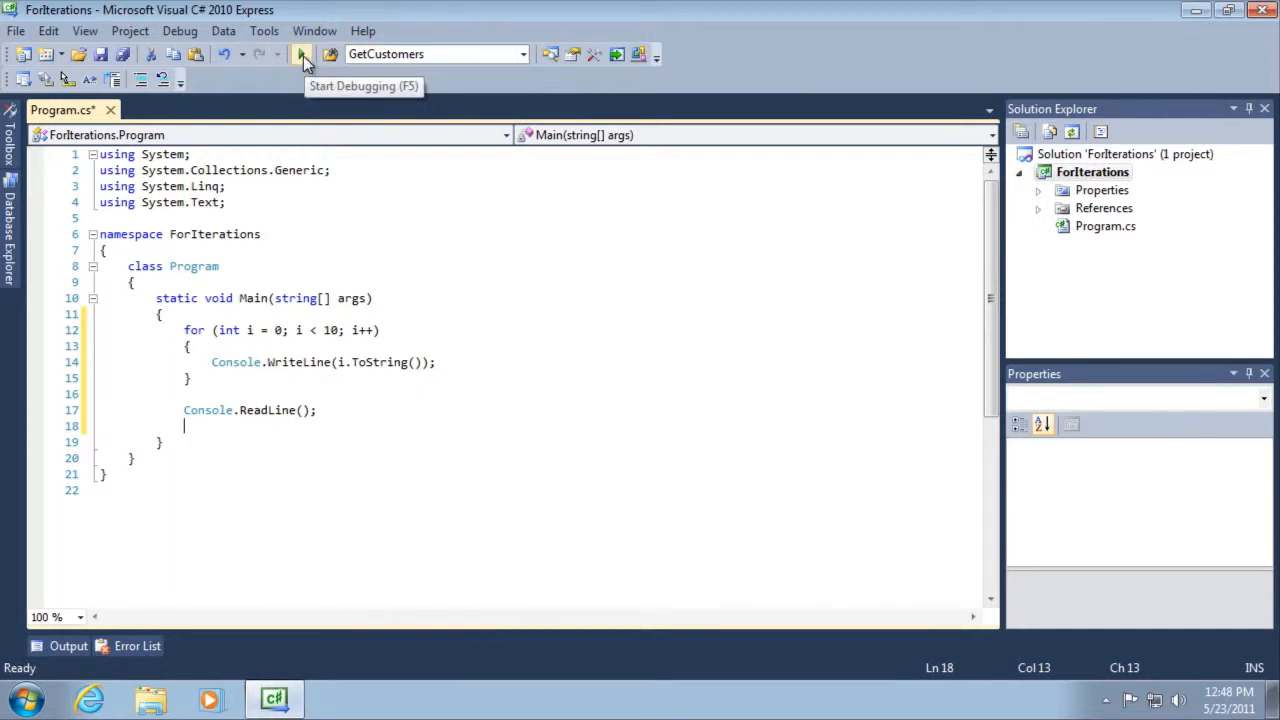
{"action": "left_click", "coordinate": [302, 54]}
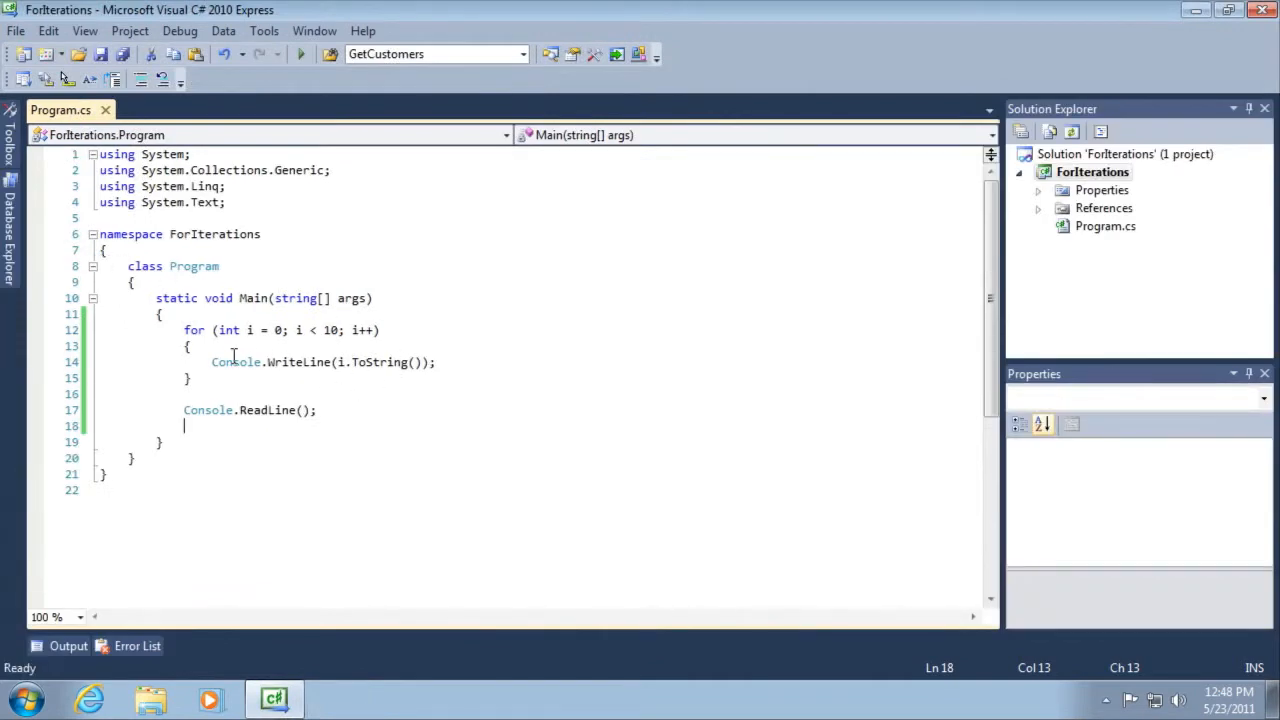
{"action": "mouse_move", "coordinate": [444, 324]}
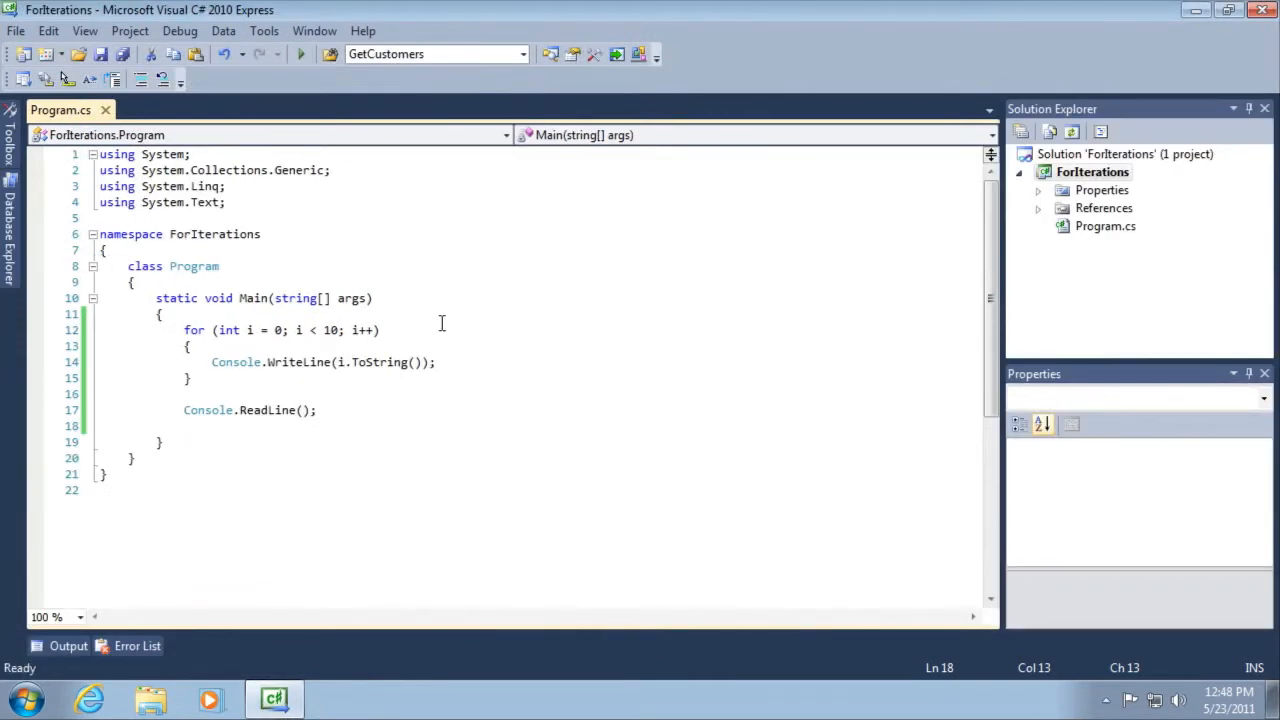
{"action": "mouse_move", "coordinate": [370, 328]}
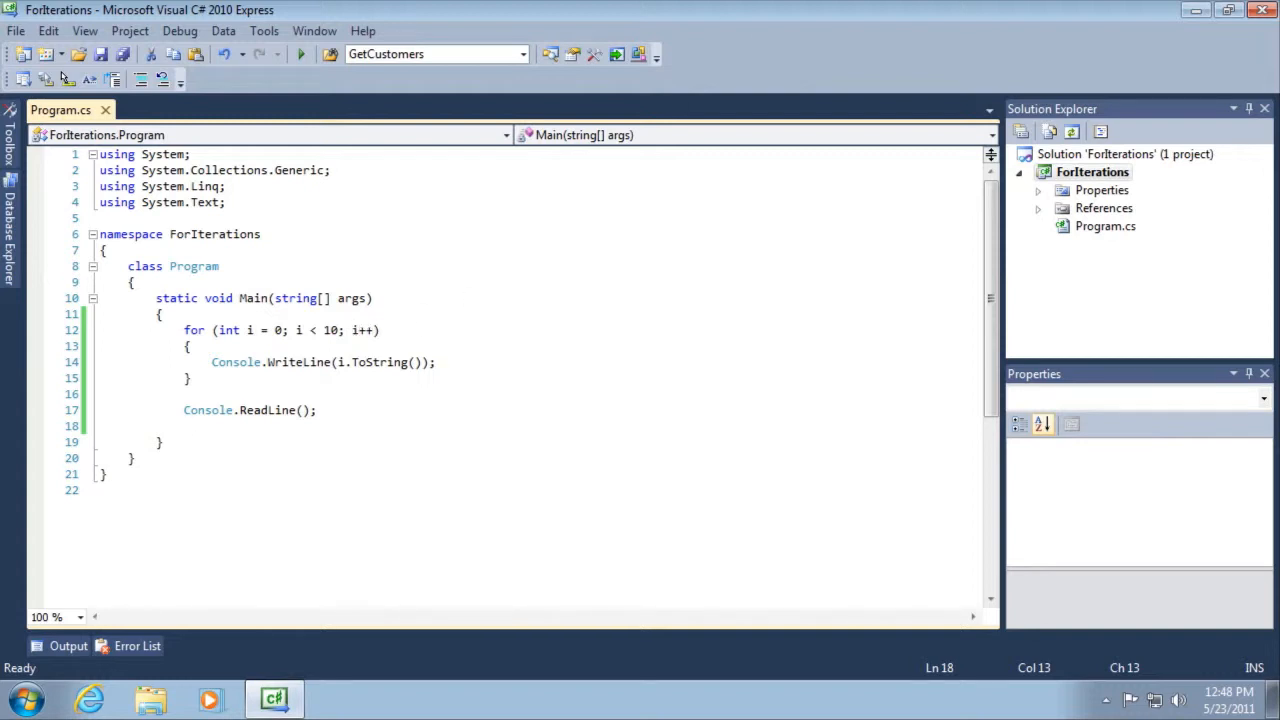
{"action": "mouse_move", "coordinate": [216, 360]}
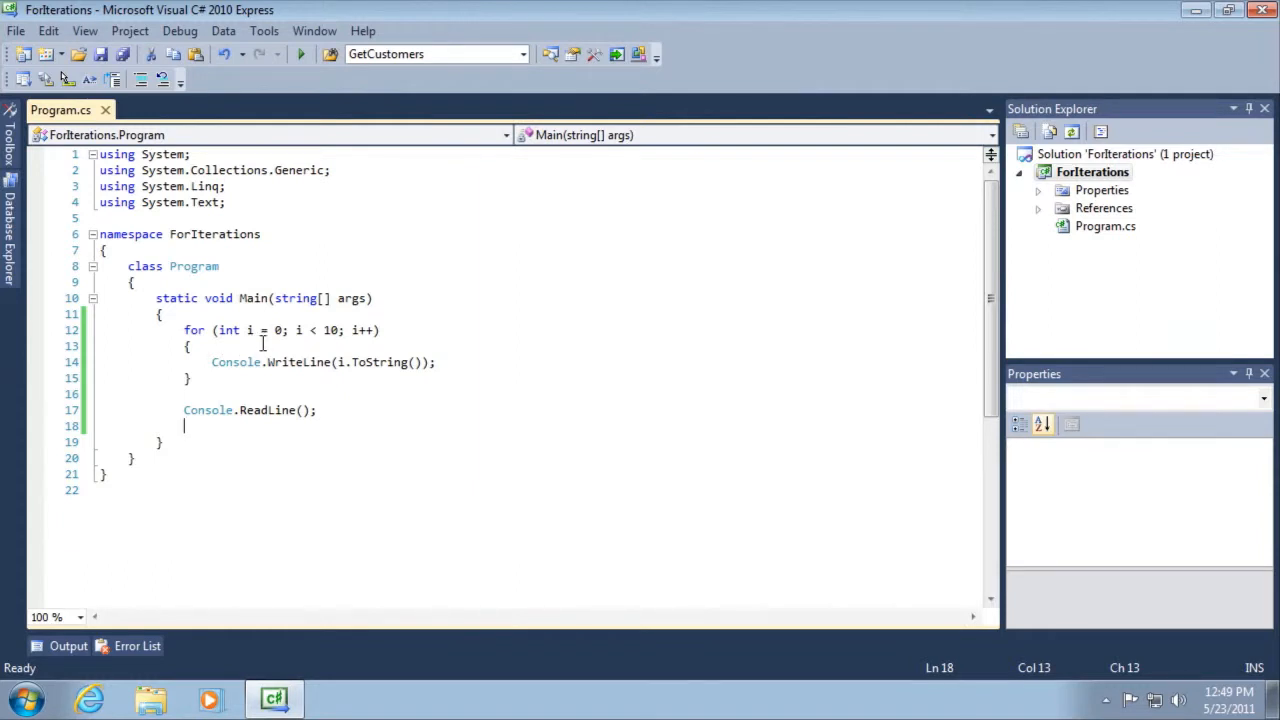
{"action": "mouse_move", "coordinate": [268, 344]}
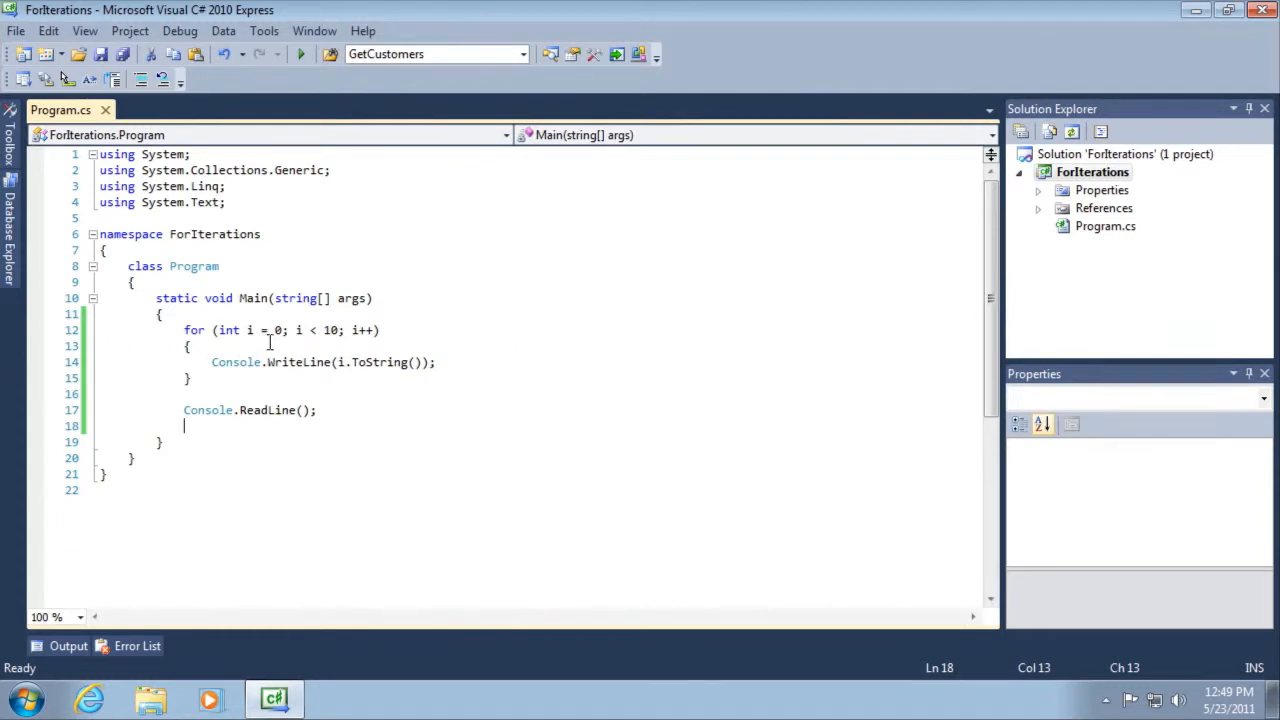
{"action": "mouse_move", "coordinate": [310, 346]}
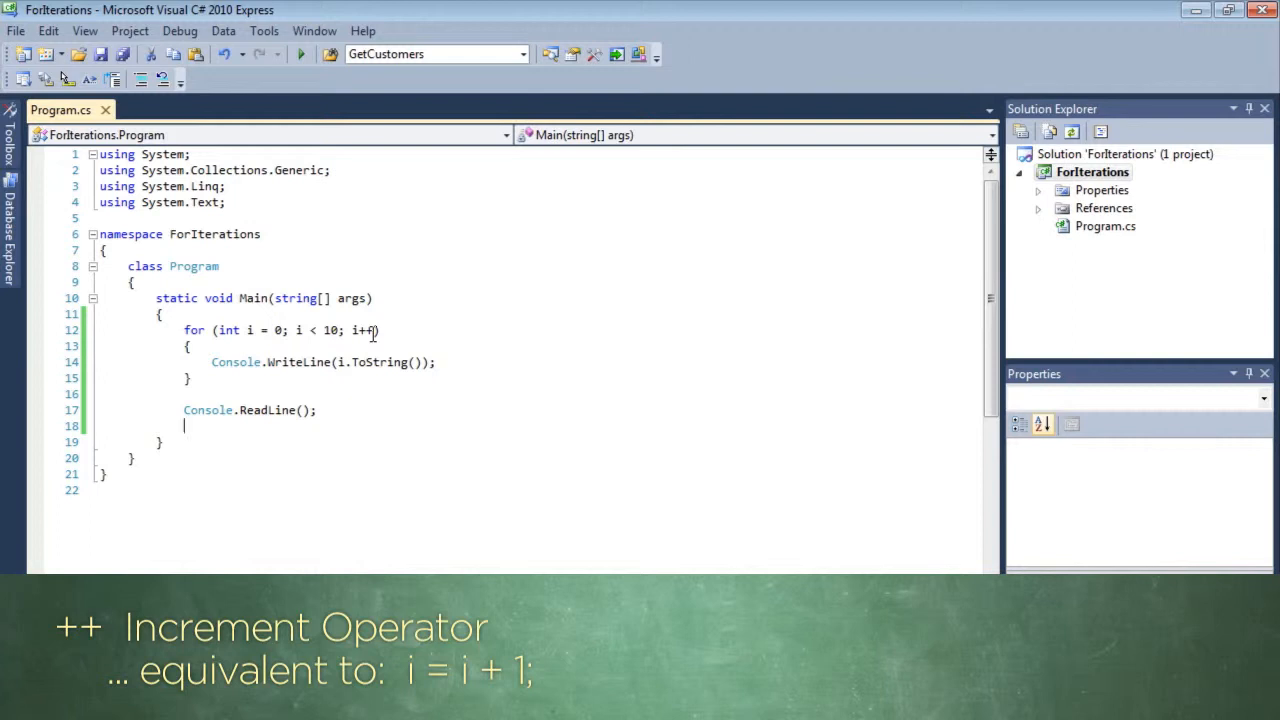
{"action": "type", "text": "+"}
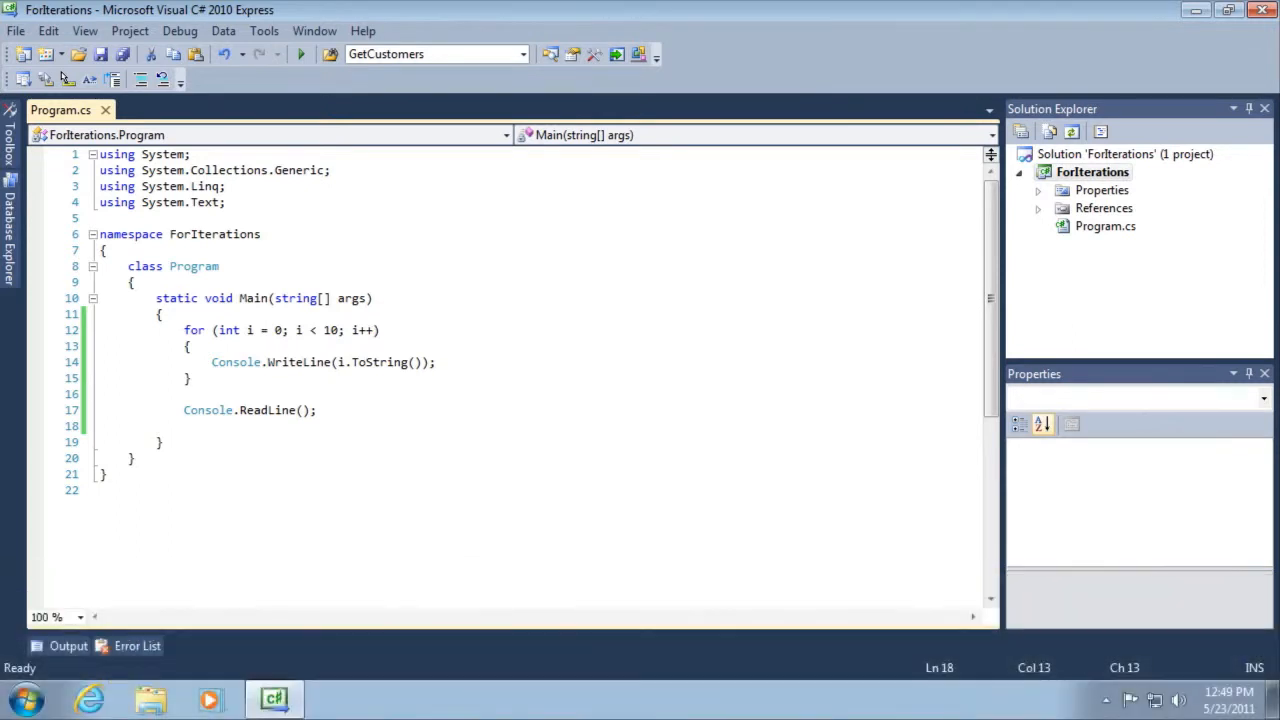
{"action": "mouse_move", "coordinate": [478, 414]}
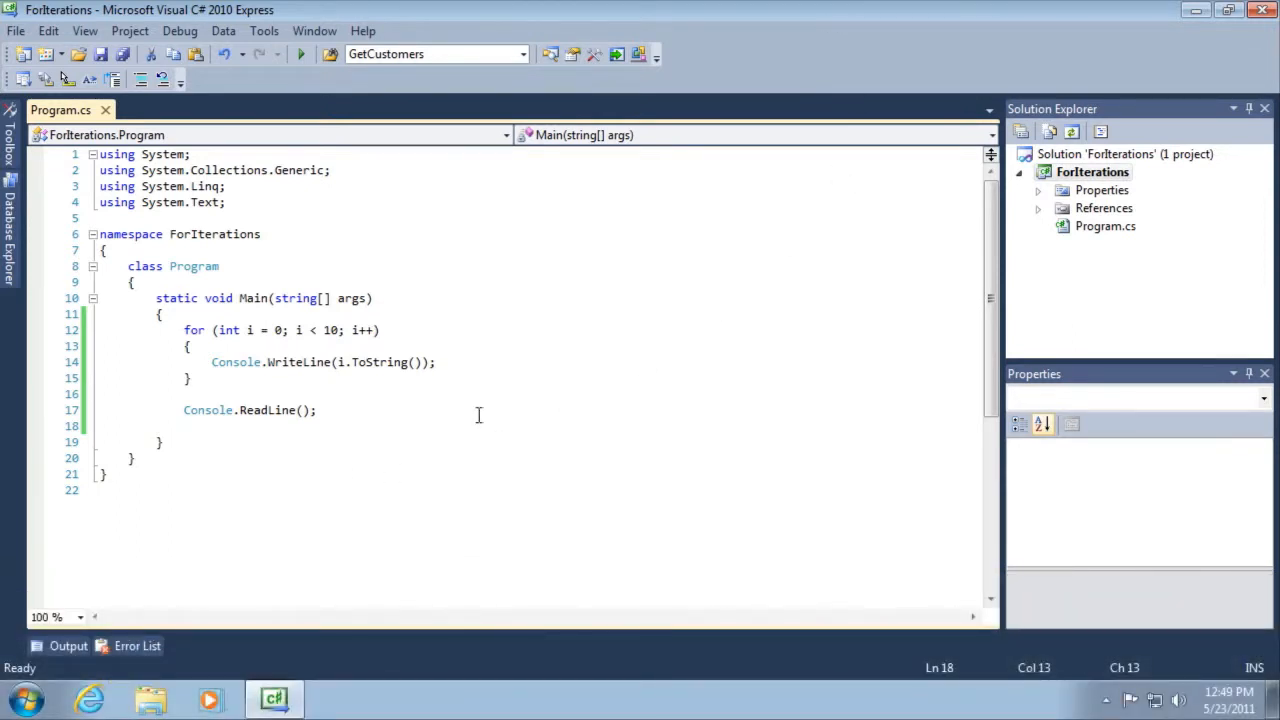
{"action": "mouse_move", "coordinate": [196, 380]}
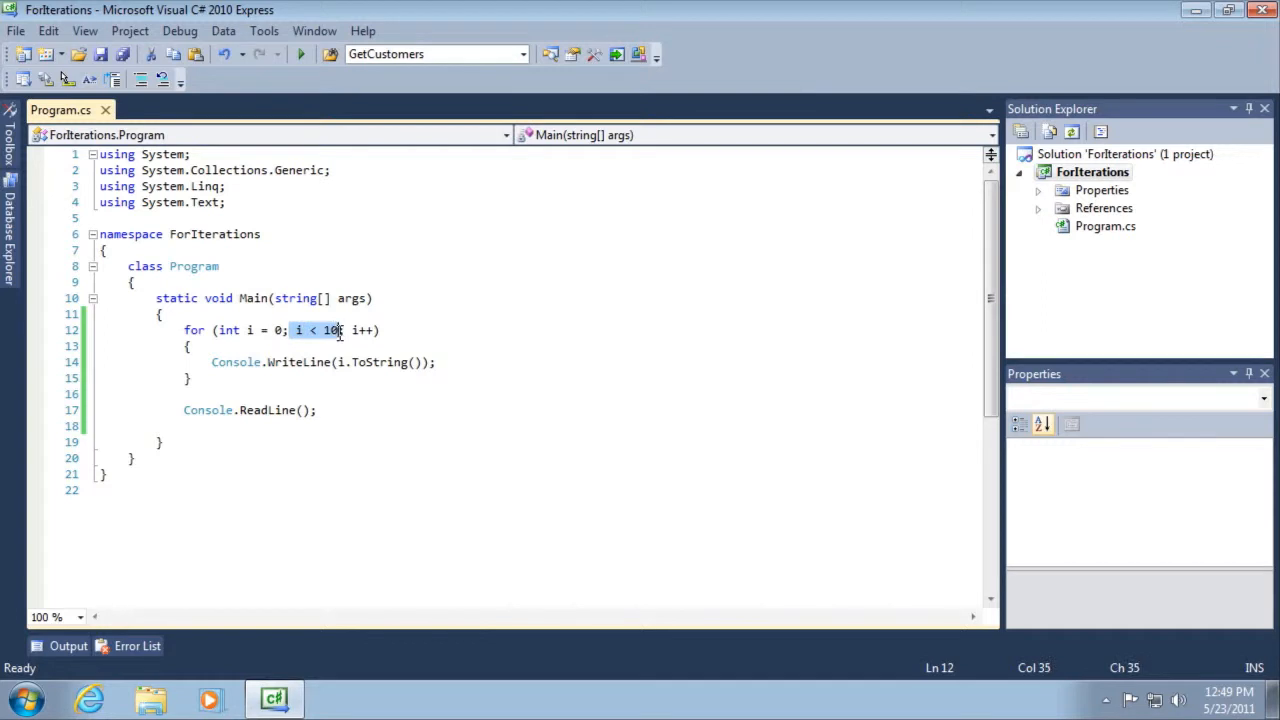
{"action": "mouse_move", "coordinate": [196, 378]}
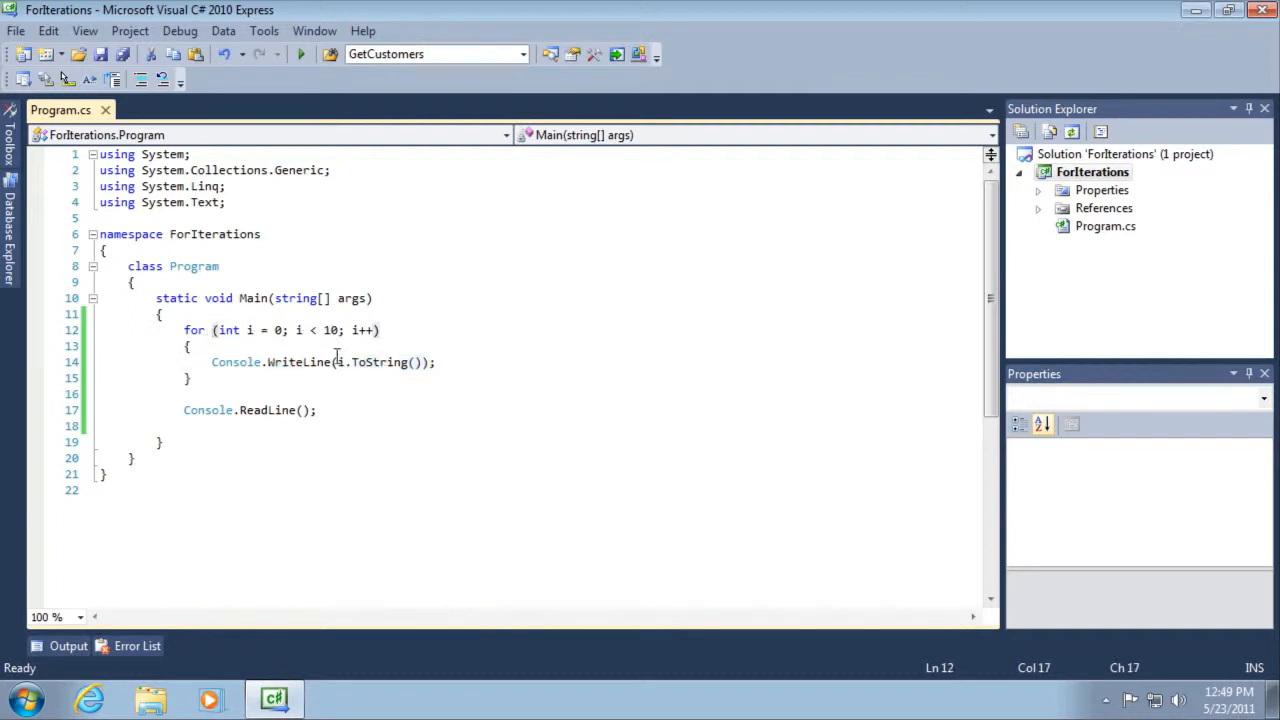
{"action": "left_click", "coordinate": [352, 330]}
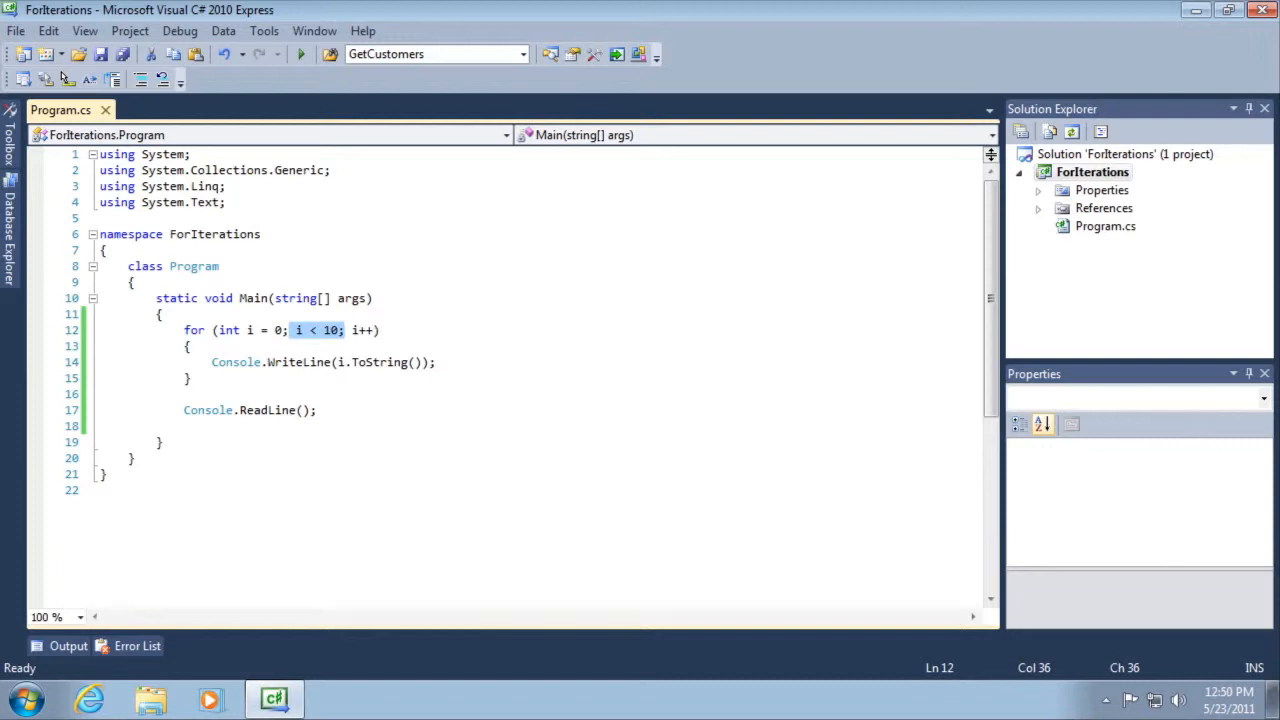
{"action": "left_click", "coordinate": [212, 362]}
{"action": "type", "text": "//"}
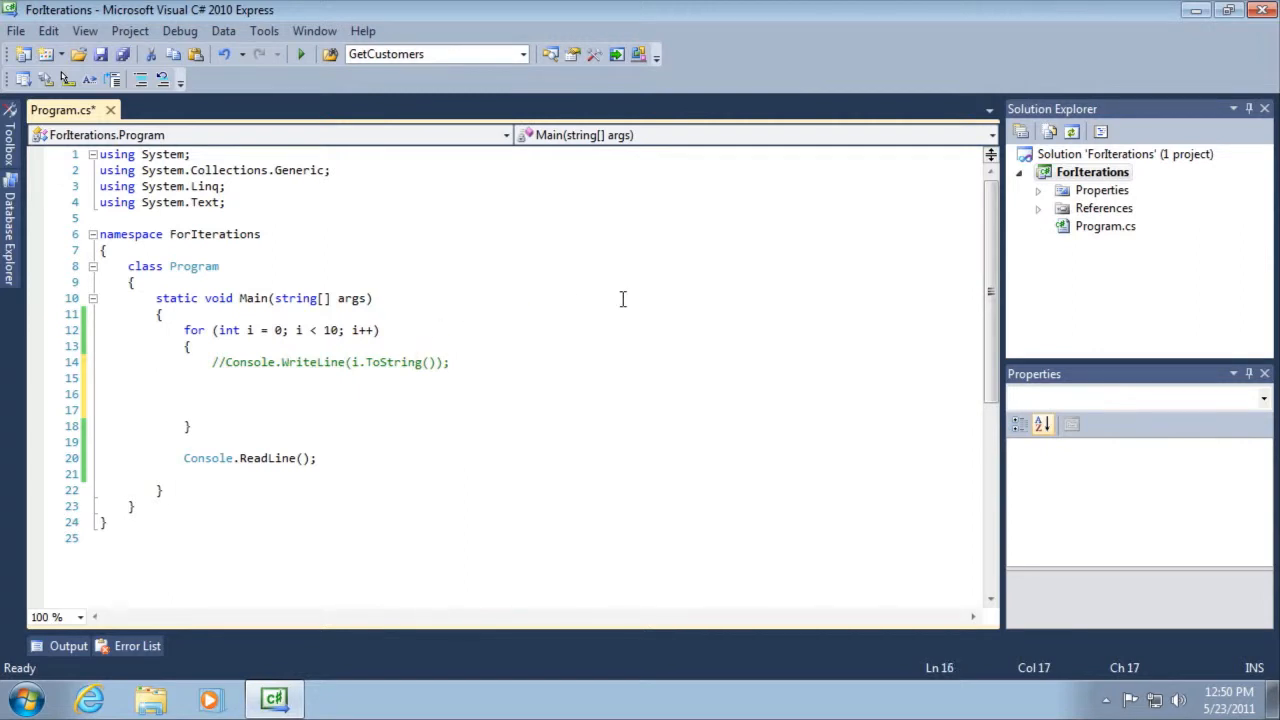
Step: Add an if (i == 7) block that prints "Found seven!"
{"action": "type", "text": "if (i == 7"}
{"action": "left_click", "coordinate": [536, 410]}
{"action": "type", "text": "{"}
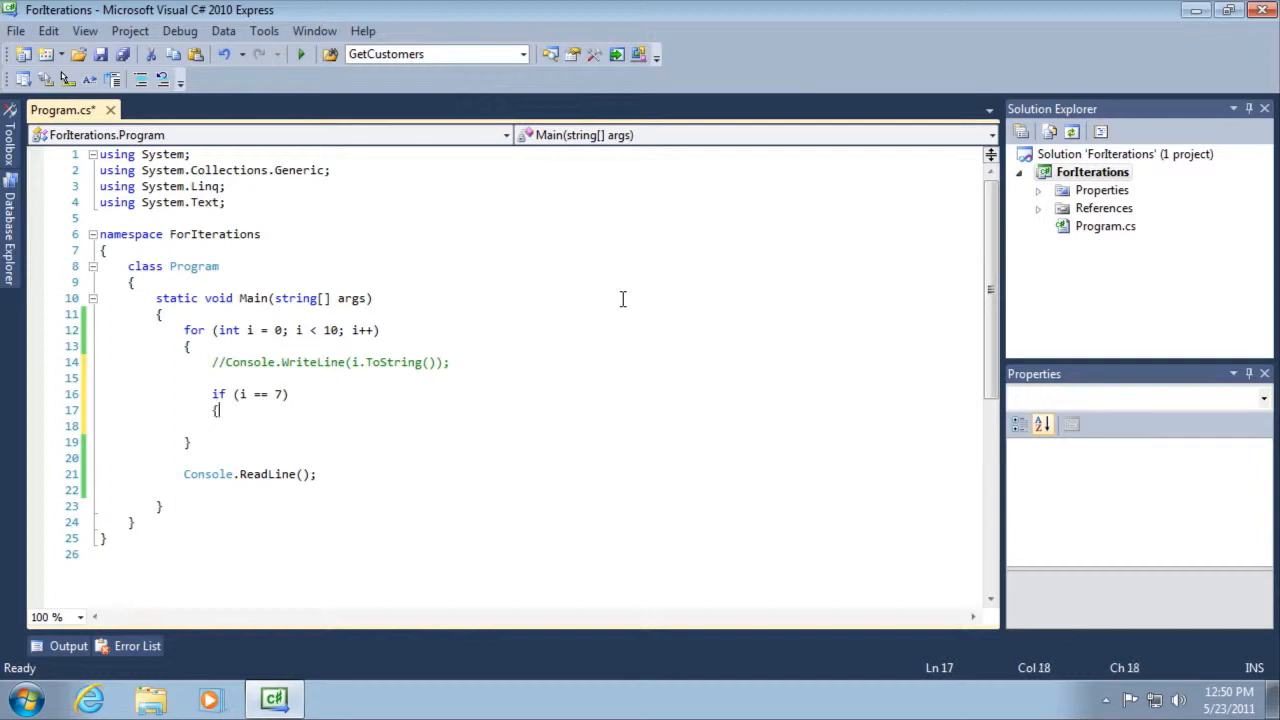
{"action": "type", "text": "Cos"}
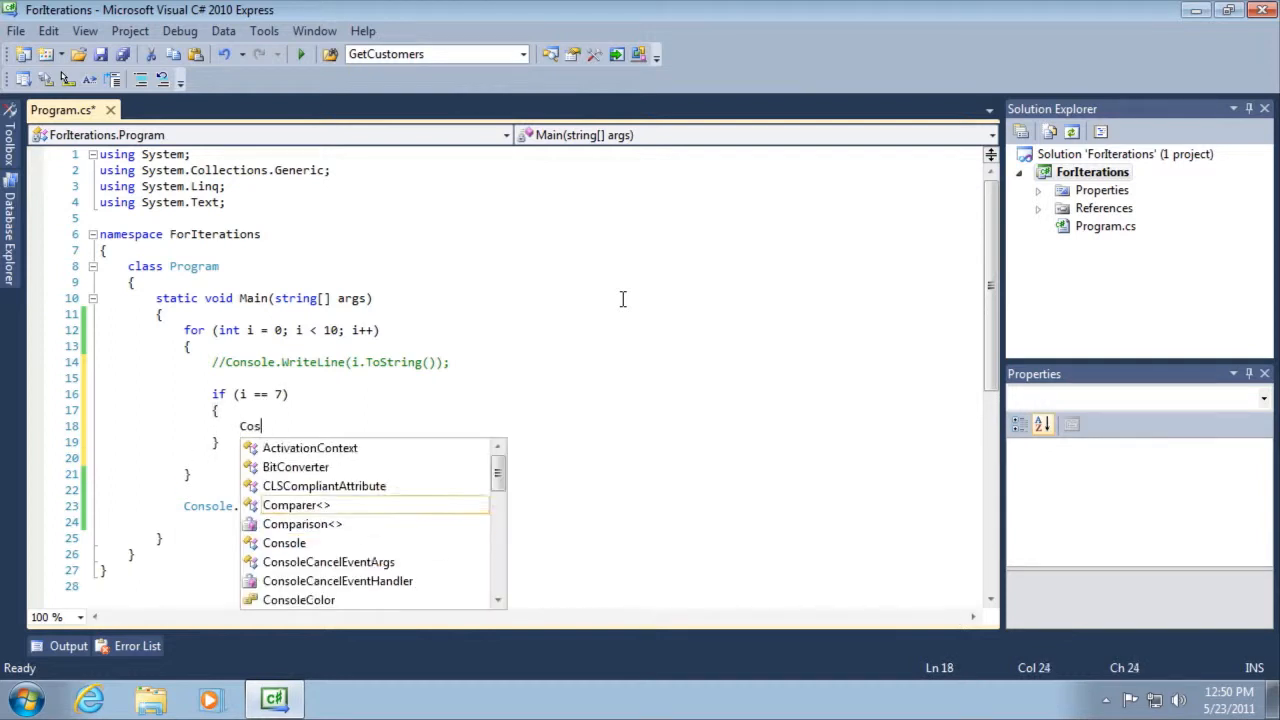
{"action": "type", "text": "Console."}
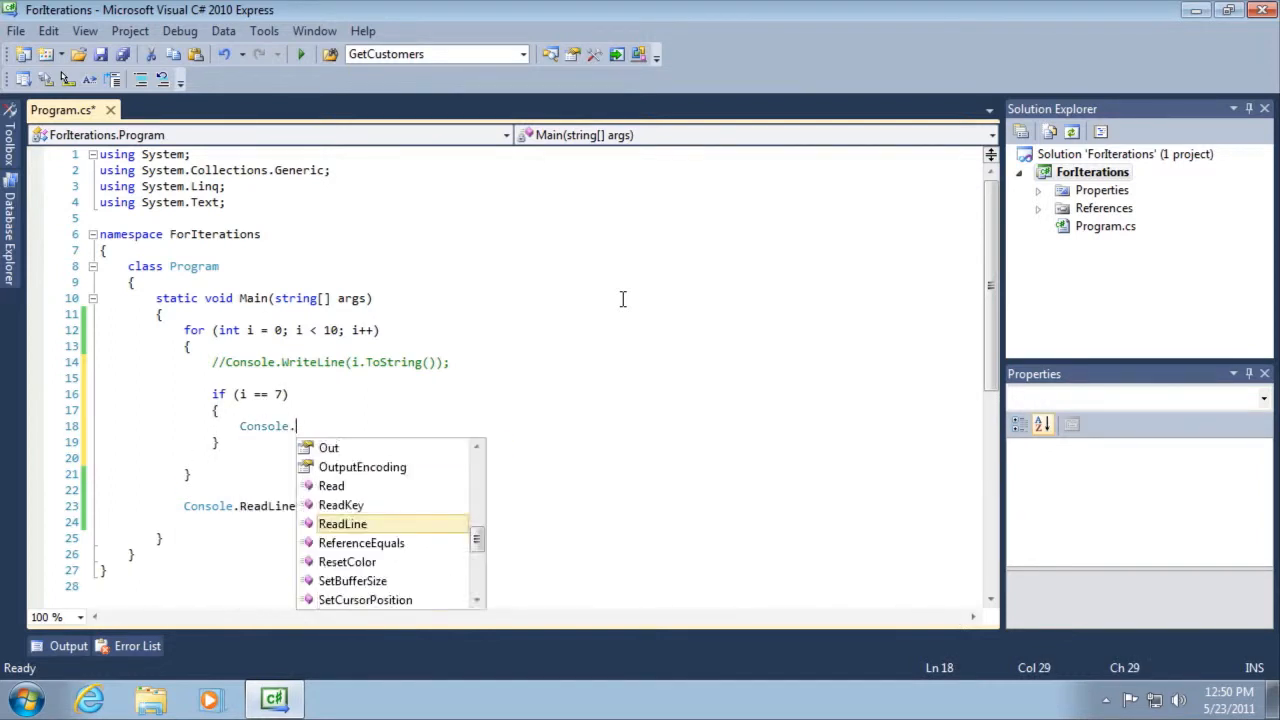
{"action": "type", "text": "WriteLine(\"F"}
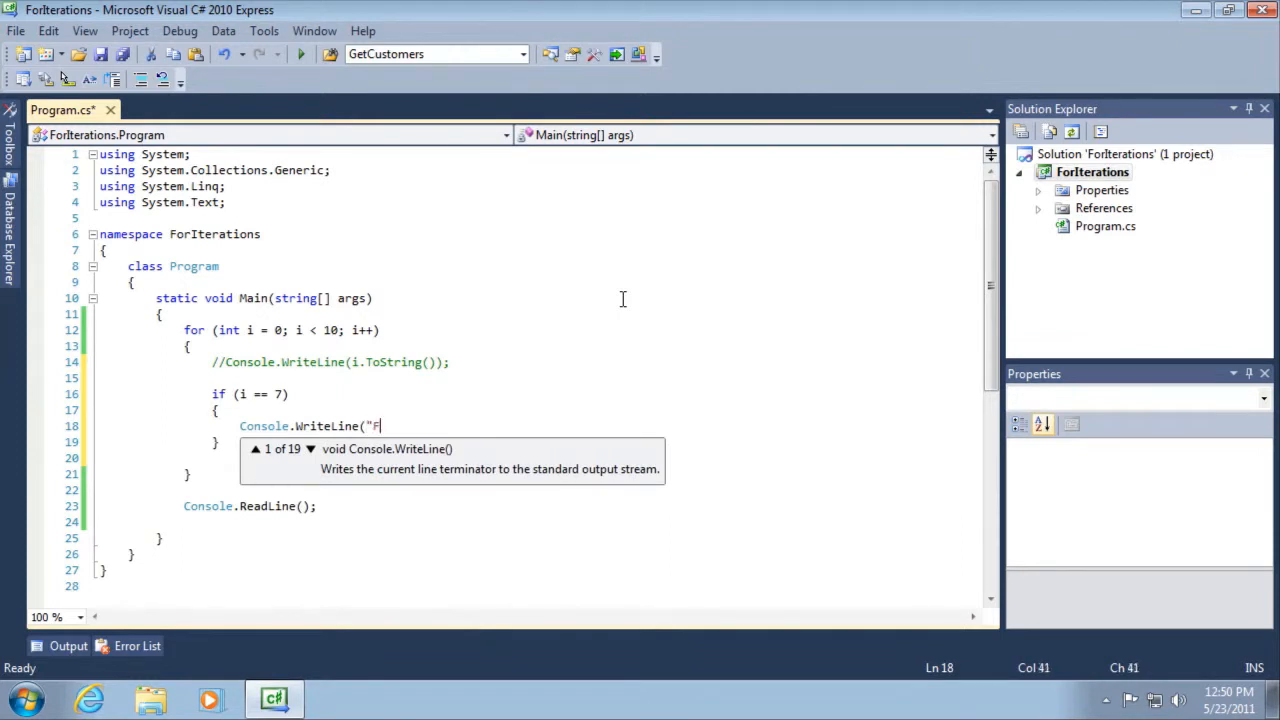
{"action": "type", "text": "ound sevel"}
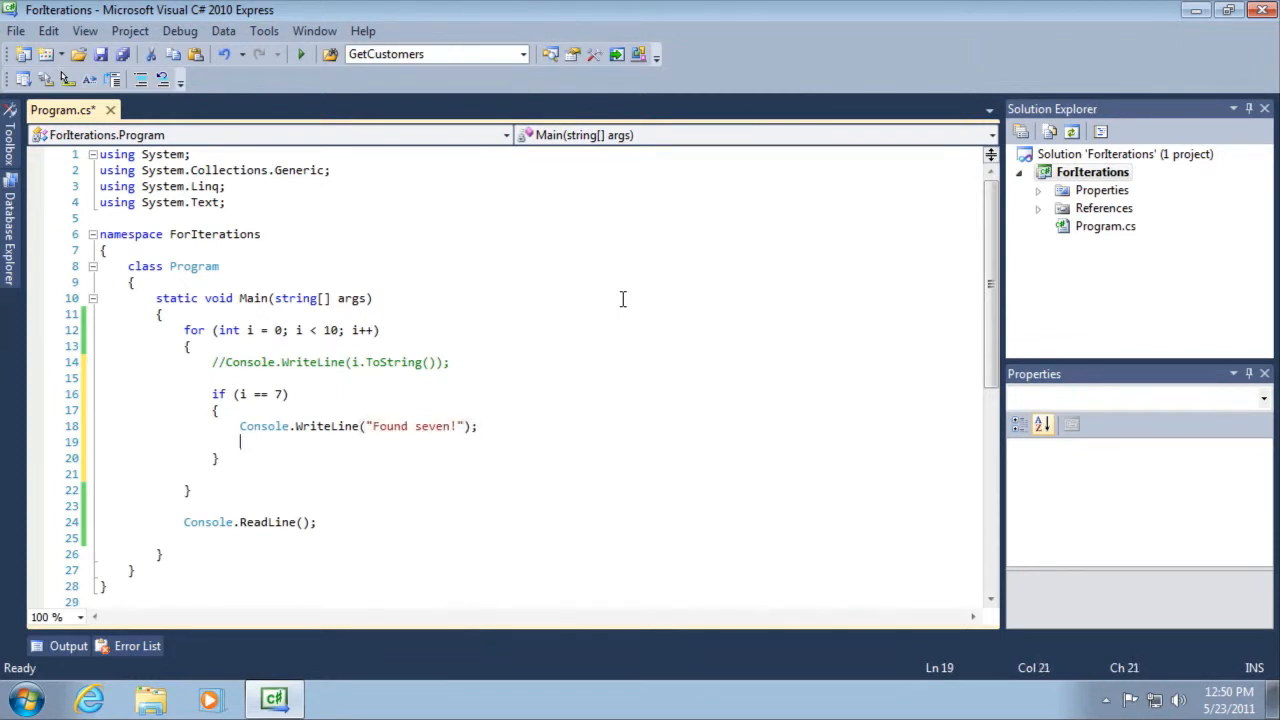
Step: Add a break statement inside the if block to leave the loop
{"action": "type", "text": "break;"}
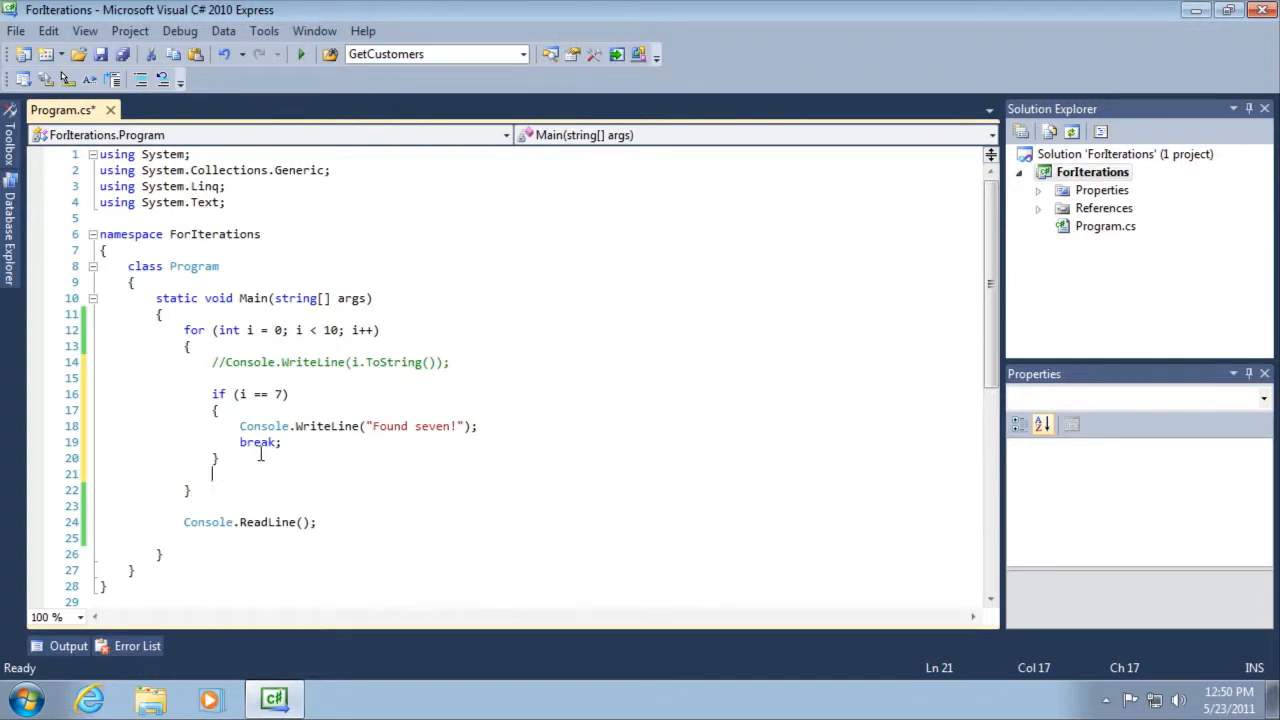
{"action": "mouse_move", "coordinate": [596, 448]}
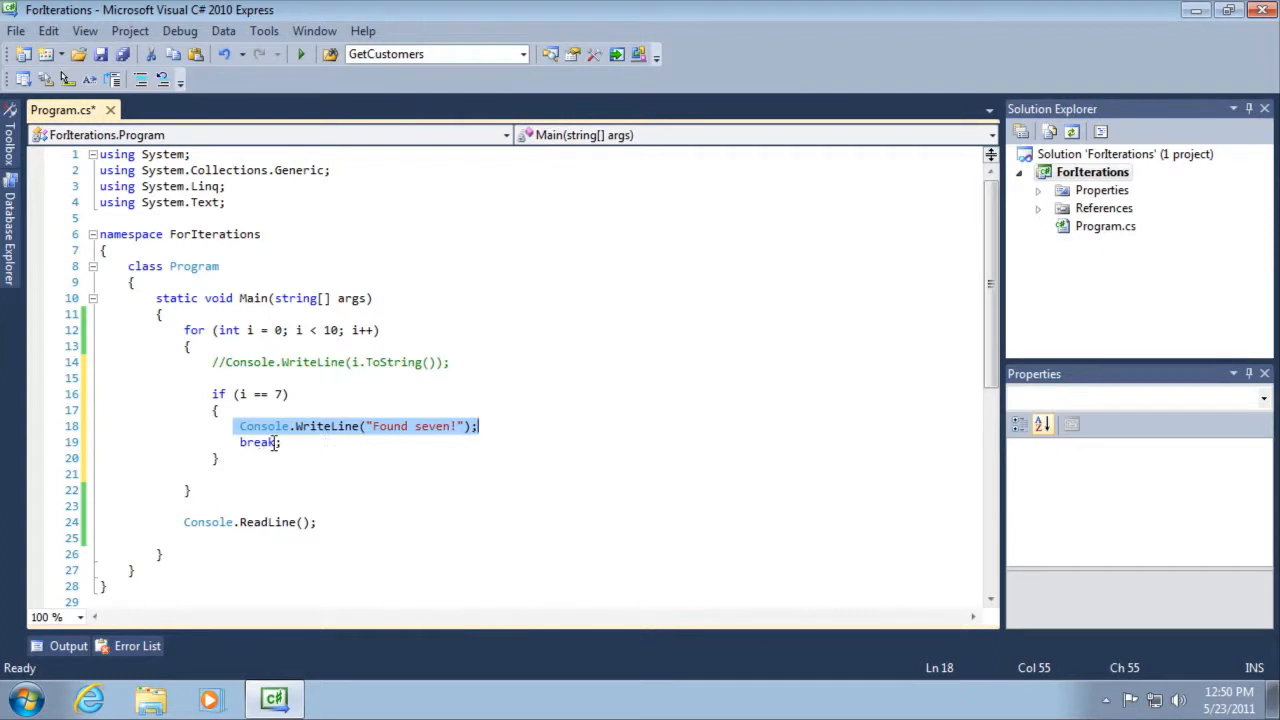
{"action": "double_click", "coordinate": [258, 442]}
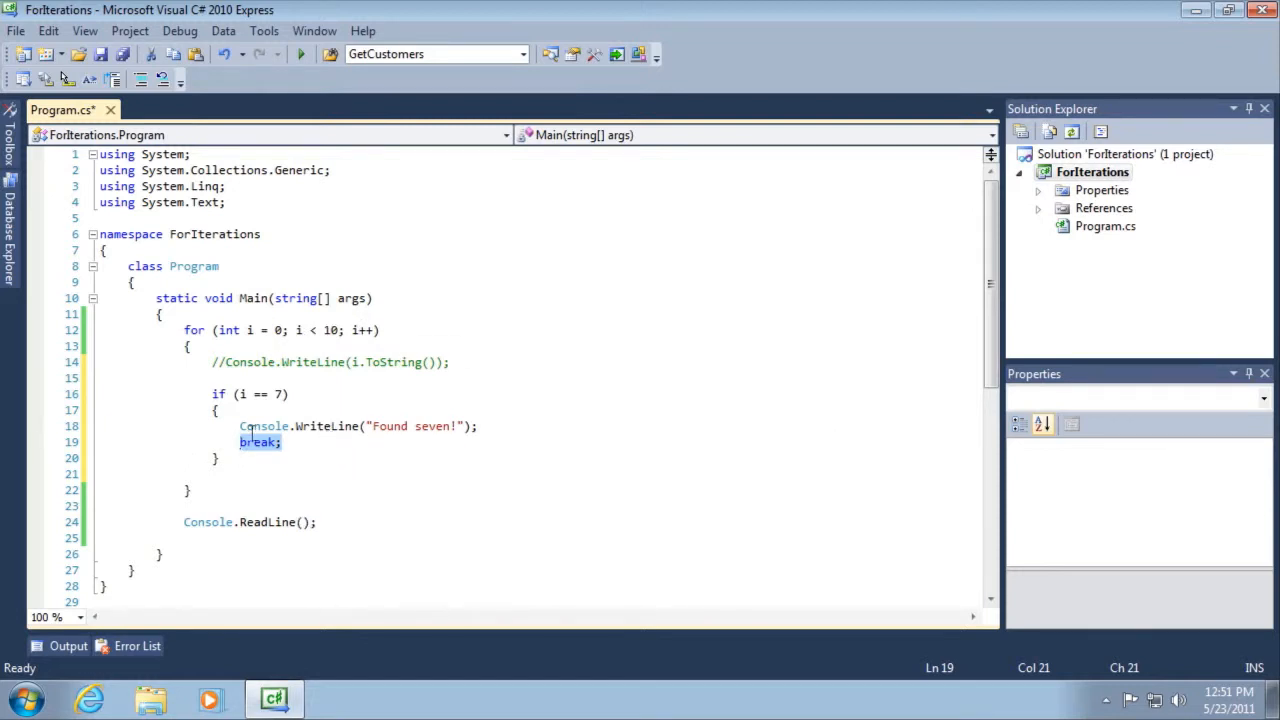
{"action": "mouse_move", "coordinate": [270, 496]}
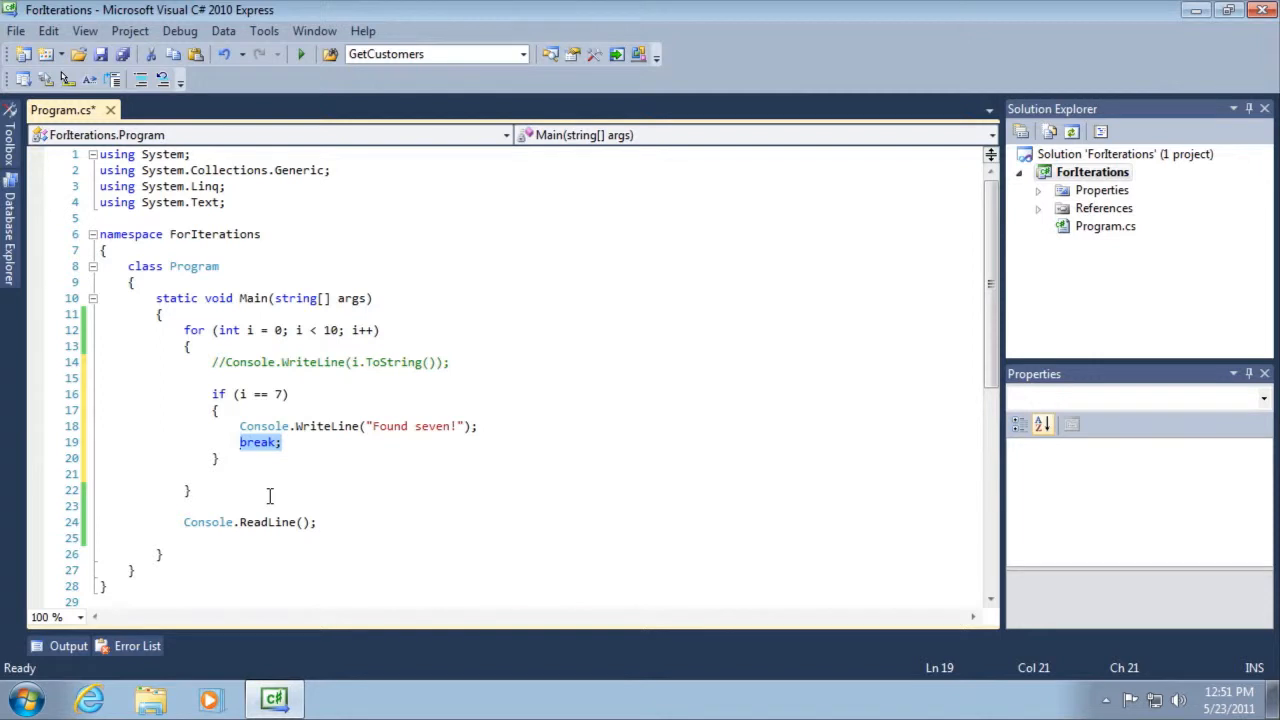
{"action": "mouse_move", "coordinate": [500, 384]}
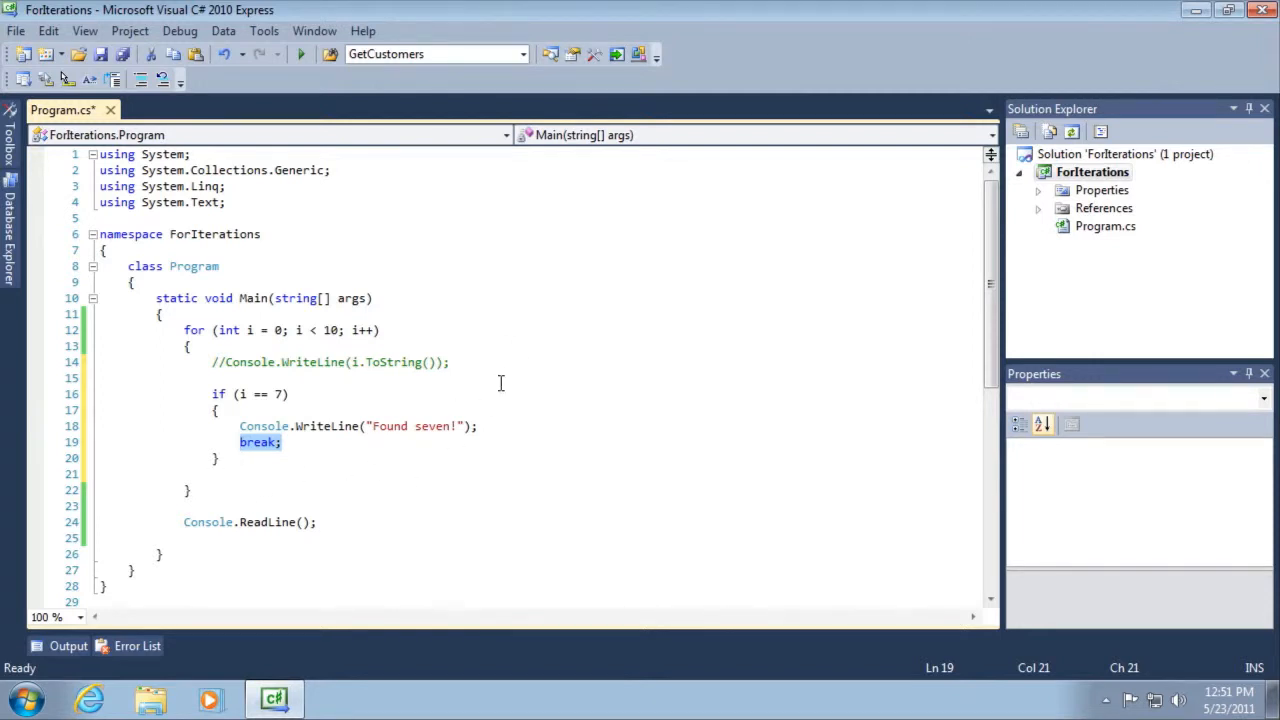
{"action": "mouse_move", "coordinate": [72, 320]}
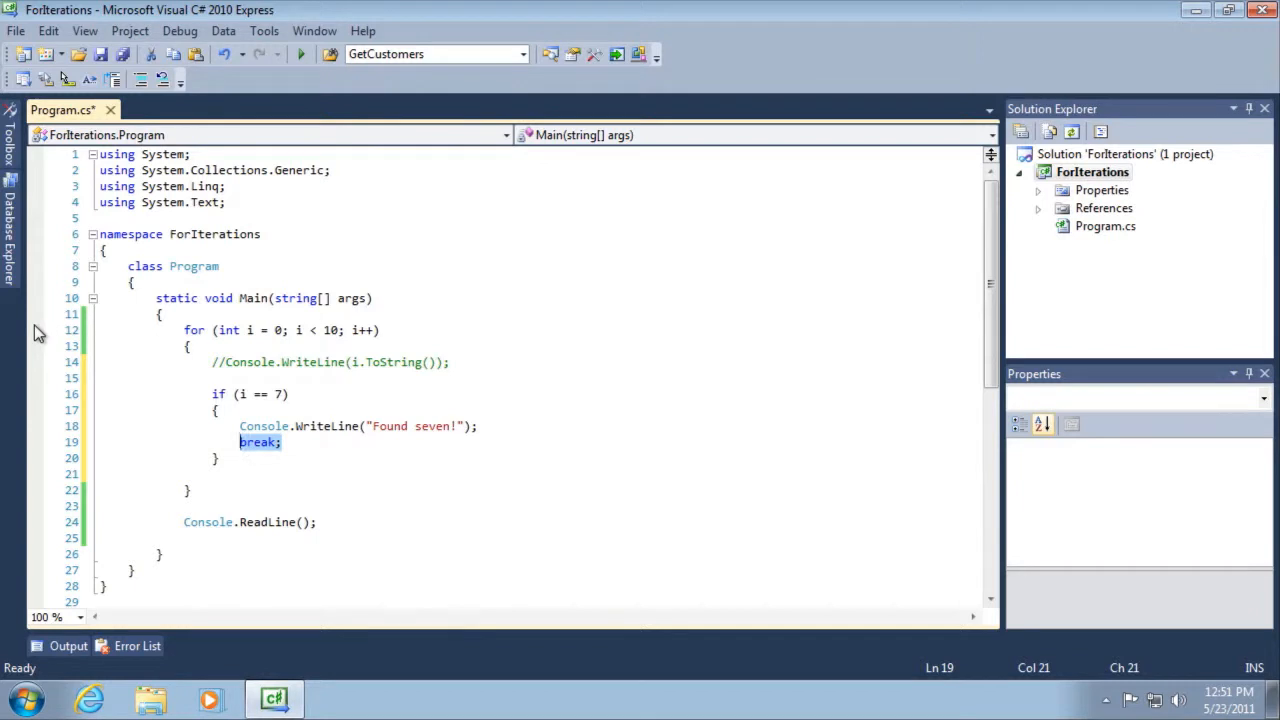
Step: Set a breakpoint on the if (i == 7) line and start debugging
{"action": "left_click", "coordinate": [36, 392]}
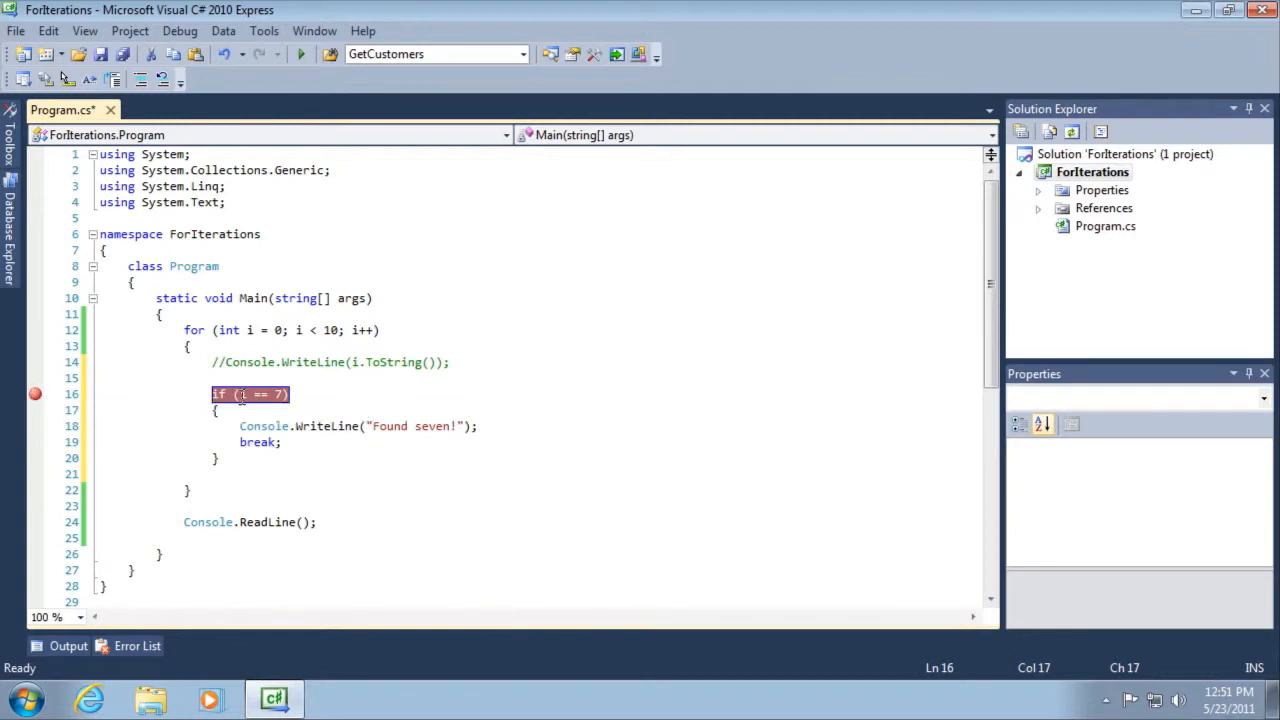
{"action": "left_click", "coordinate": [300, 54]}
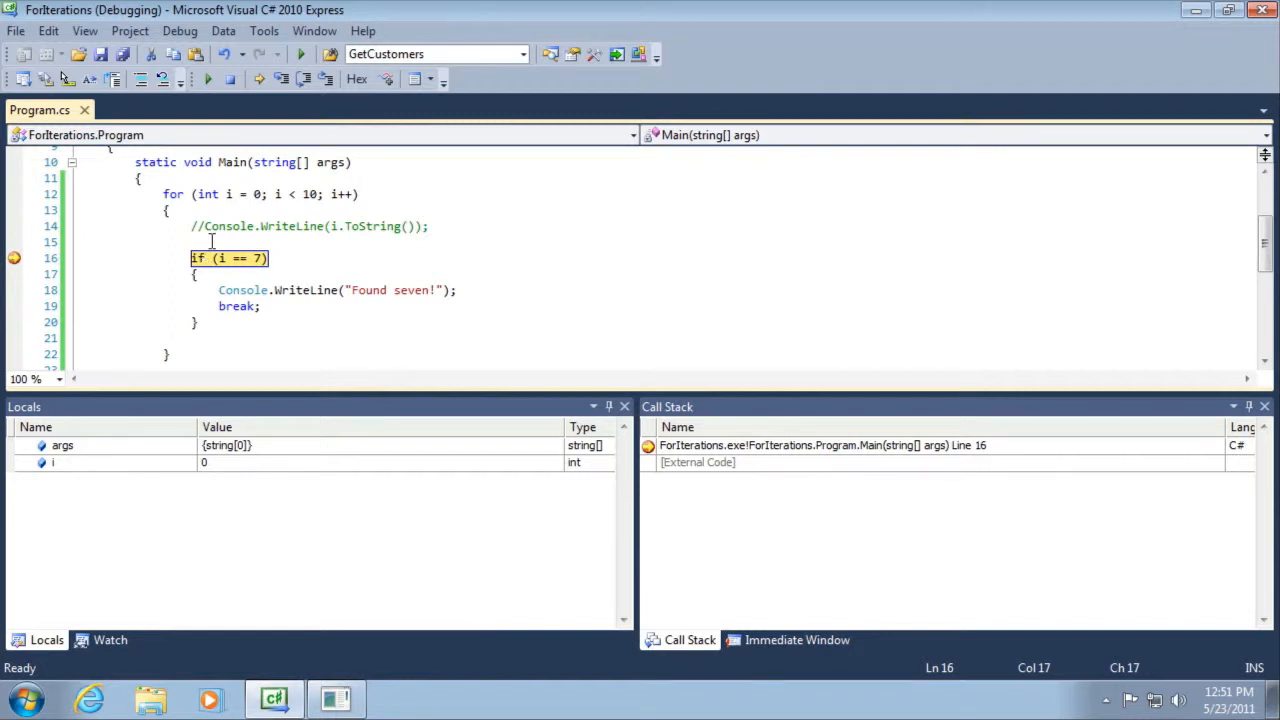
{"action": "mouse_move", "coordinate": [218, 258]}
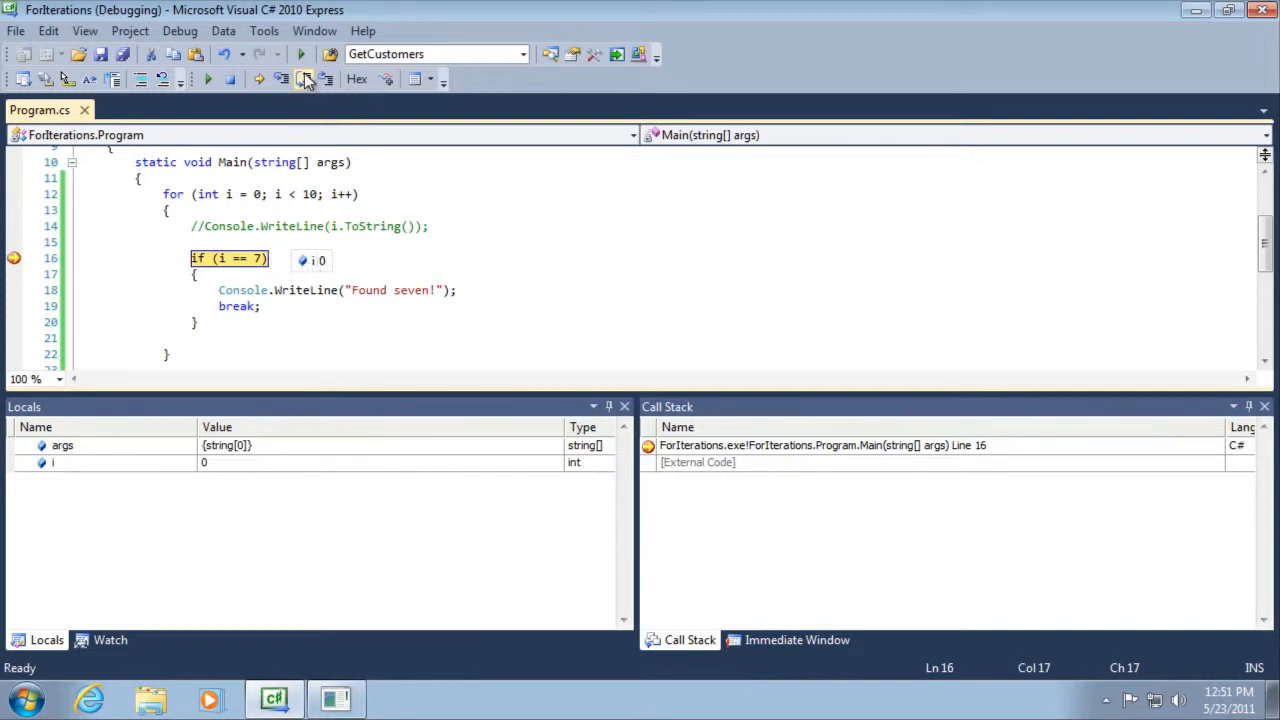
{"action": "mouse_move", "coordinate": [304, 80]}
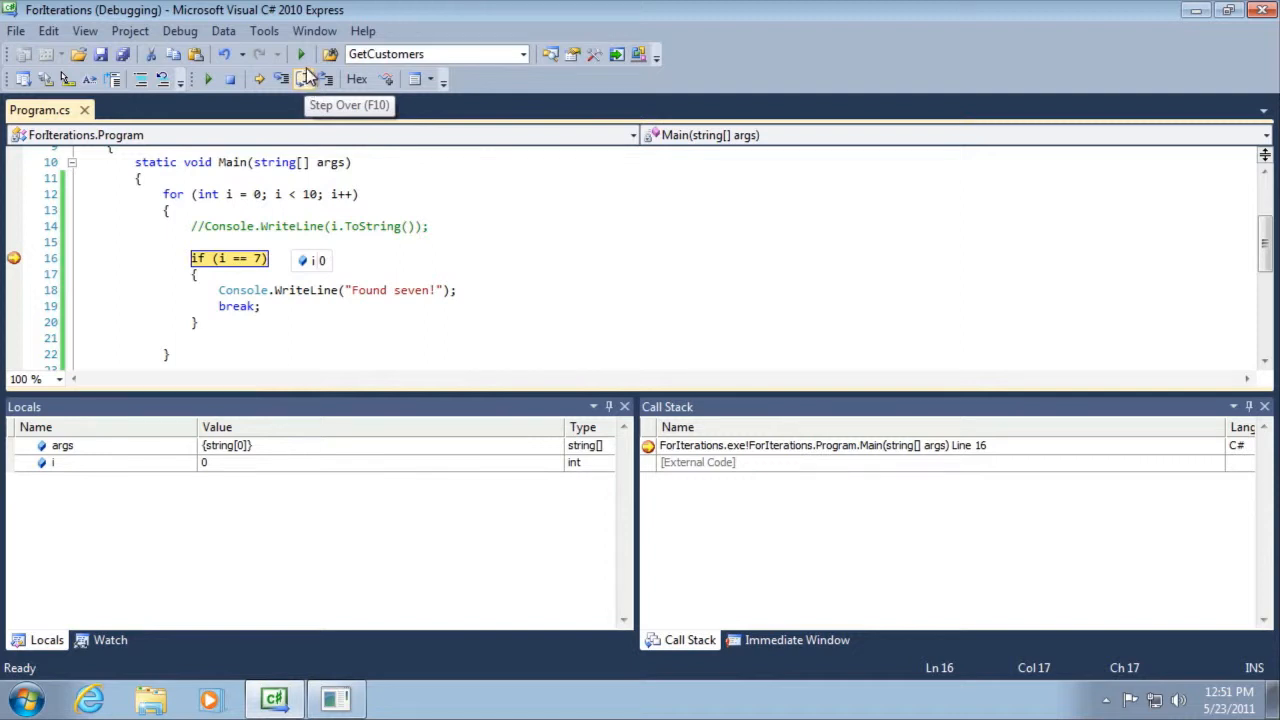
{"action": "mouse_move", "coordinate": [304, 80]}
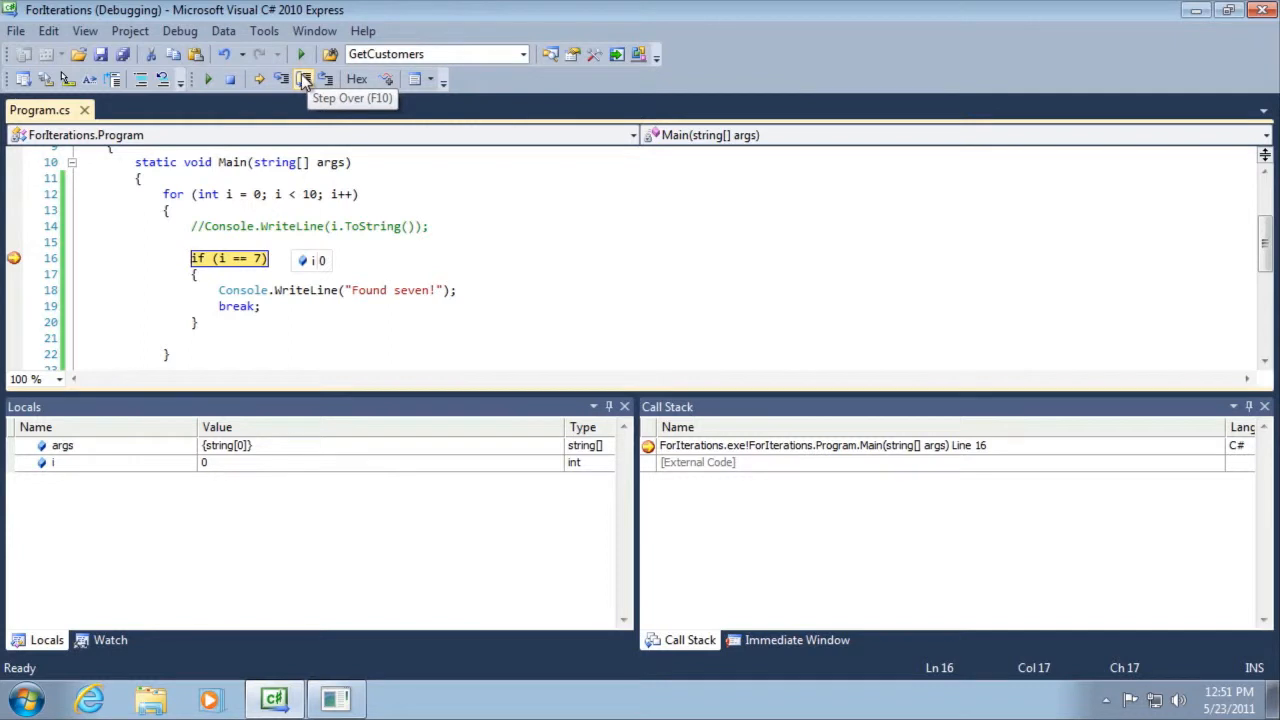
Step: Step over statements through the first pass until i is 1 inside the loop body
{"action": "left_click", "coordinate": [304, 80]}
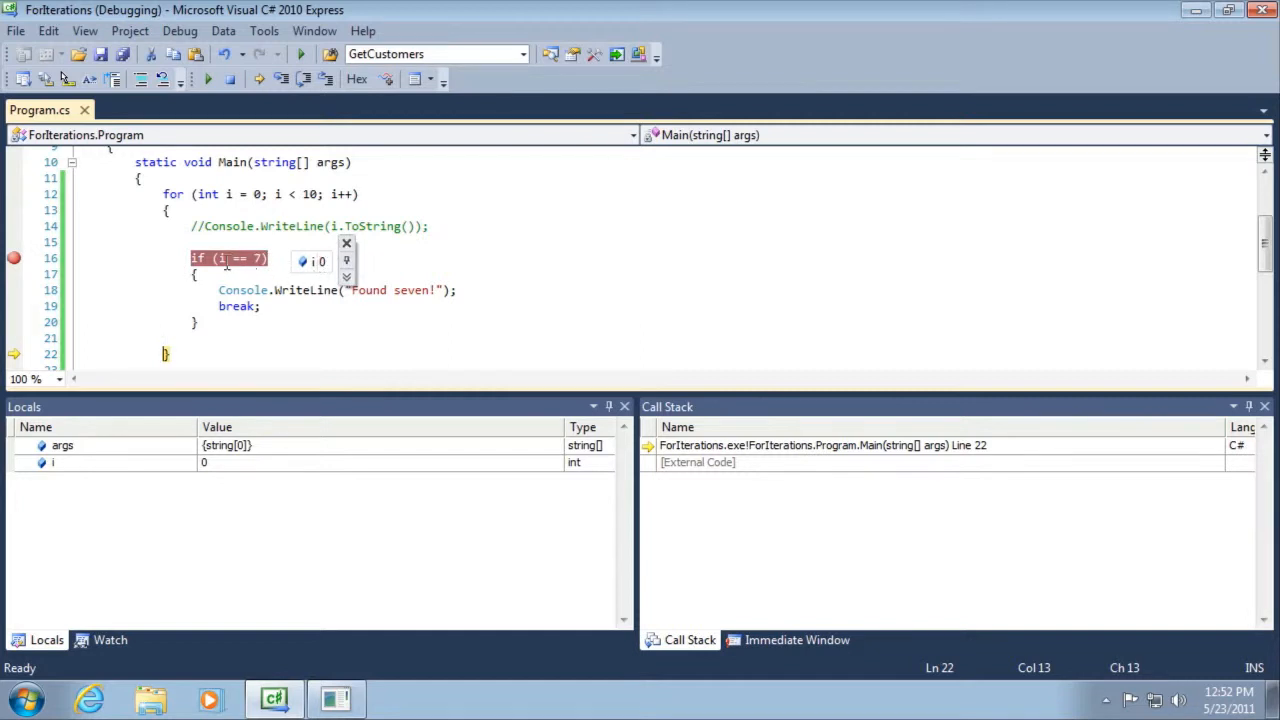
{"action": "left_click", "coordinate": [346, 244]}
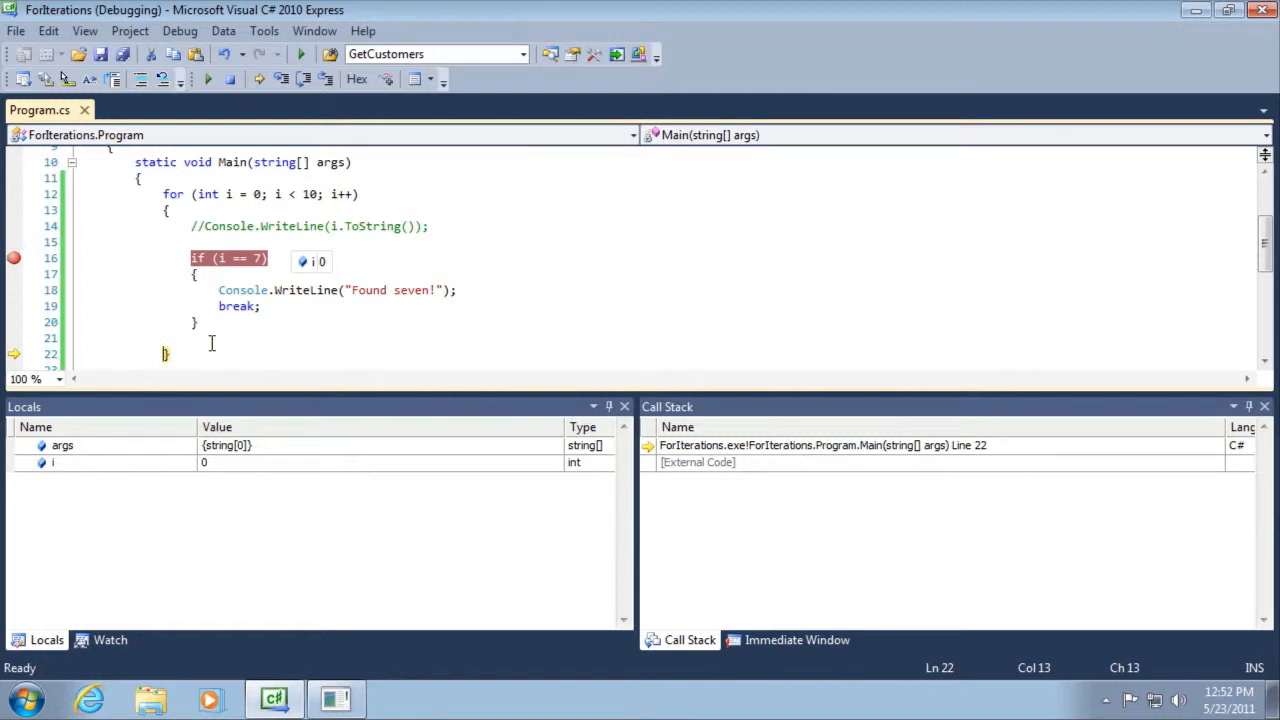
{"action": "mouse_move", "coordinate": [304, 80]}
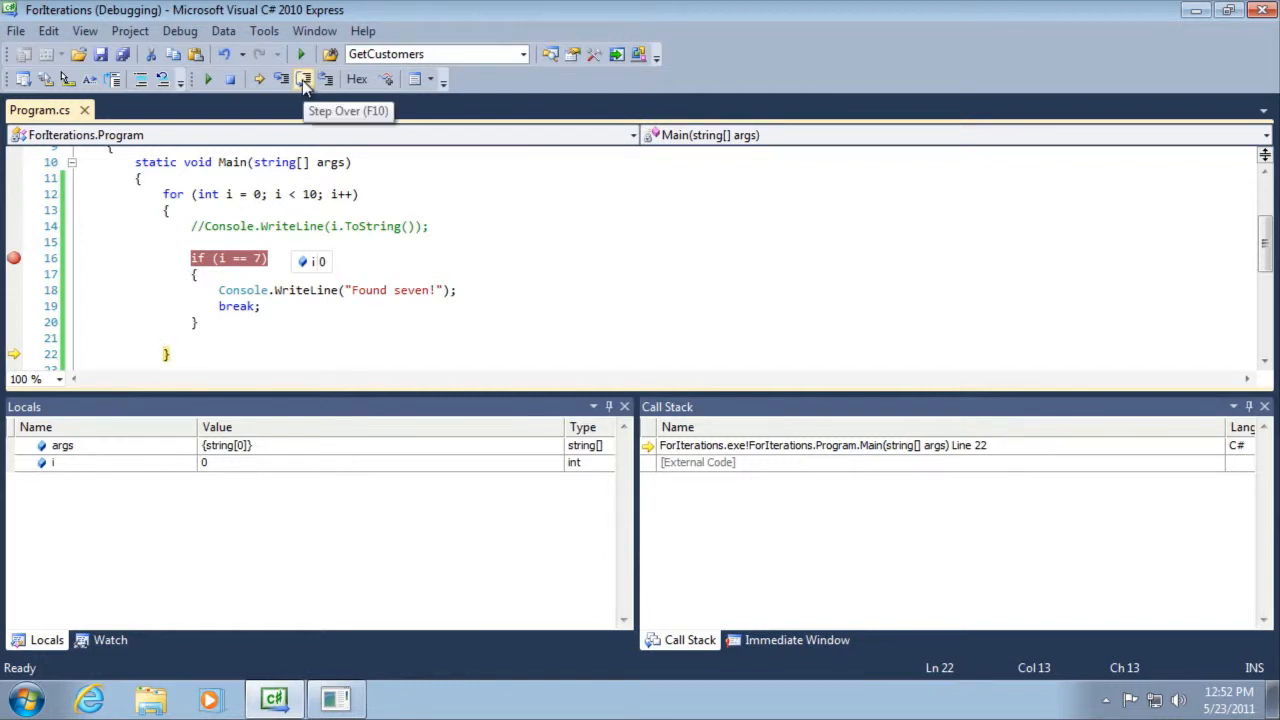
{"action": "left_click", "coordinate": [304, 80]}
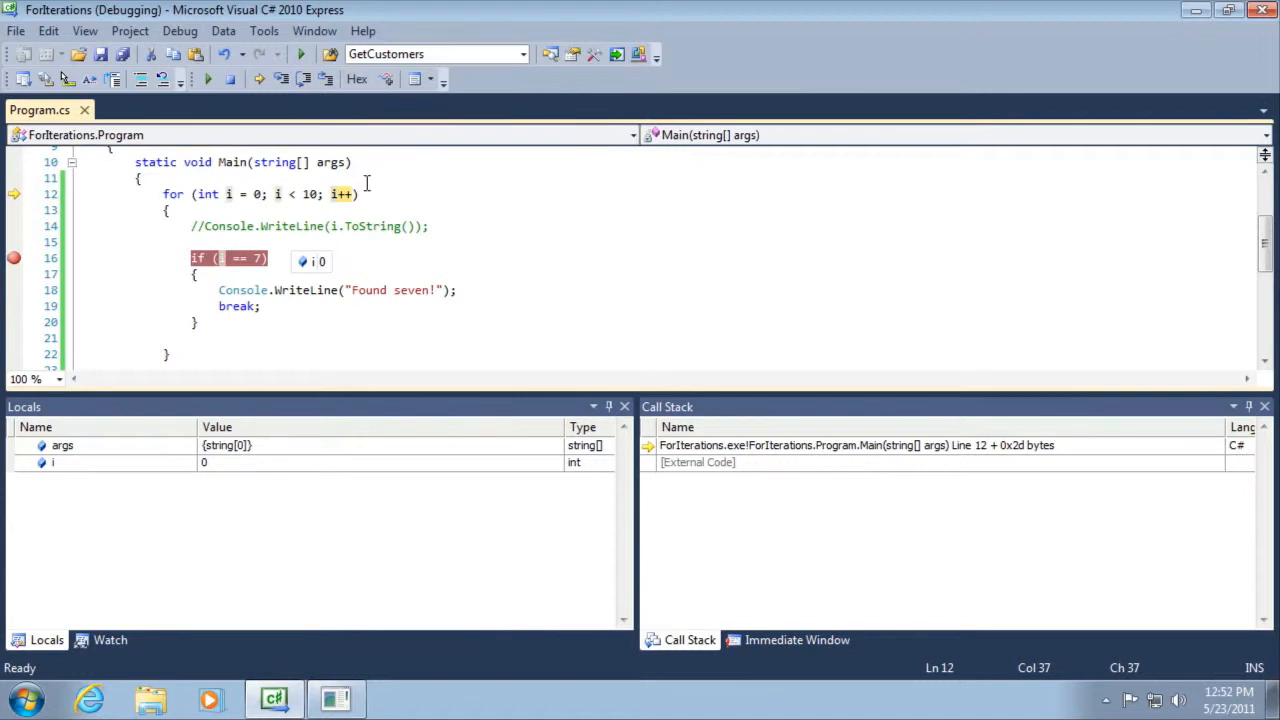
{"action": "mouse_move", "coordinate": [336, 194]}
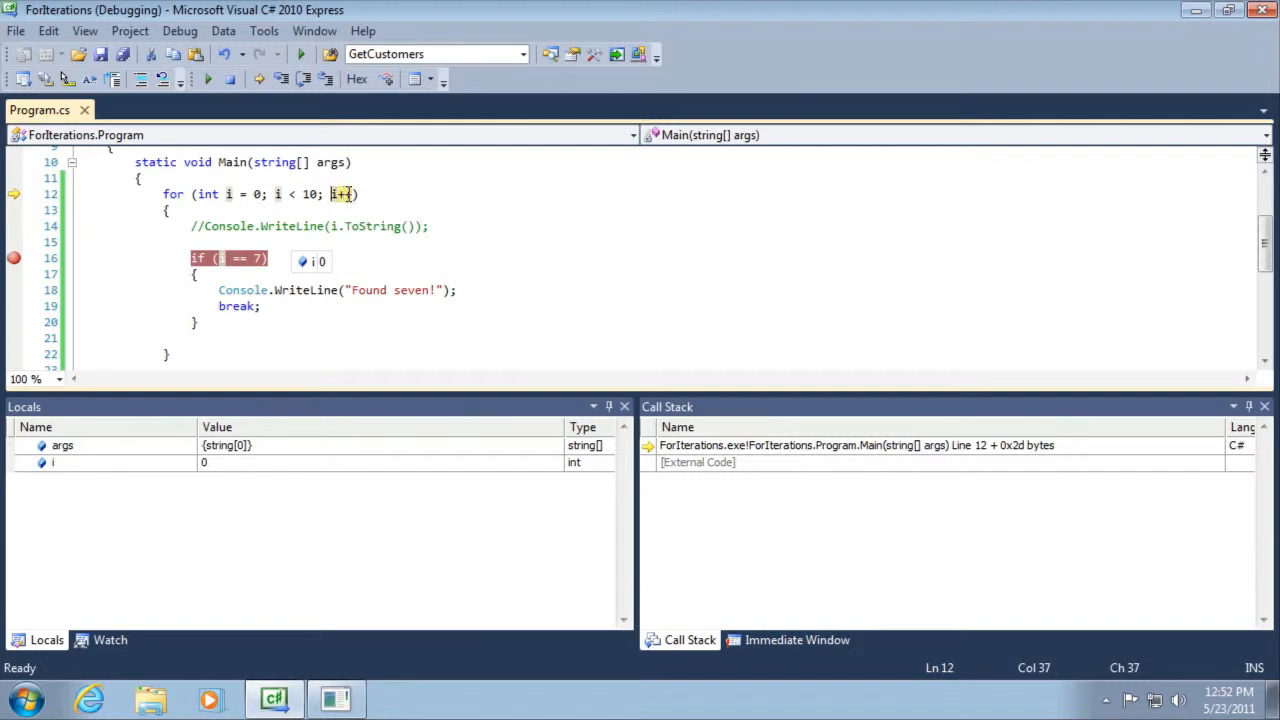
{"action": "mouse_move", "coordinate": [304, 80]}
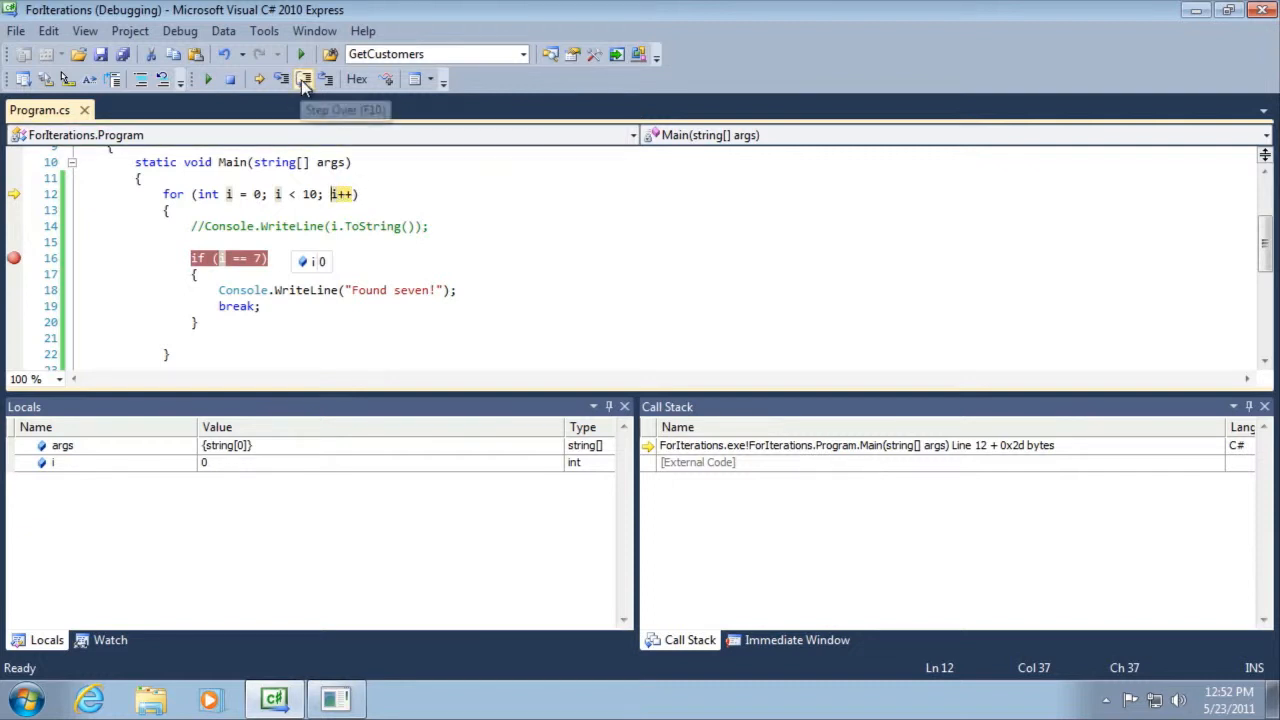
{"action": "left_click", "coordinate": [304, 80]}
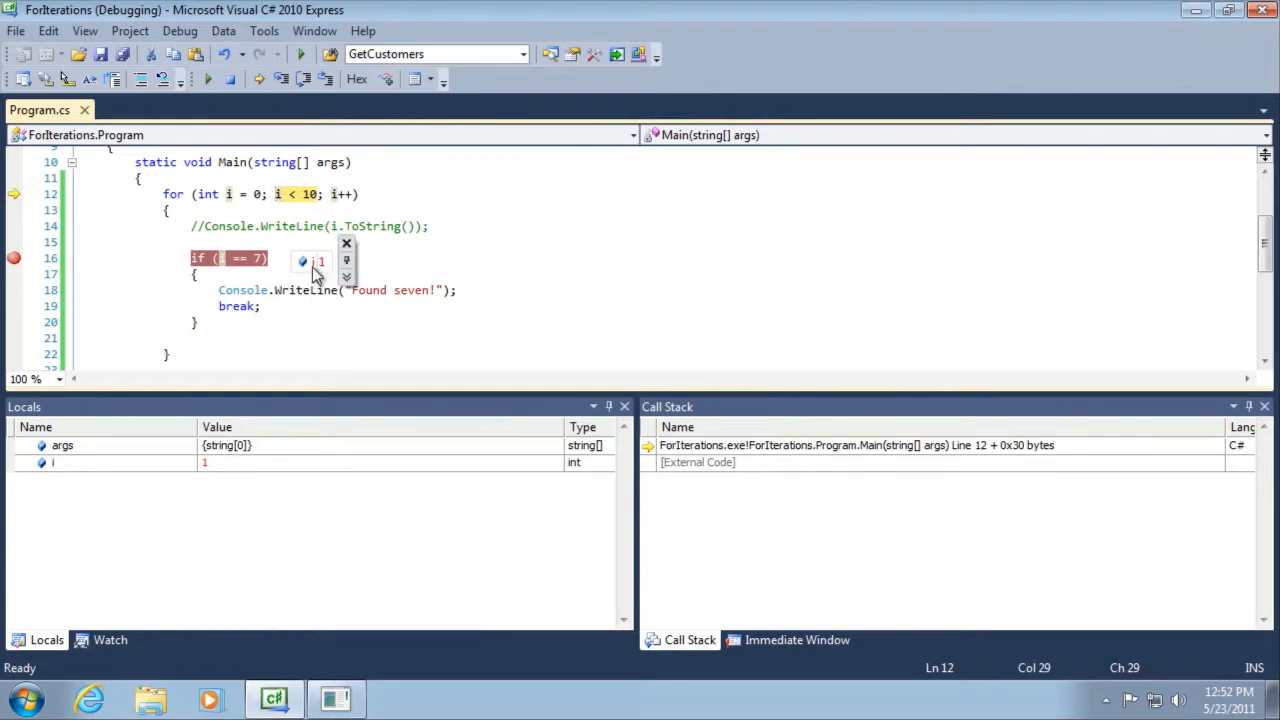
{"action": "mouse_move", "coordinate": [320, 278]}
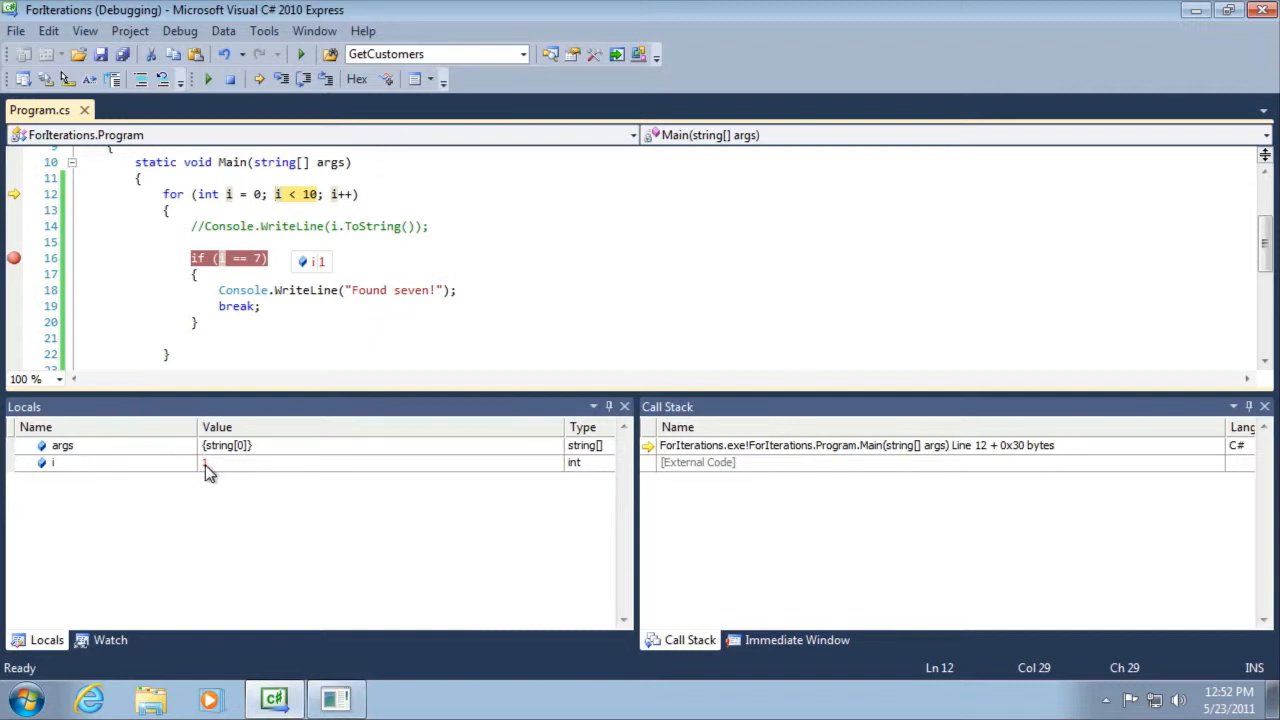
{"action": "left_click", "coordinate": [304, 80]}
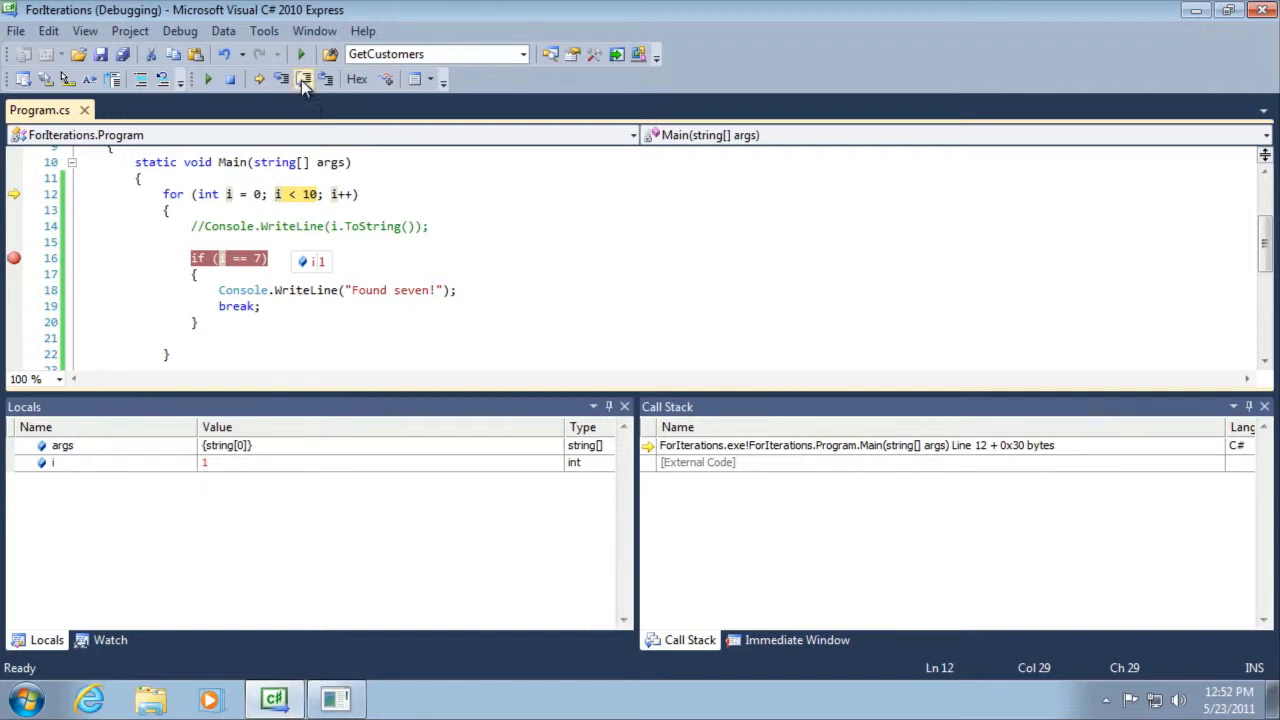
{"action": "mouse_move", "coordinate": [304, 80]}
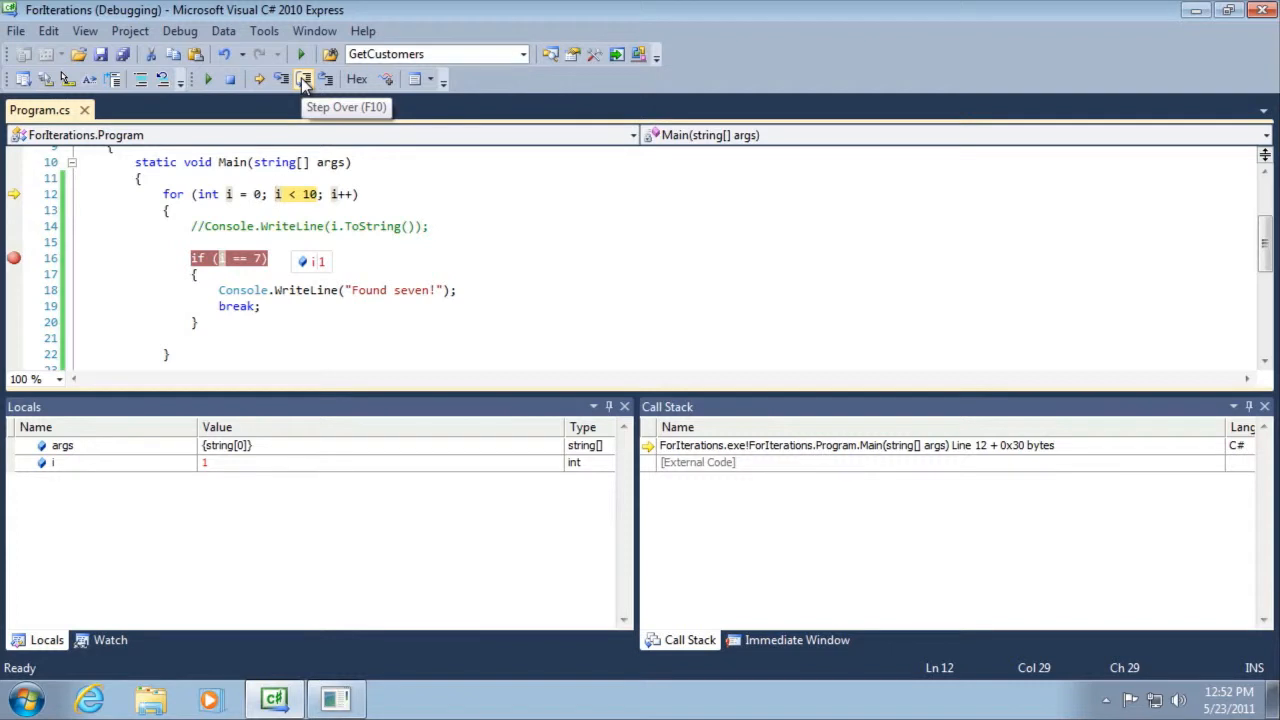
{"action": "mouse_move", "coordinate": [292, 122]}
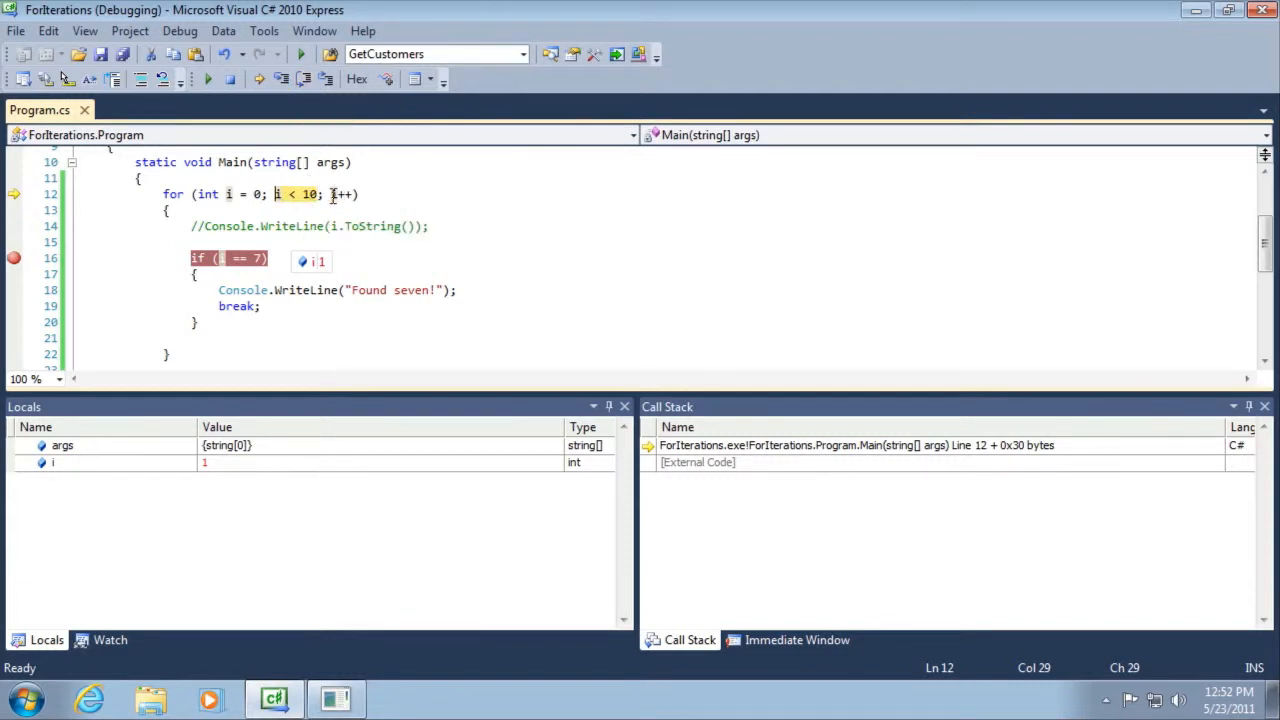
{"action": "mouse_move", "coordinate": [300, 194]}
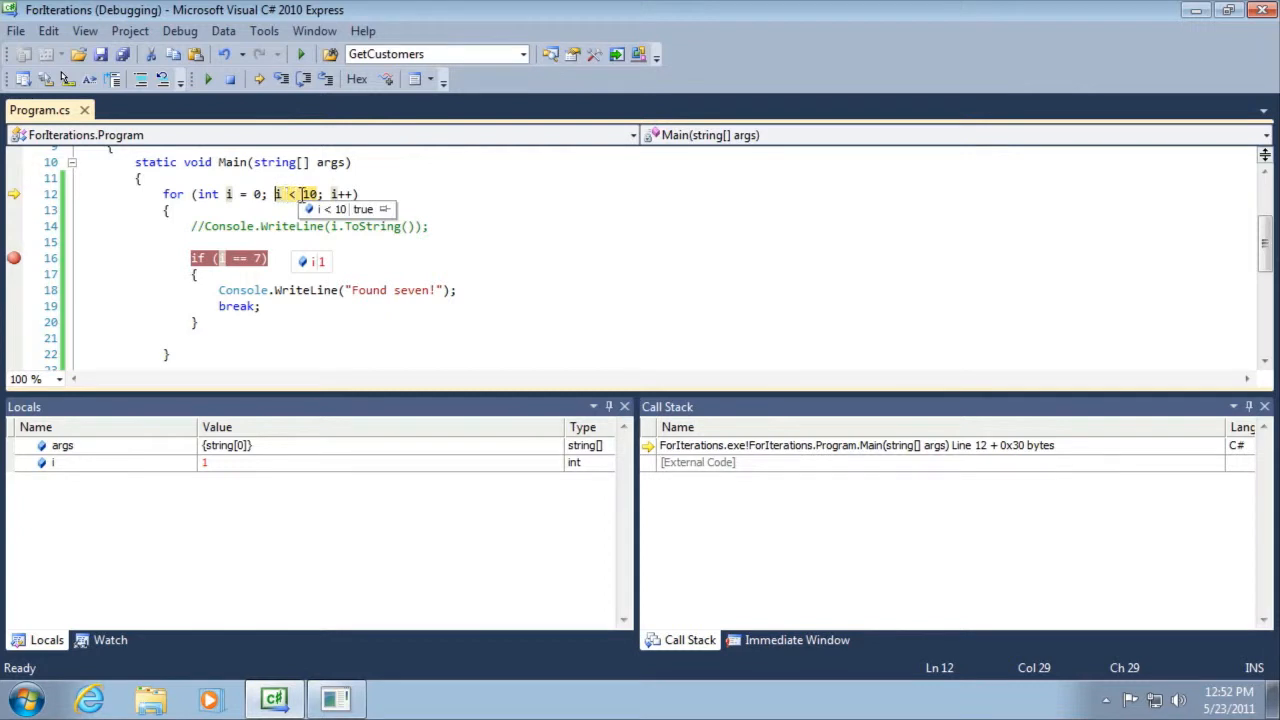
{"action": "left_click", "coordinate": [304, 80]}
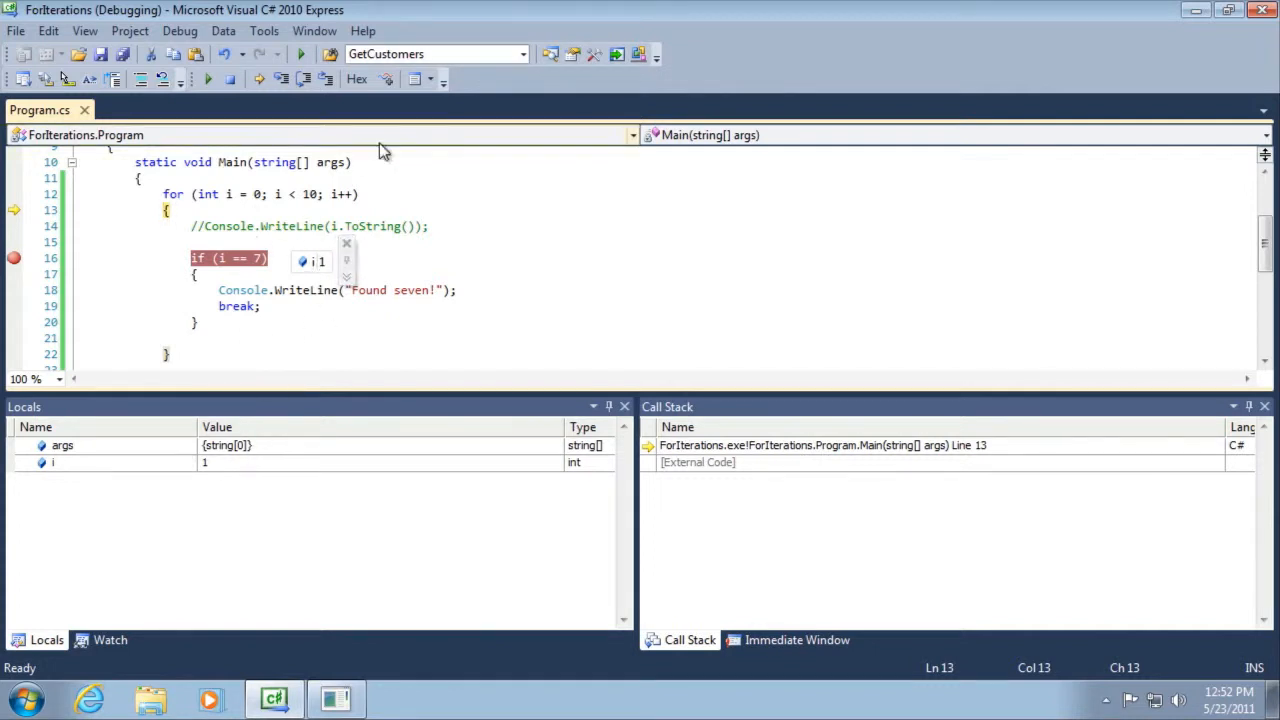
{"action": "mouse_move", "coordinate": [304, 80]}
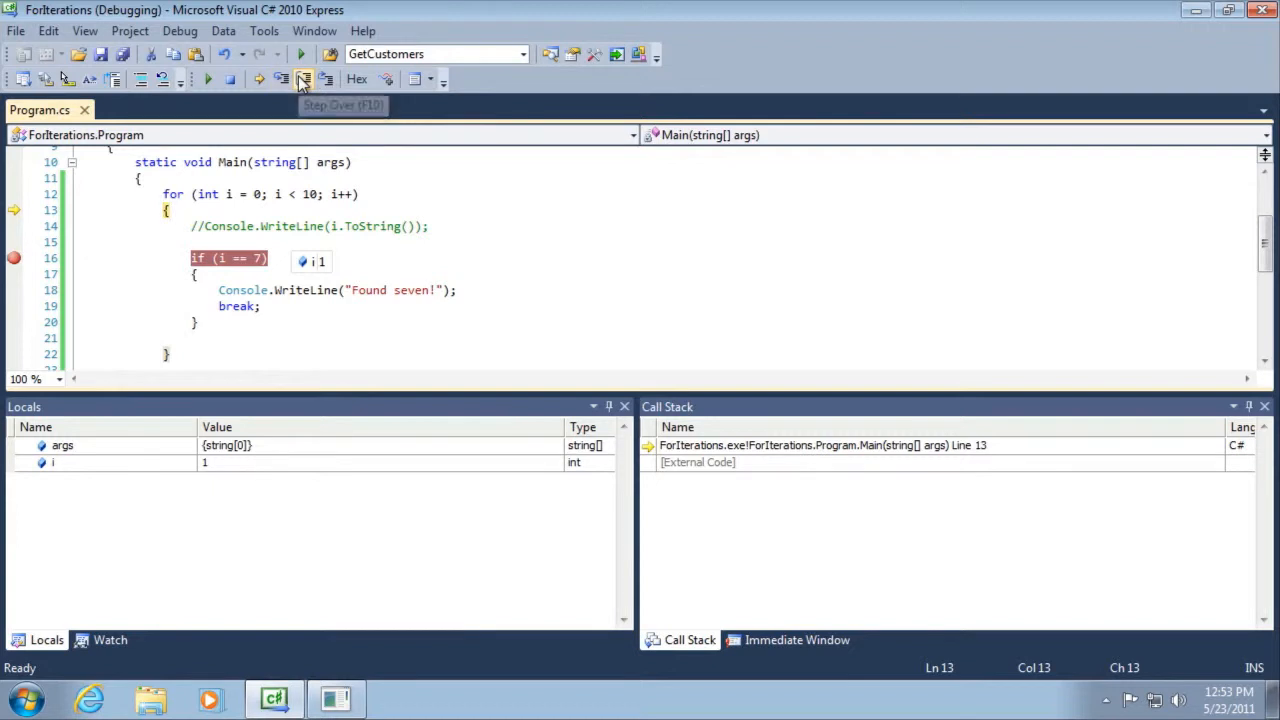
Step: Keep stepping through loop iterations until i reaches 7
{"action": "left_click", "coordinate": [304, 80]}
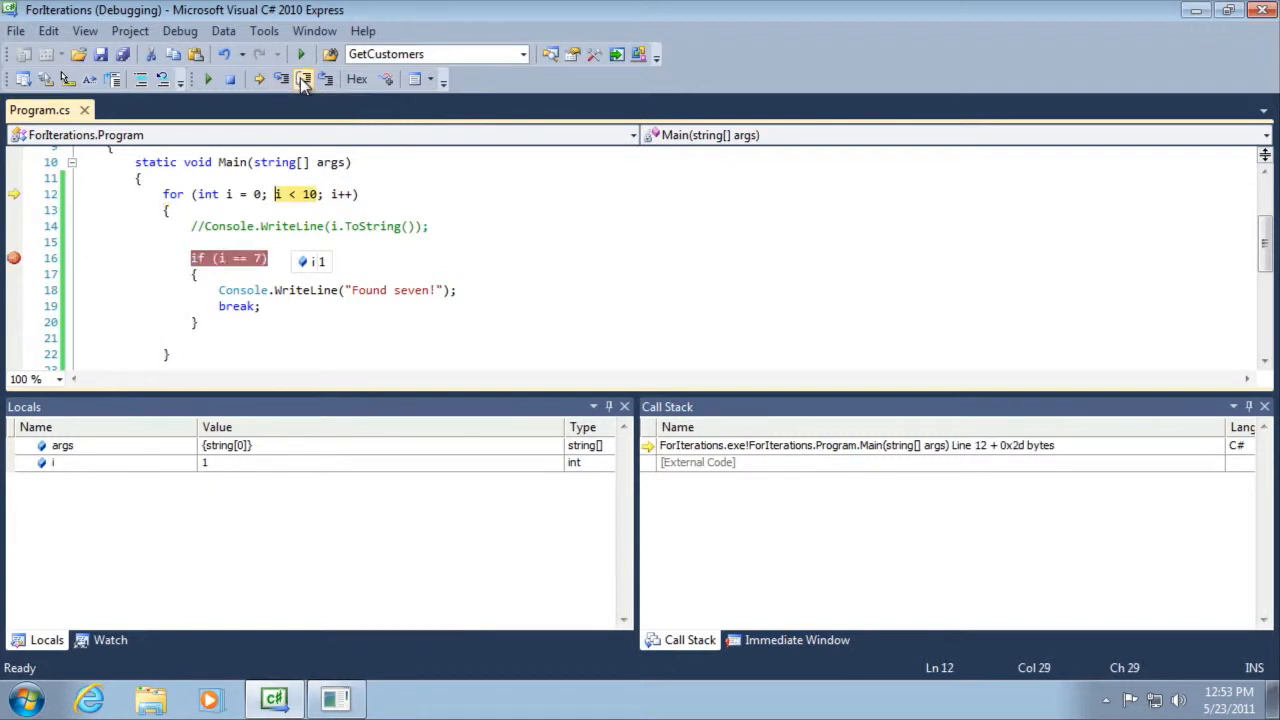
{"action": "left_click", "coordinate": [302, 80]}
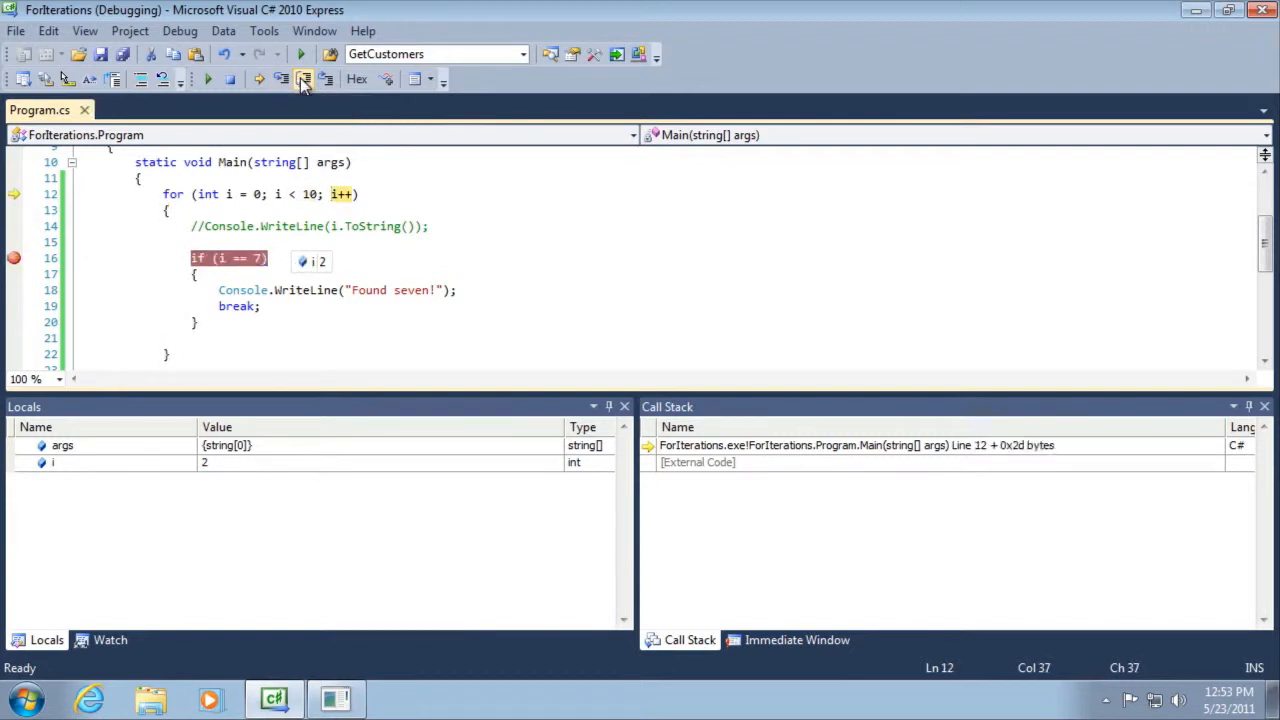
{"action": "left_click", "coordinate": [304, 80]}
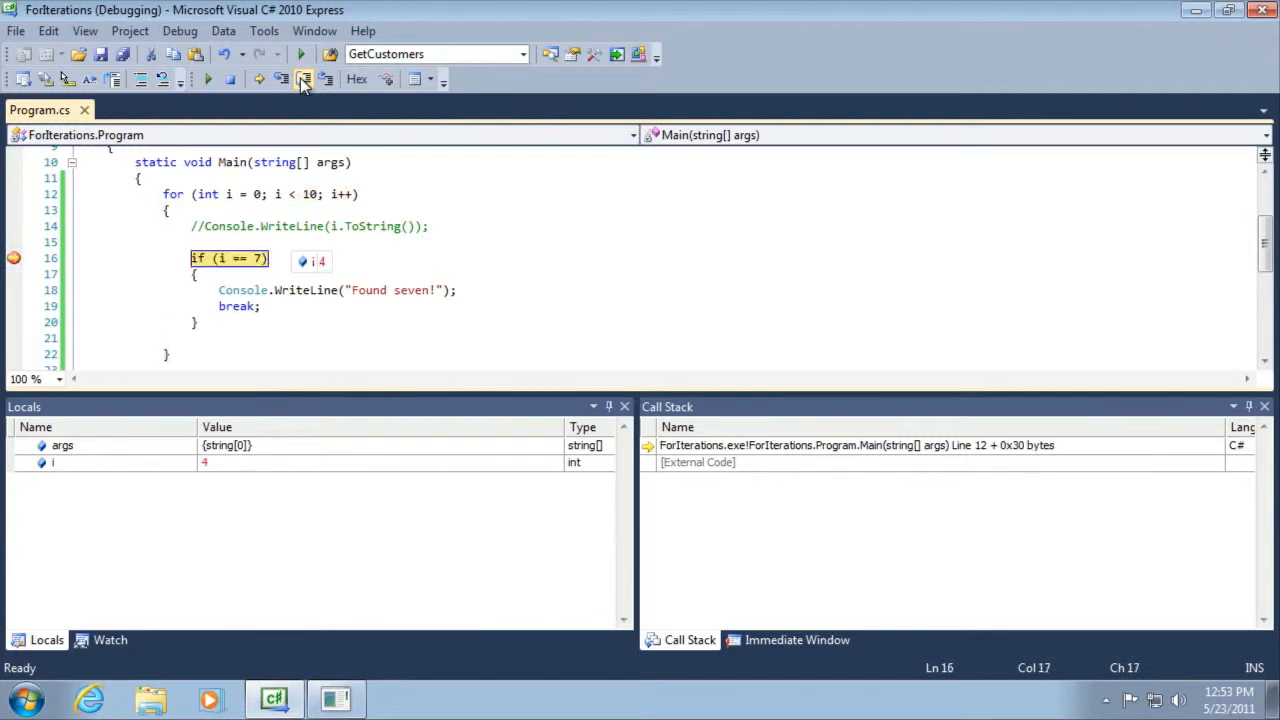
{"action": "left_click", "coordinate": [304, 80]}
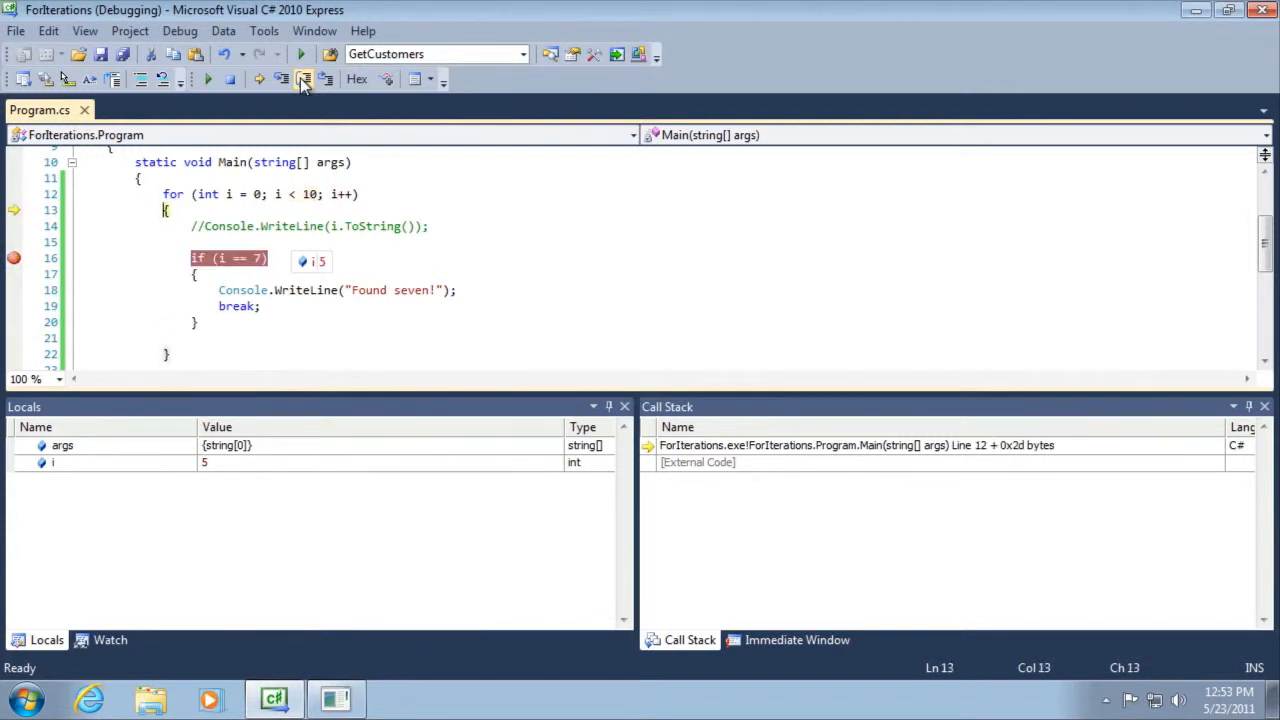
{"action": "left_click", "coordinate": [304, 80]}
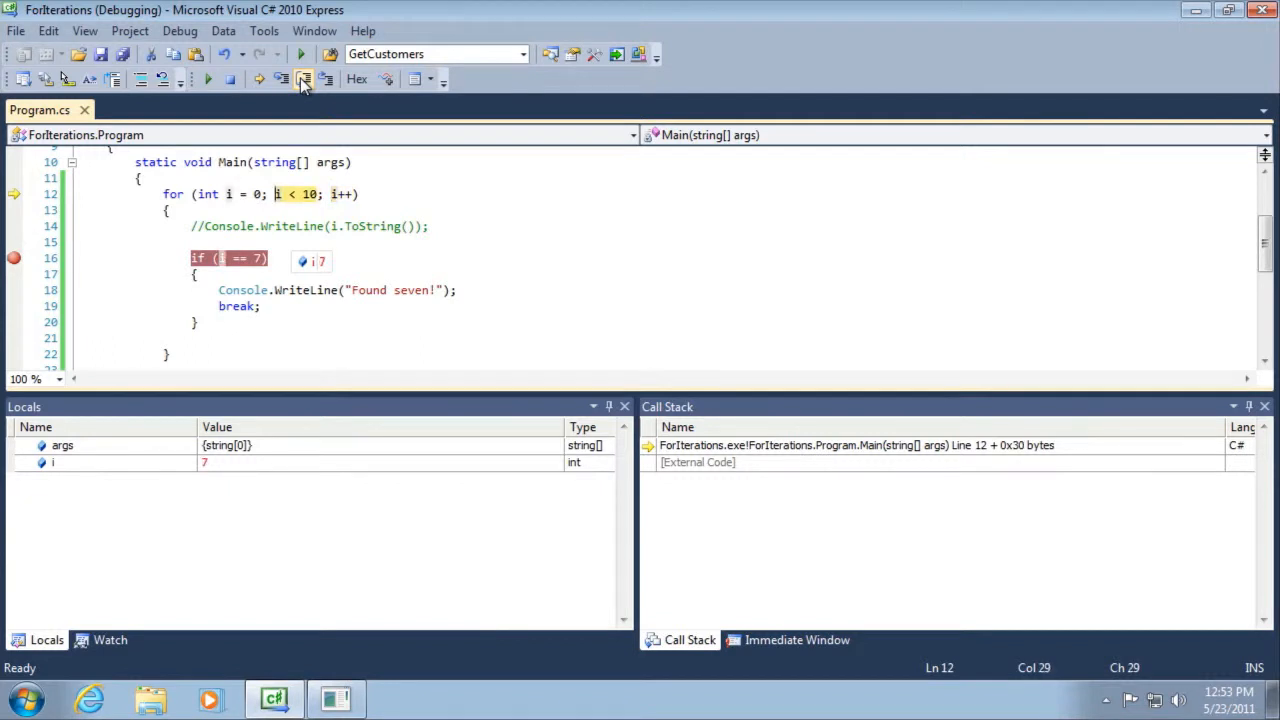
{"action": "left_click", "coordinate": [304, 80]}
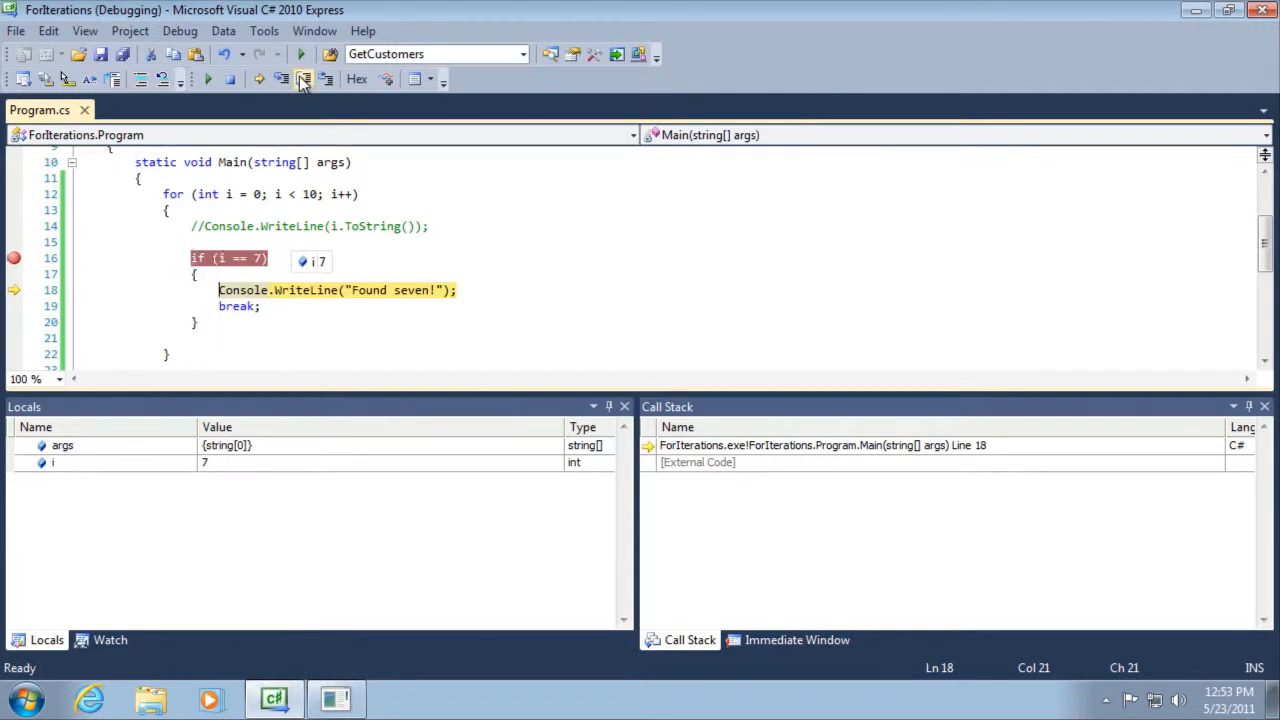
Step: Step past the WriteLine and break to pause at Console.ReadLine after the loop
{"action": "left_click", "coordinate": [304, 80]}
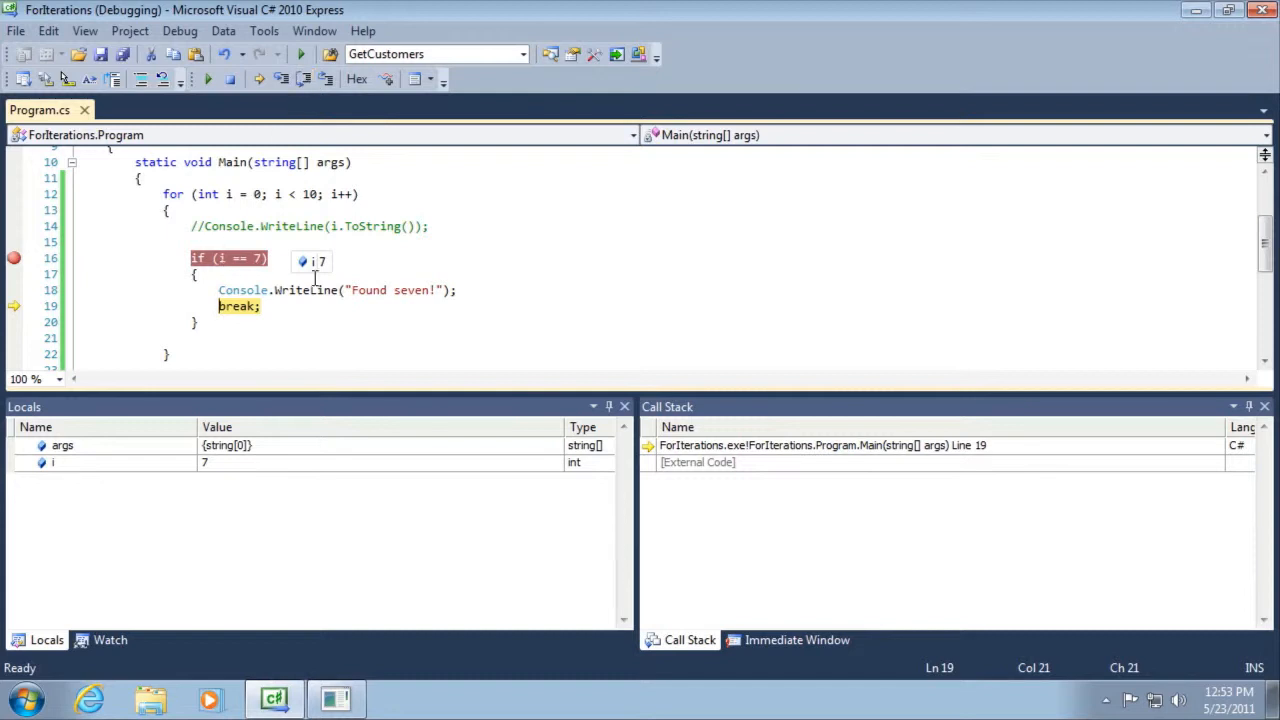
{"action": "scroll", "scroll_direction": "down", "scroll_amount": 3}
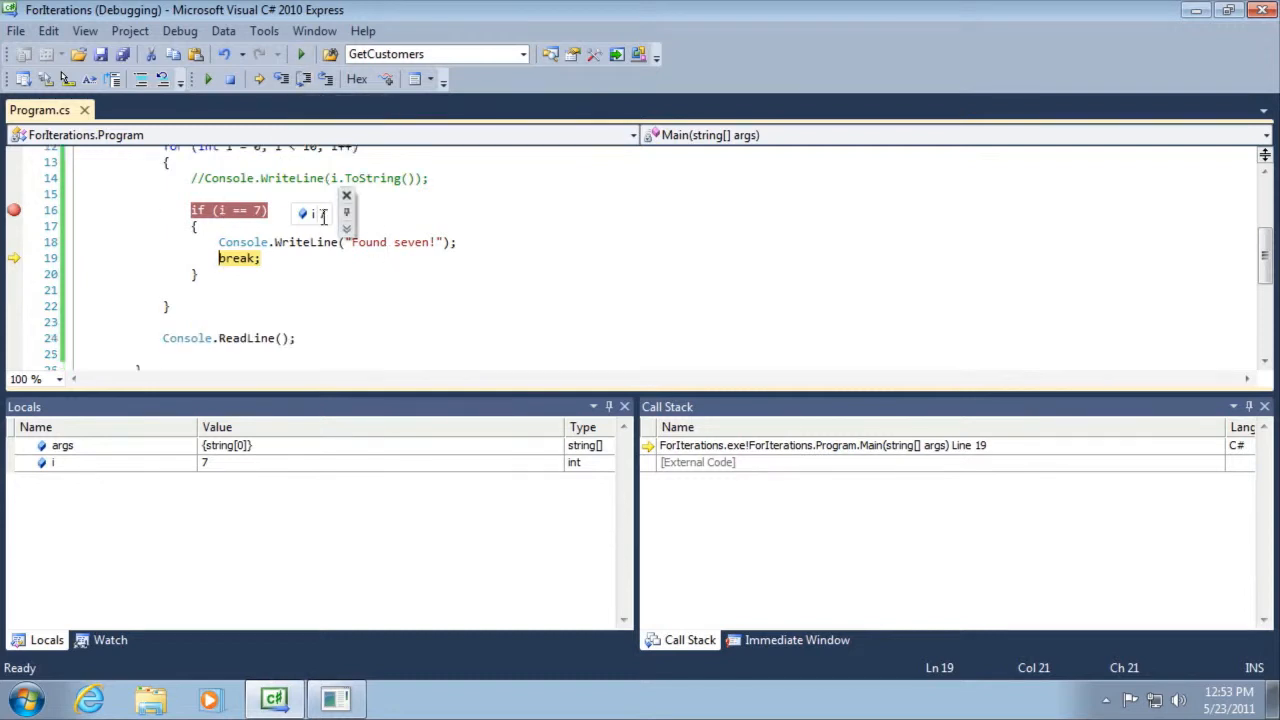
{"action": "left_click", "coordinate": [304, 80]}
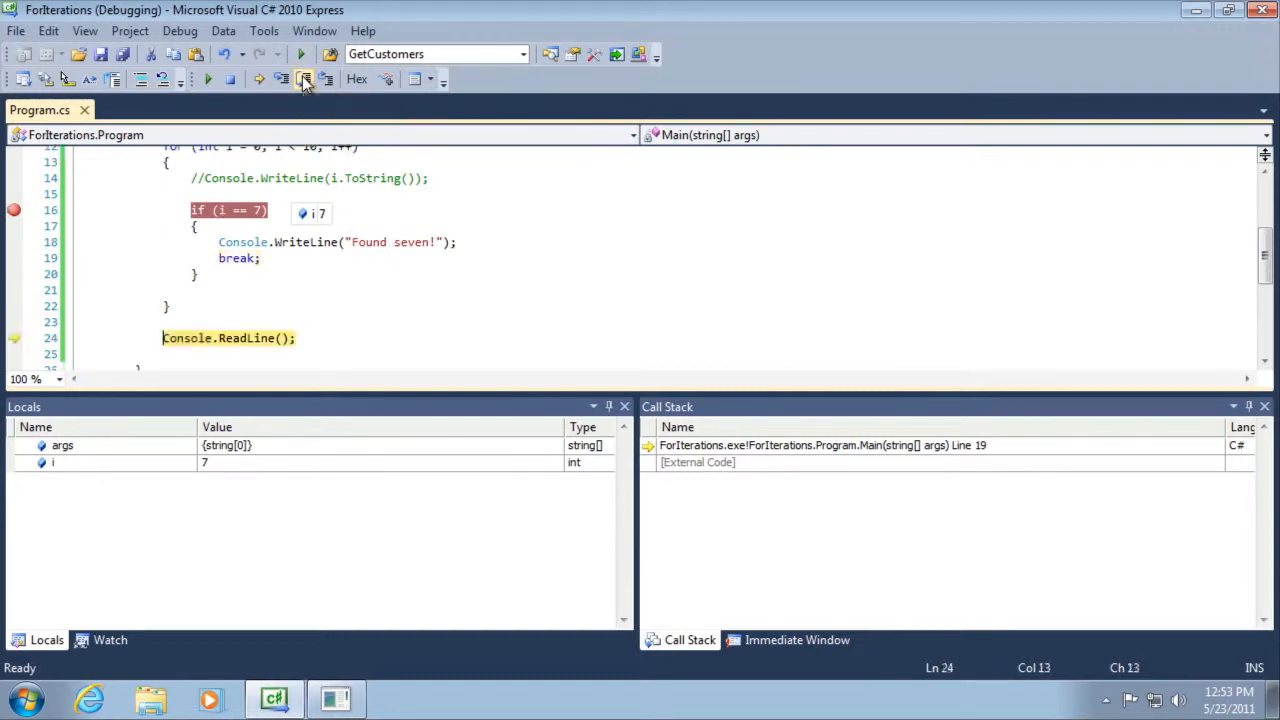
{"action": "left_click", "coordinate": [304, 80]}
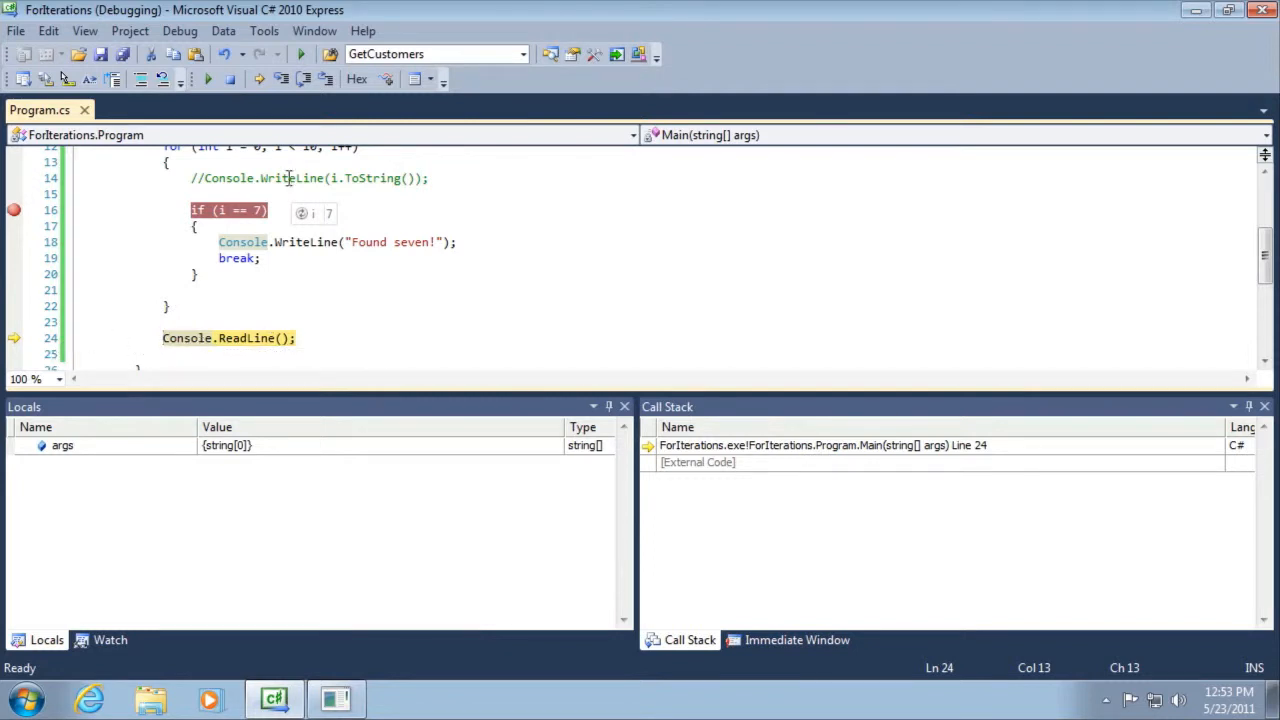
{"action": "mouse_move", "coordinate": [208, 80]}
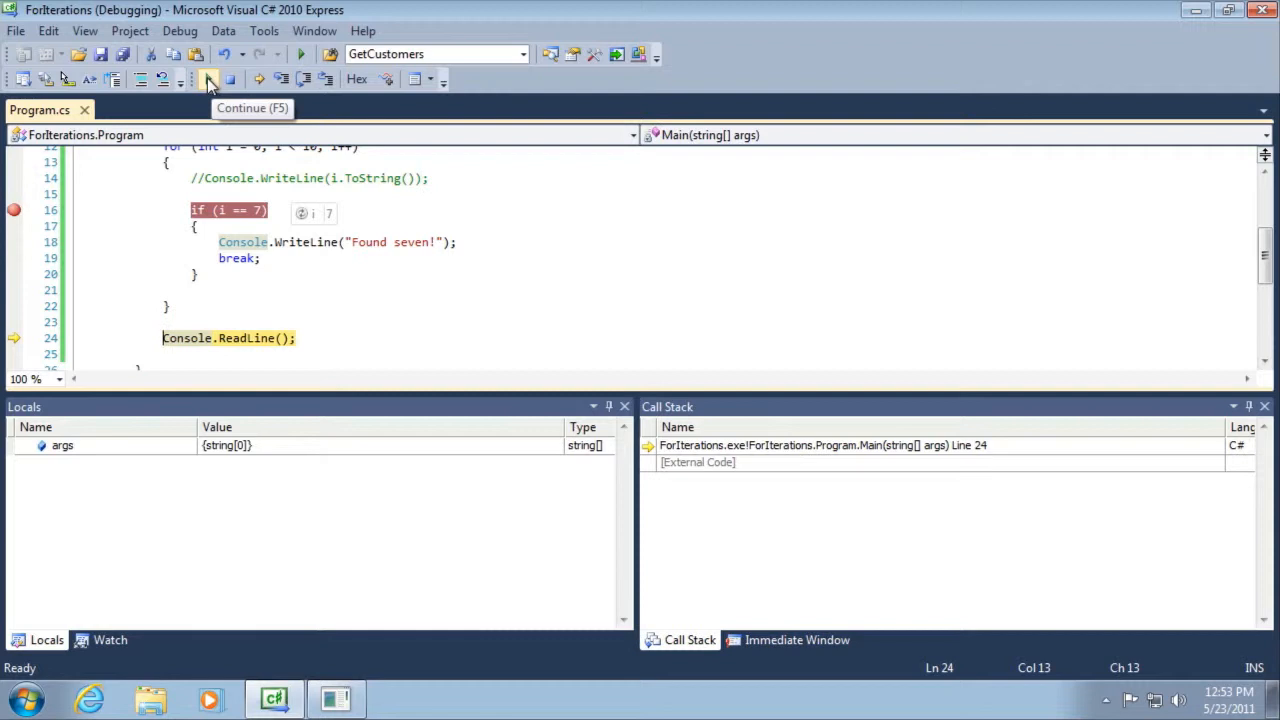
Step: Continue execution so the console prints Found seven! and the program finishes
{"action": "left_click", "coordinate": [208, 80]}
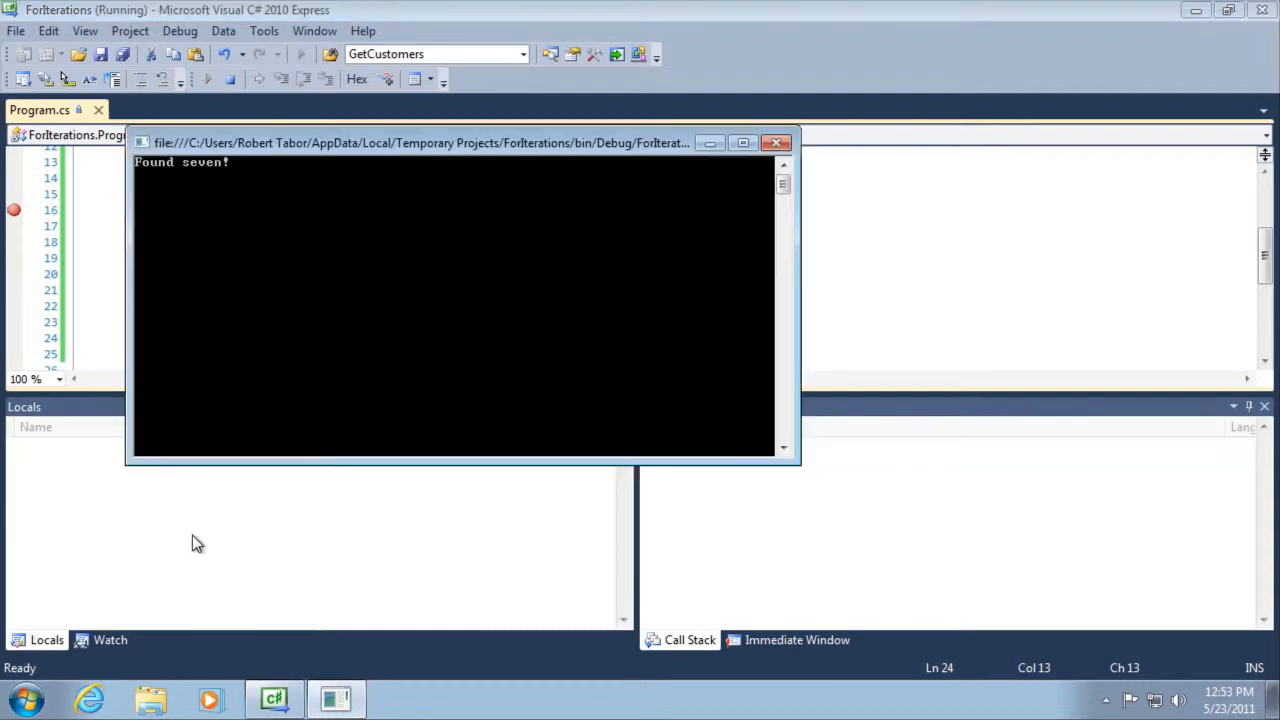
{"action": "mouse_move", "coordinate": [184, 282]}
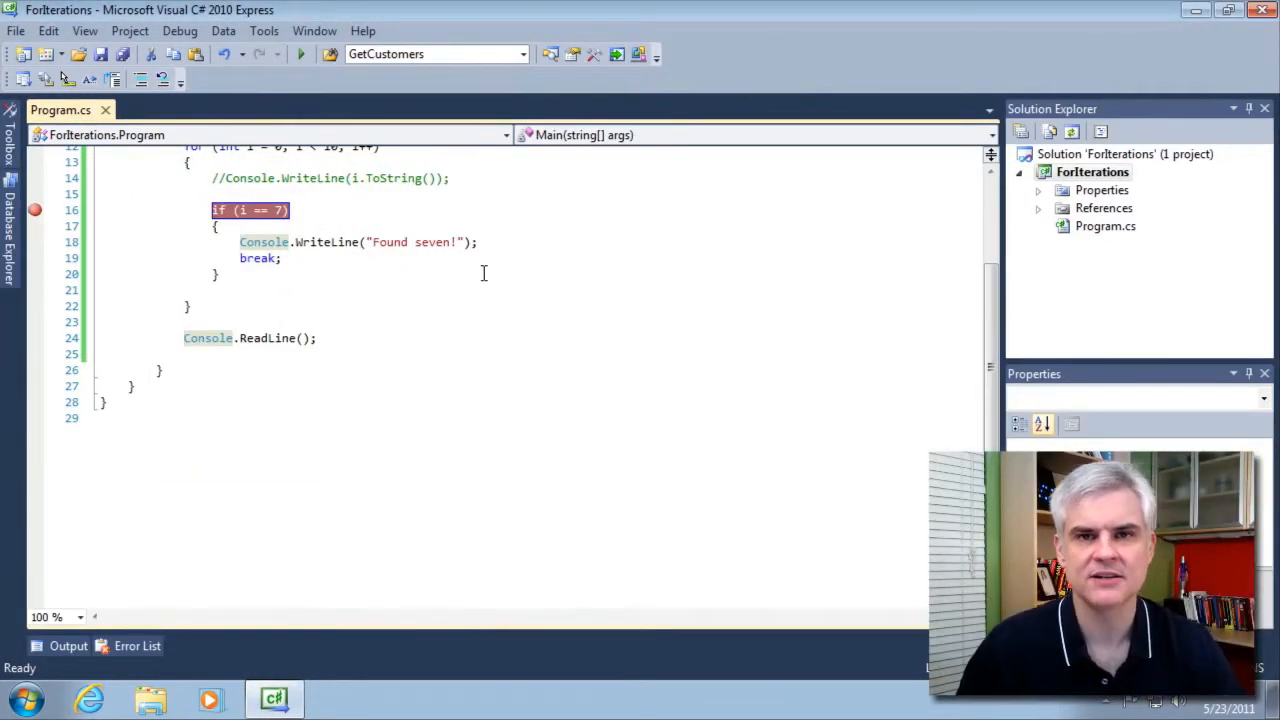
Step: Remove the breakpoint and start a new line below the first for loop
{"action": "scroll", "scroll_direction": "up", "scroll_amount": 3}
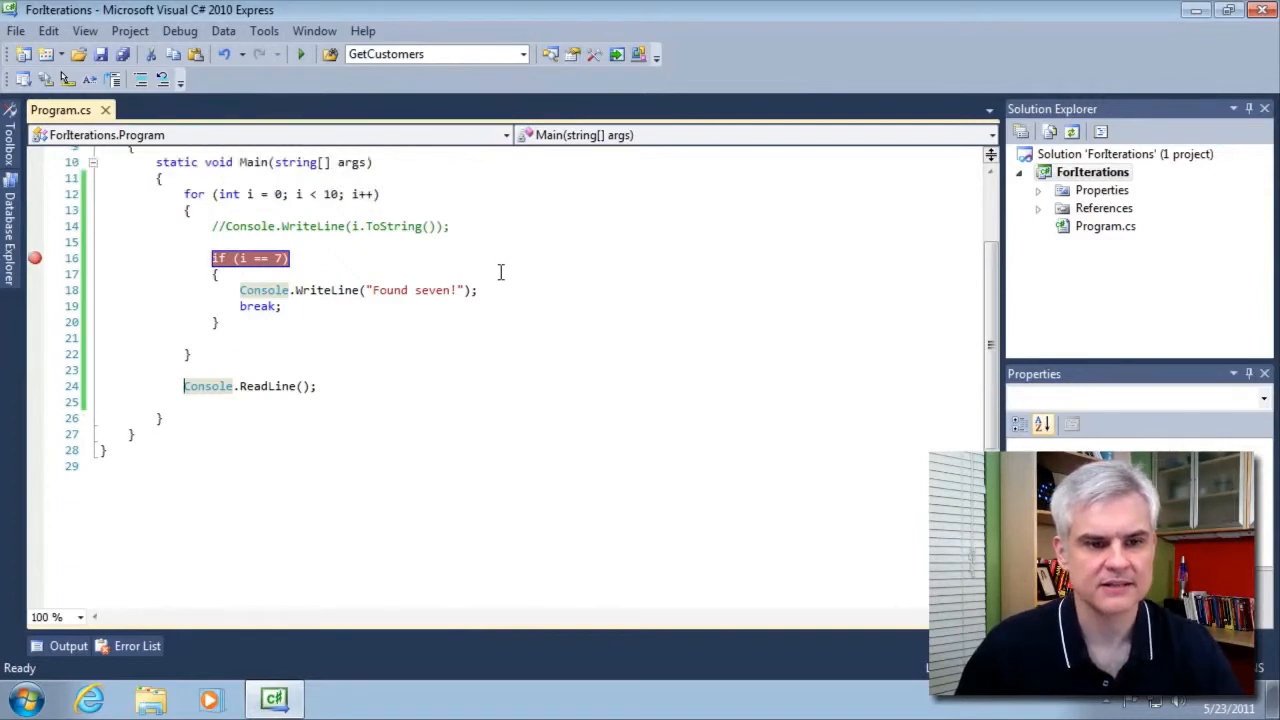
{"action": "scroll", "scroll_direction": "up", "scroll_amount": 3}
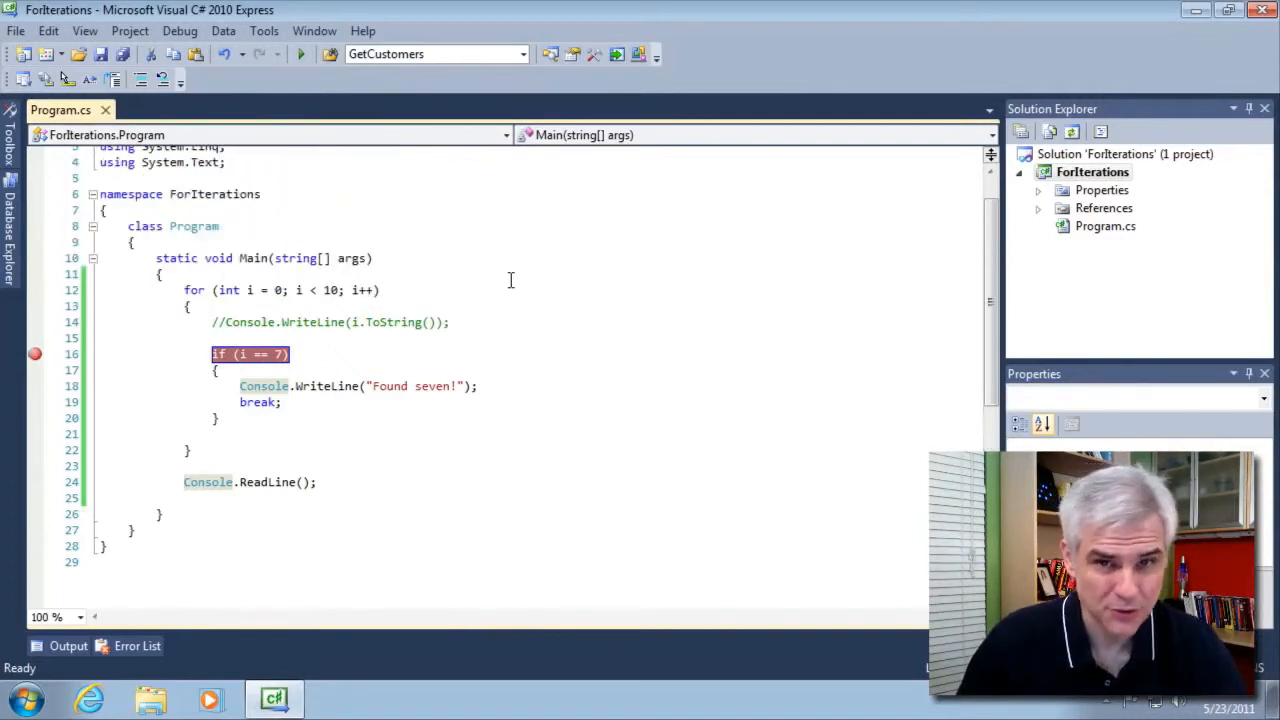
{"action": "mouse_move", "coordinate": [276, 378]}
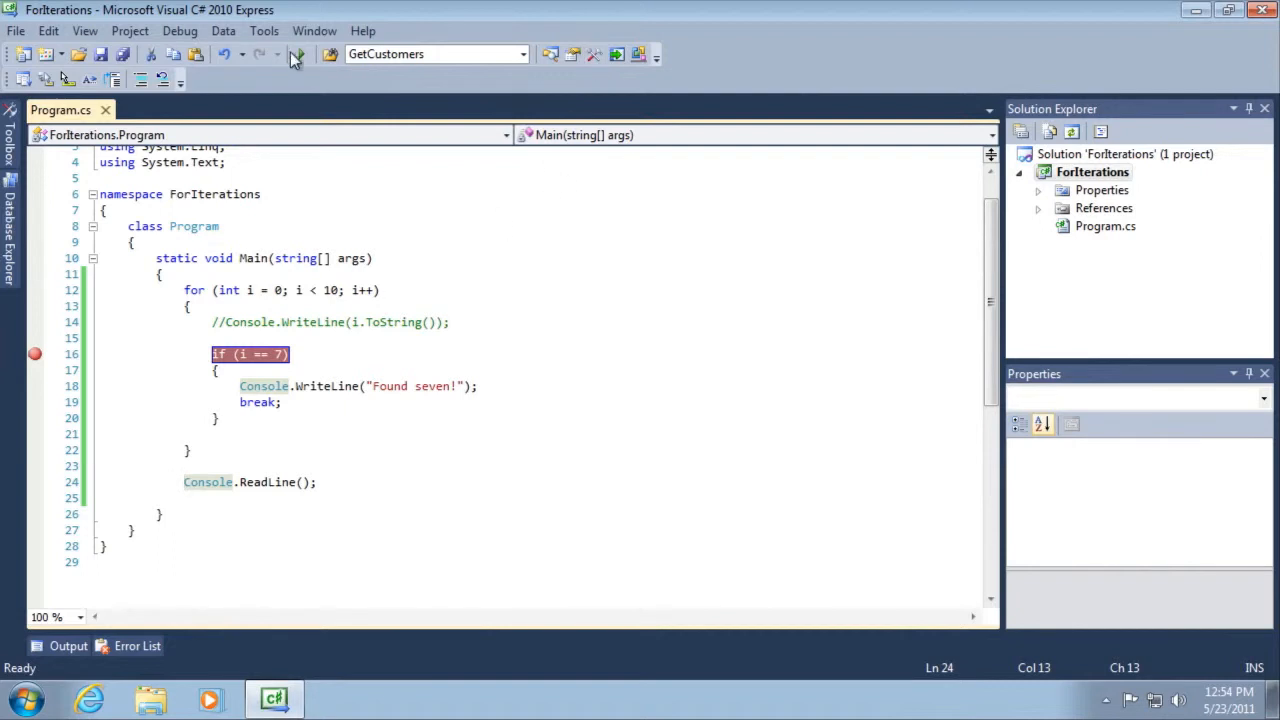
{"action": "mouse_move", "coordinate": [36, 354]}
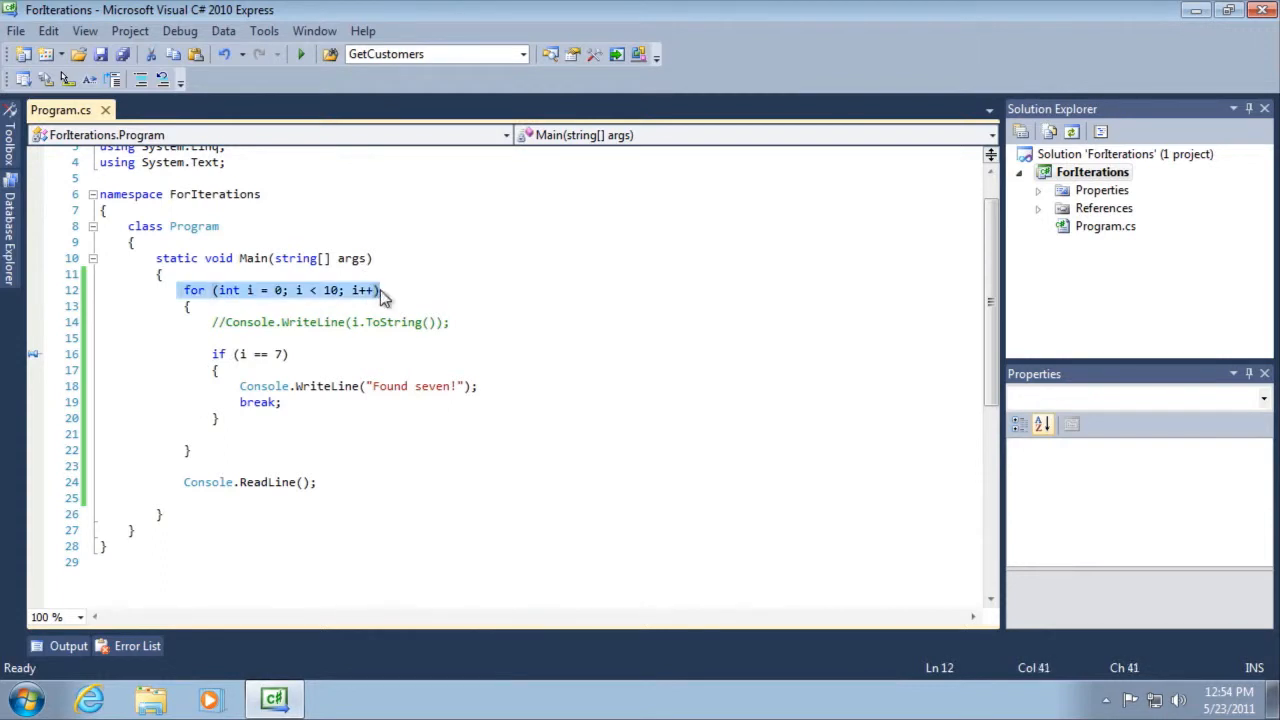
{"action": "left_click", "coordinate": [312, 442]}
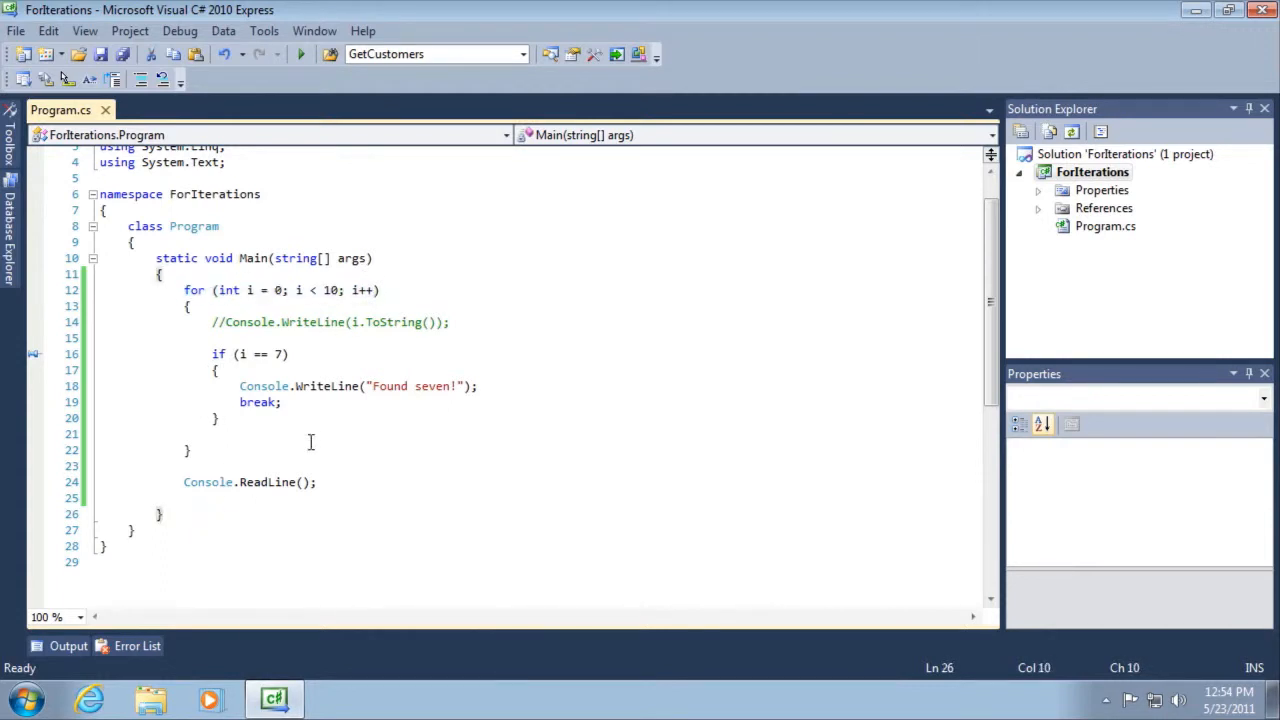
{"action": "mouse_move", "coordinate": [206, 464]}
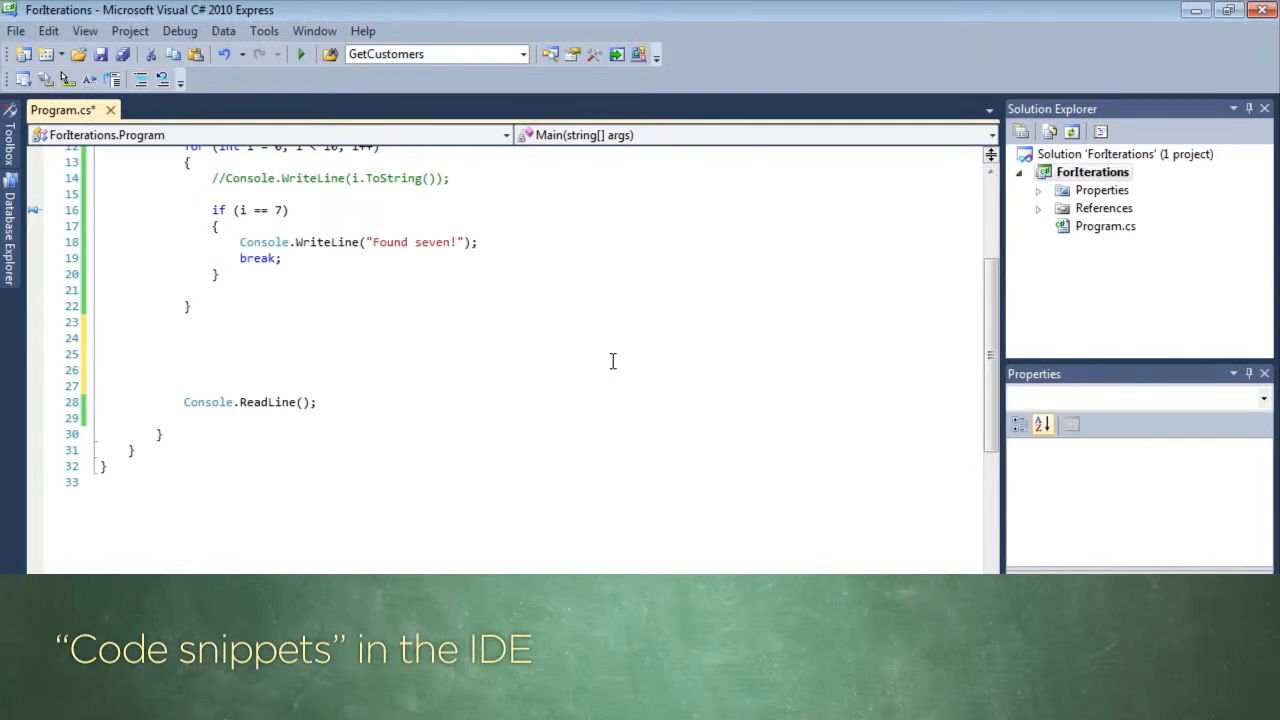
Step: Insert a second for loop skeleton from the for code snippet
{"action": "type", "text": "for"}
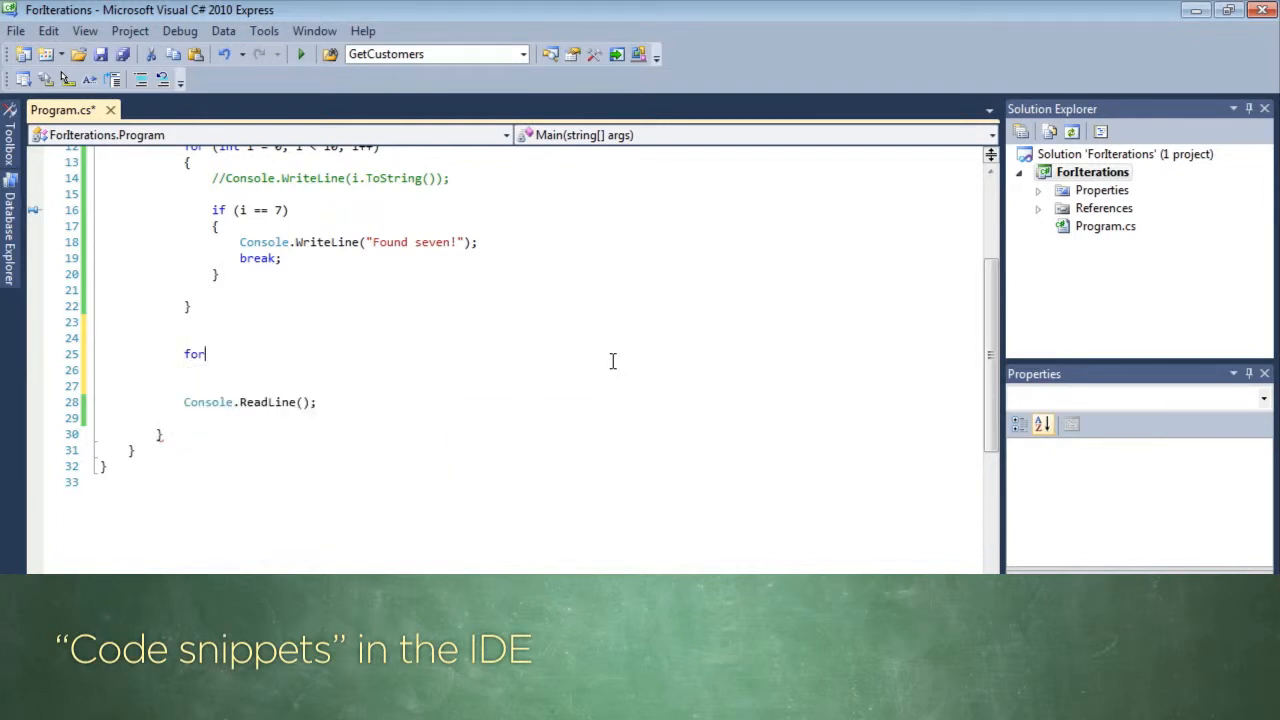
{"action": "key", "text": "Tab"}
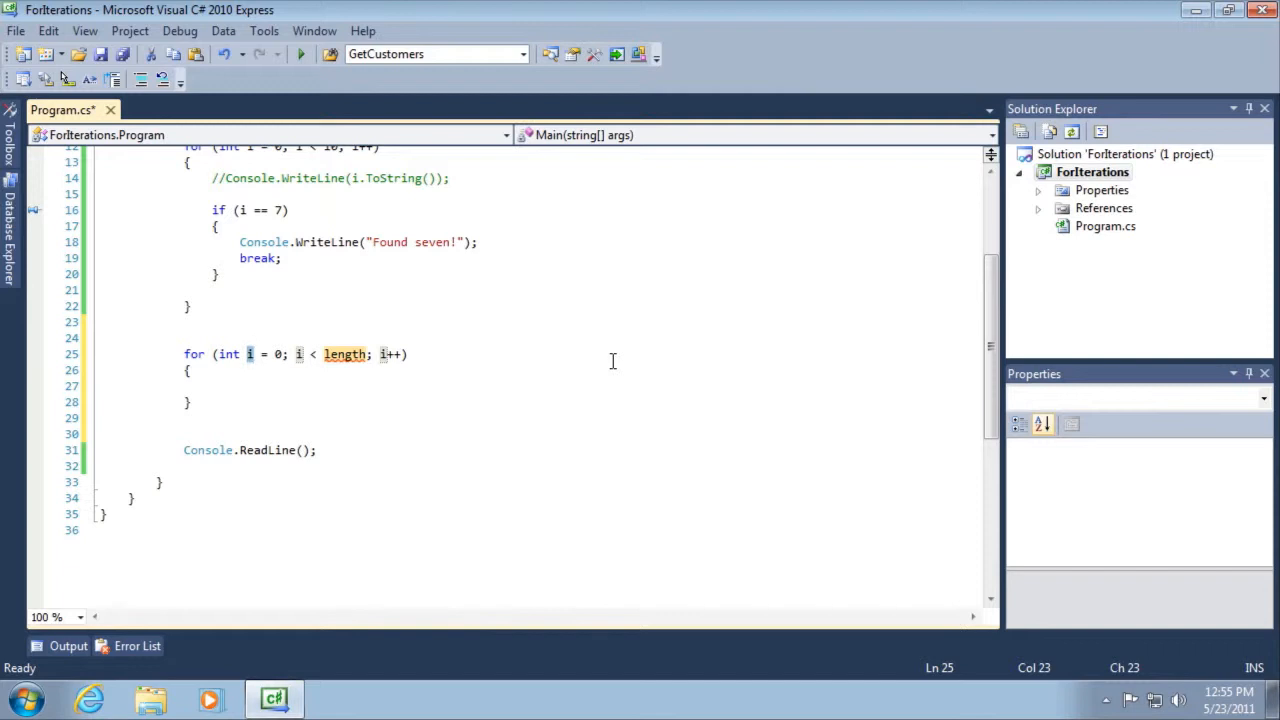
{"action": "mouse_move", "coordinate": [462, 444]}
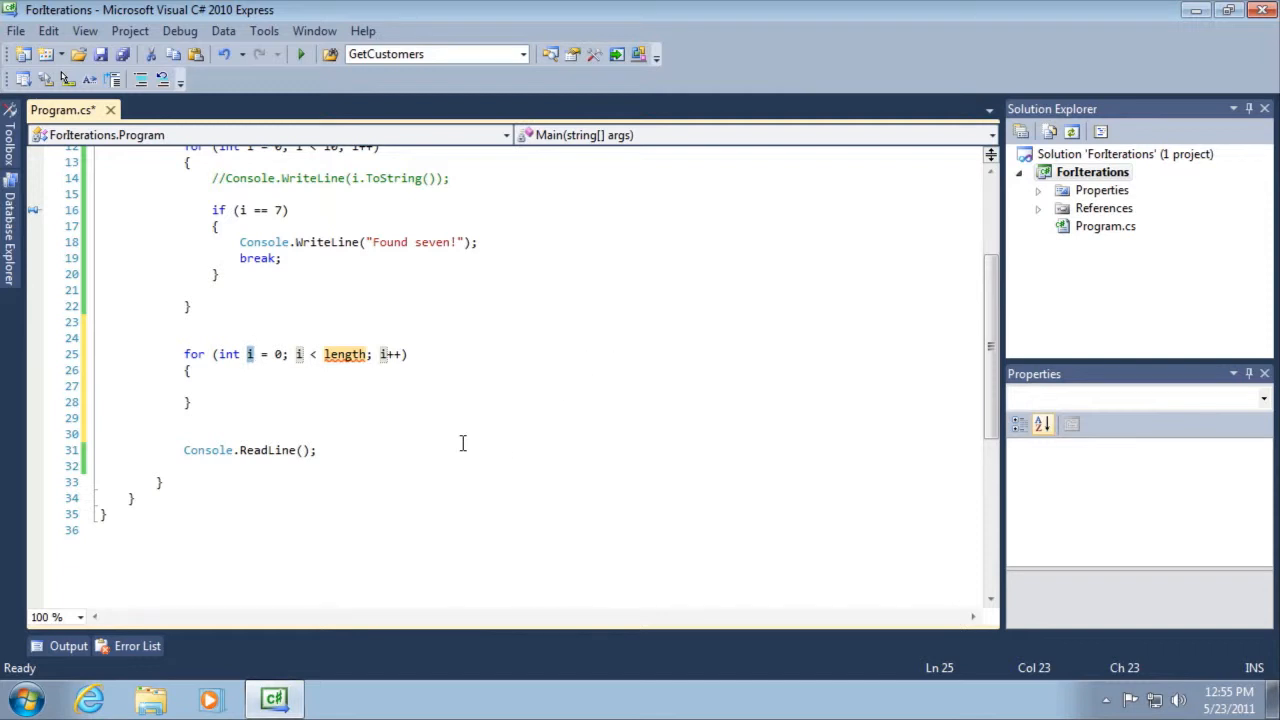
{"action": "mouse_move", "coordinate": [322, 354]}
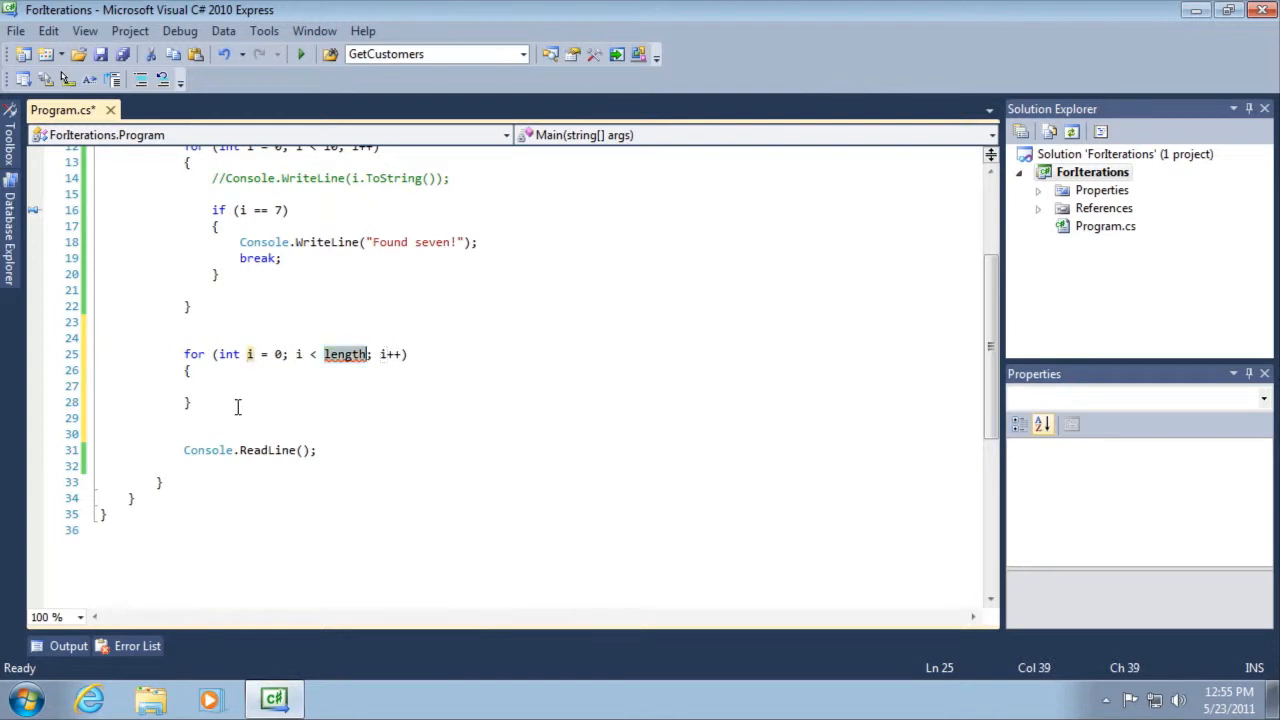
Step: Rename the snippet's counter to myX and set its limit to 10
{"action": "left_click", "coordinate": [250, 354]}
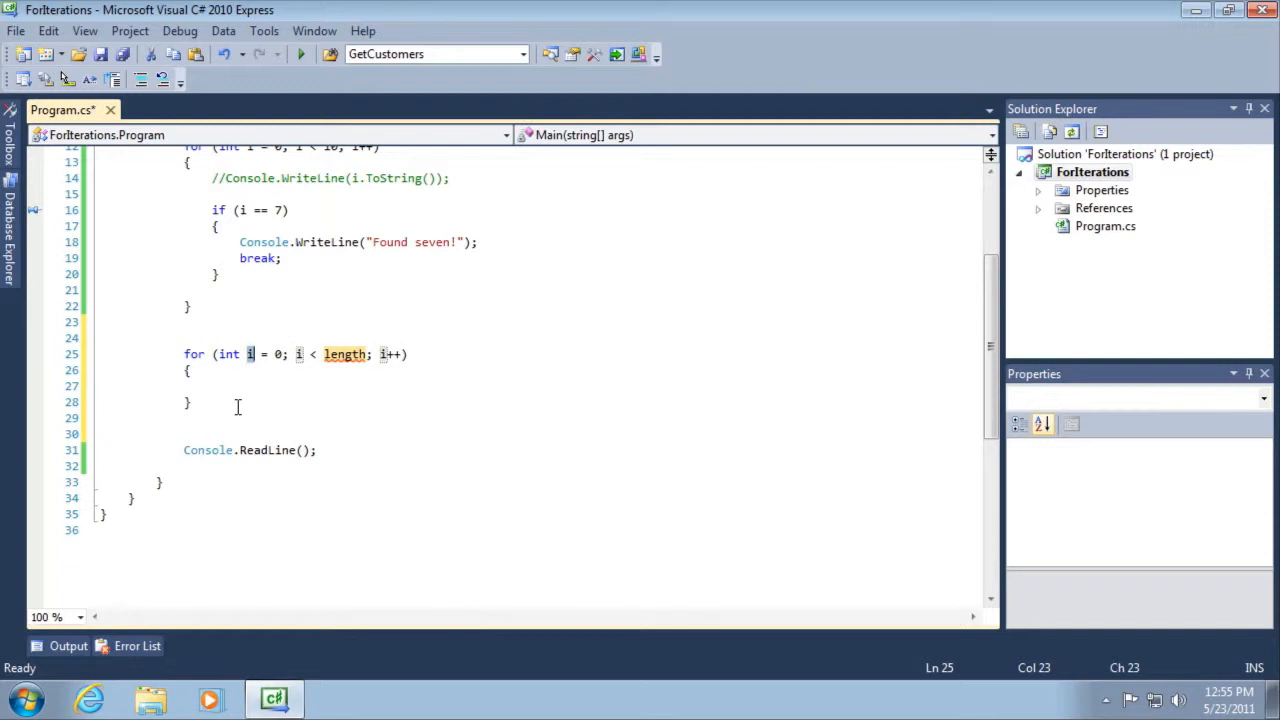
{"action": "type", "text": "m"}
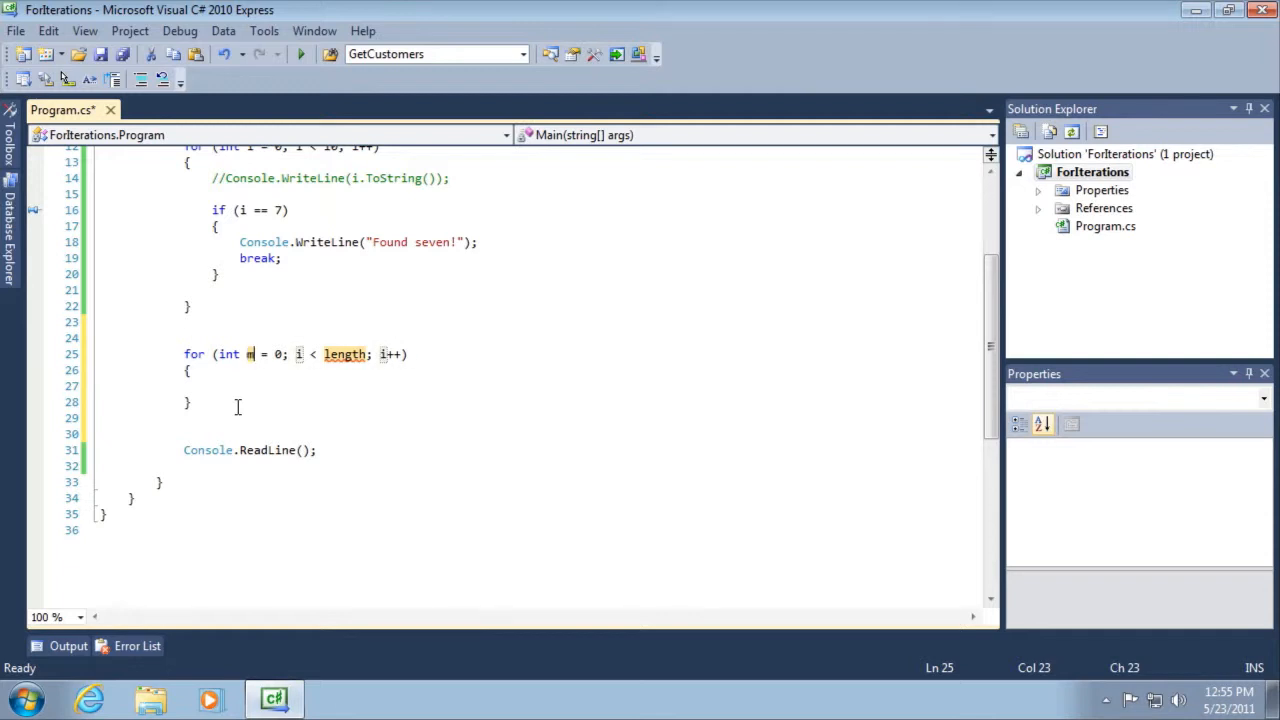
{"action": "type", "text": "yX"}
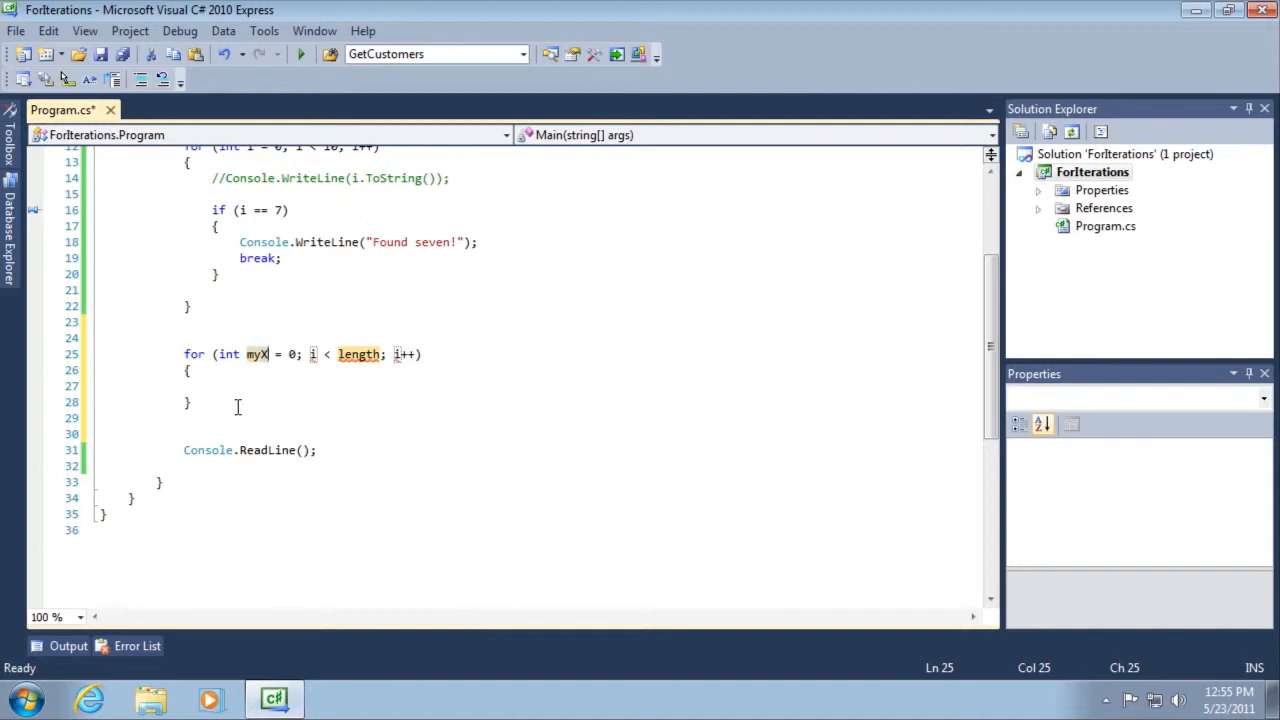
{"action": "type", "text": "myX"}
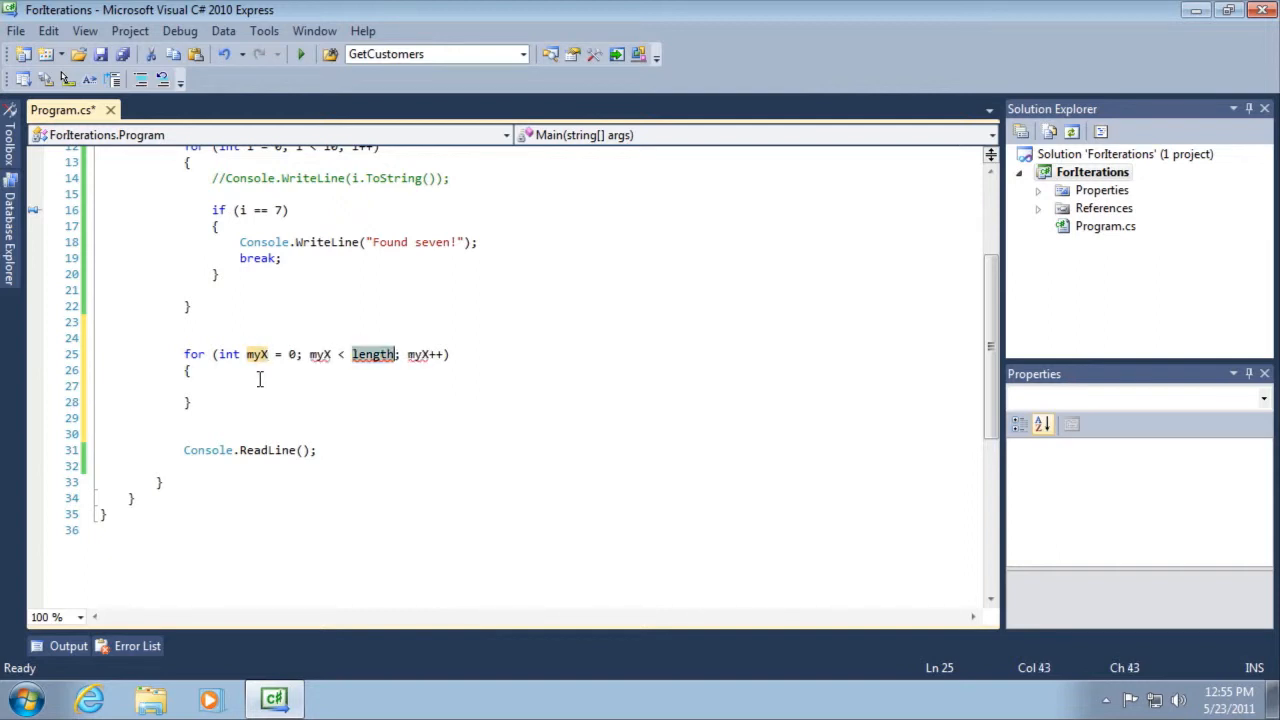
{"action": "mouse_move", "coordinate": [418, 354]}
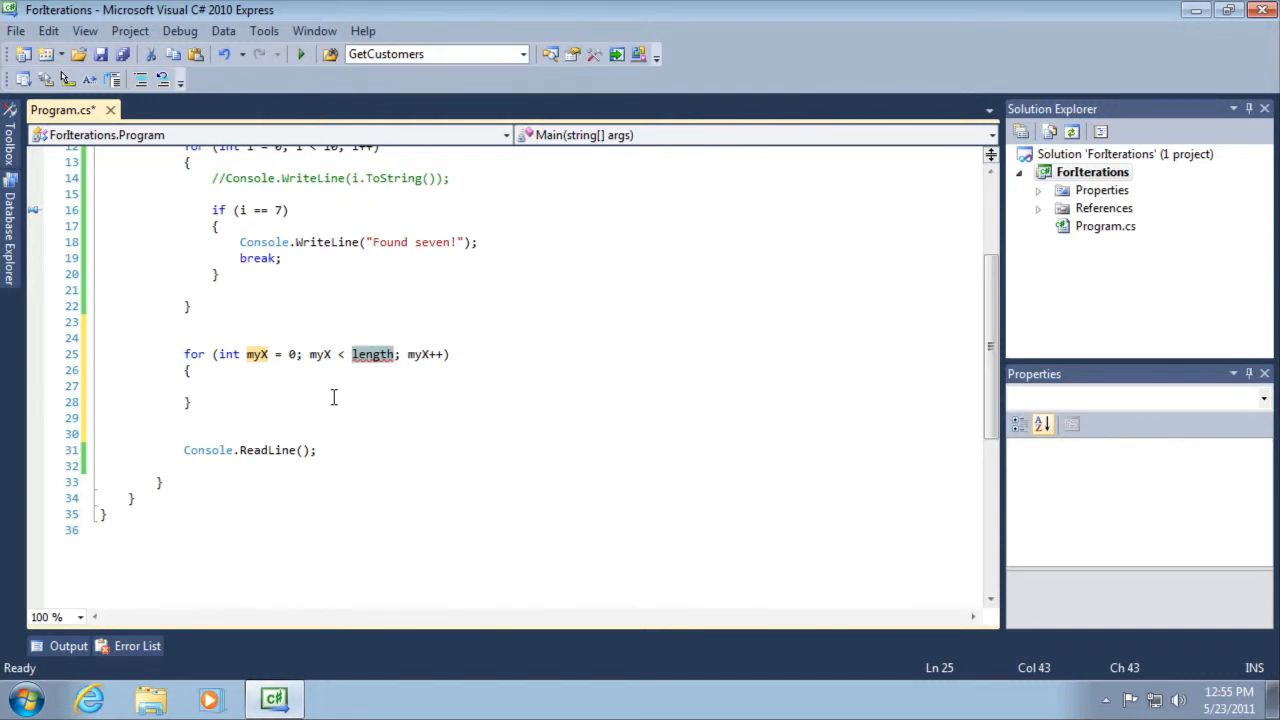
{"action": "type", "text": "10"}
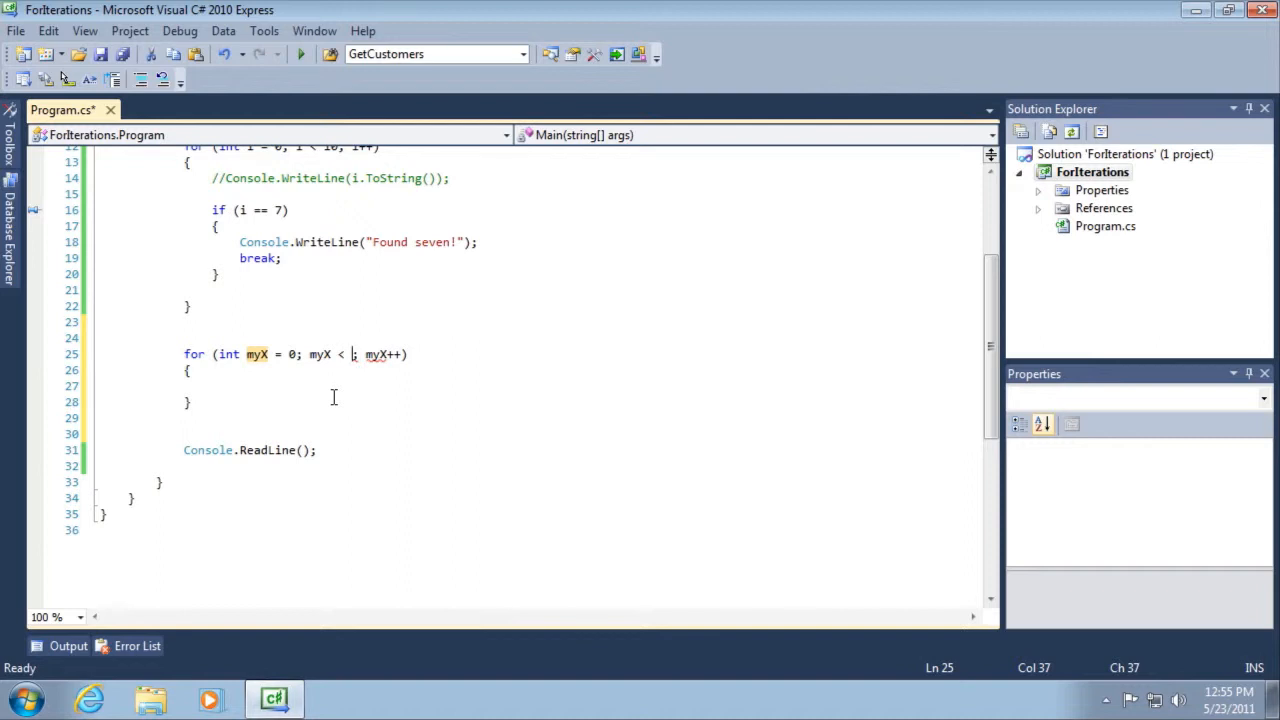
Step: Begin the loop body with a Console.WriteLine call
{"action": "type", "text": "if"}
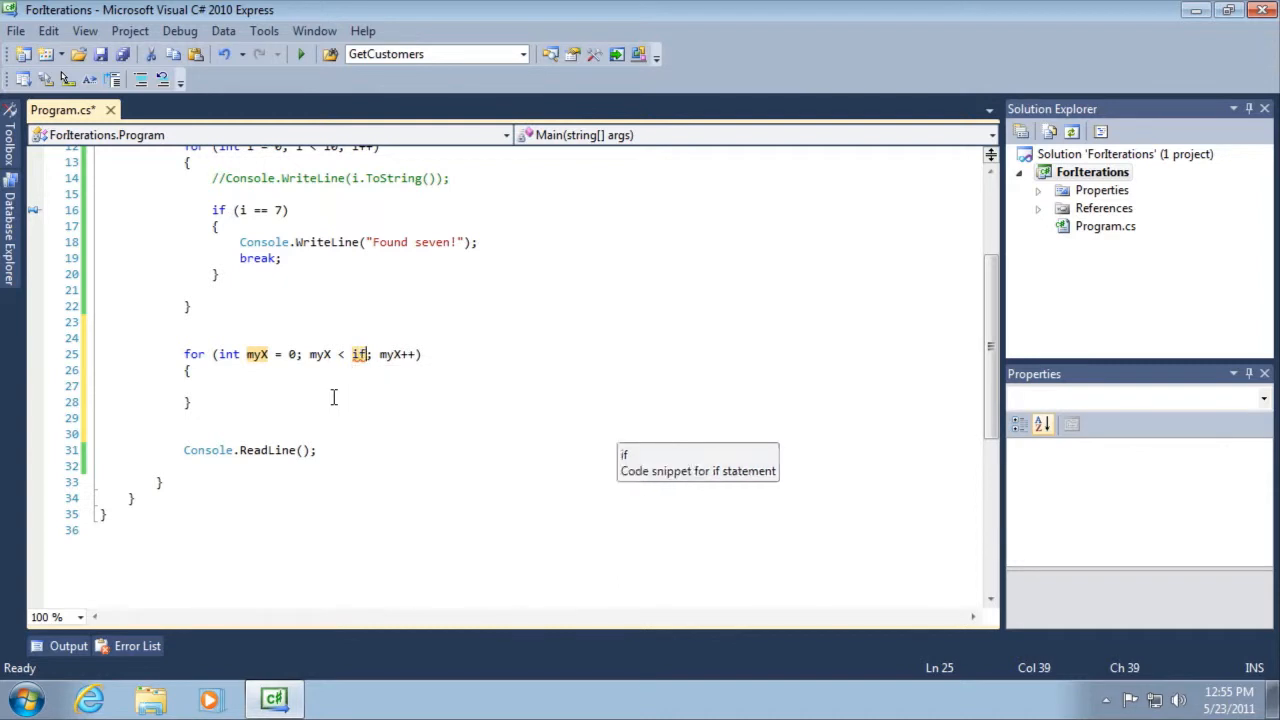
{"action": "key", "text": "Backspace"}
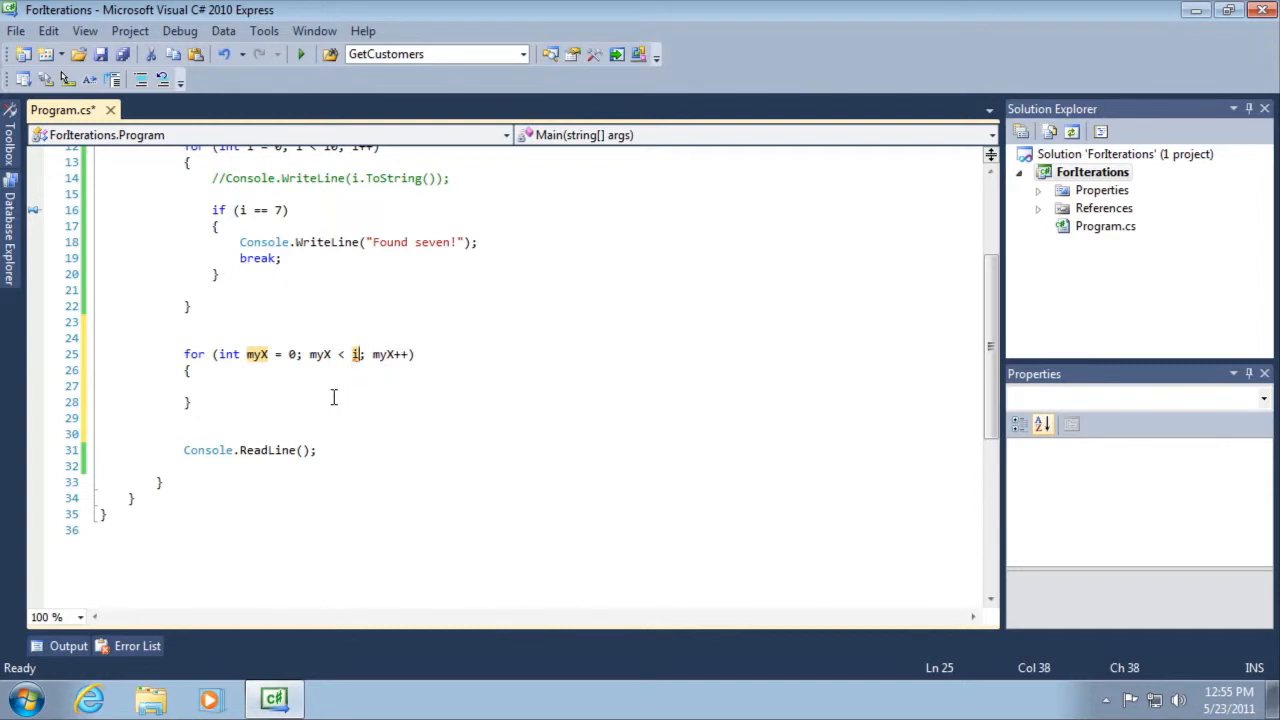
{"action": "type", "text": "0"}
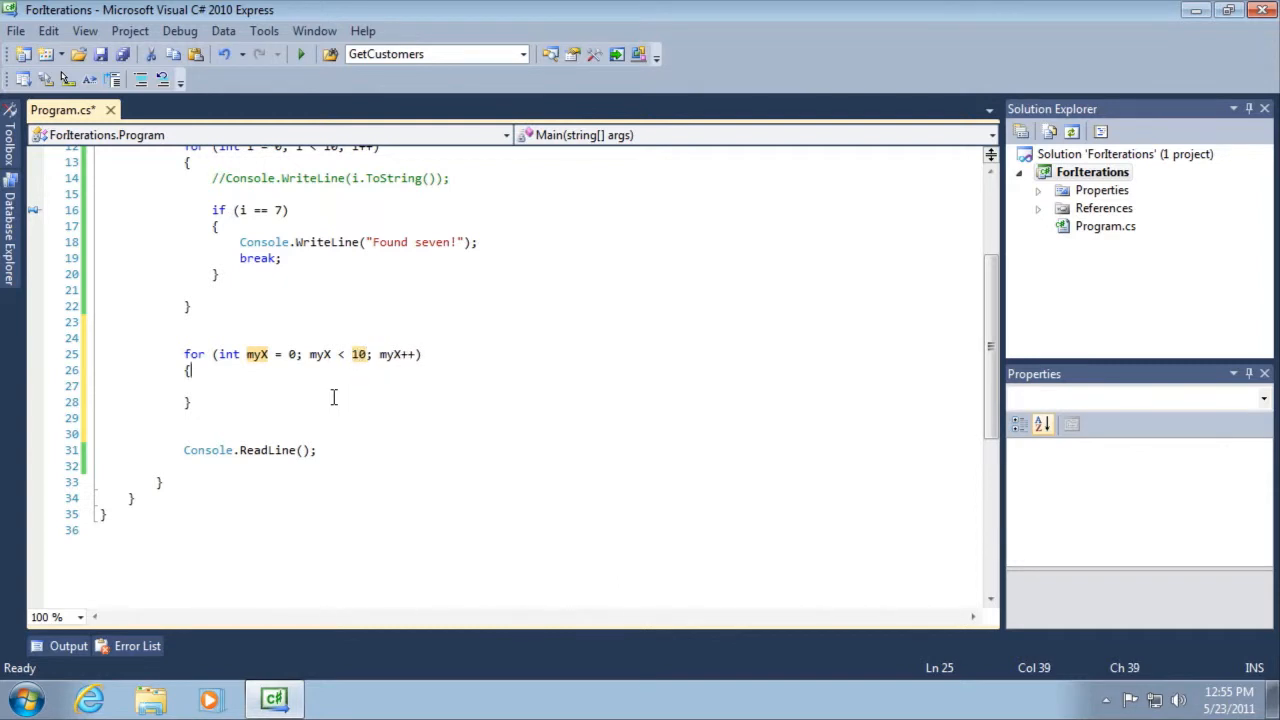
{"action": "type", "text": "Console.WriteLine"}
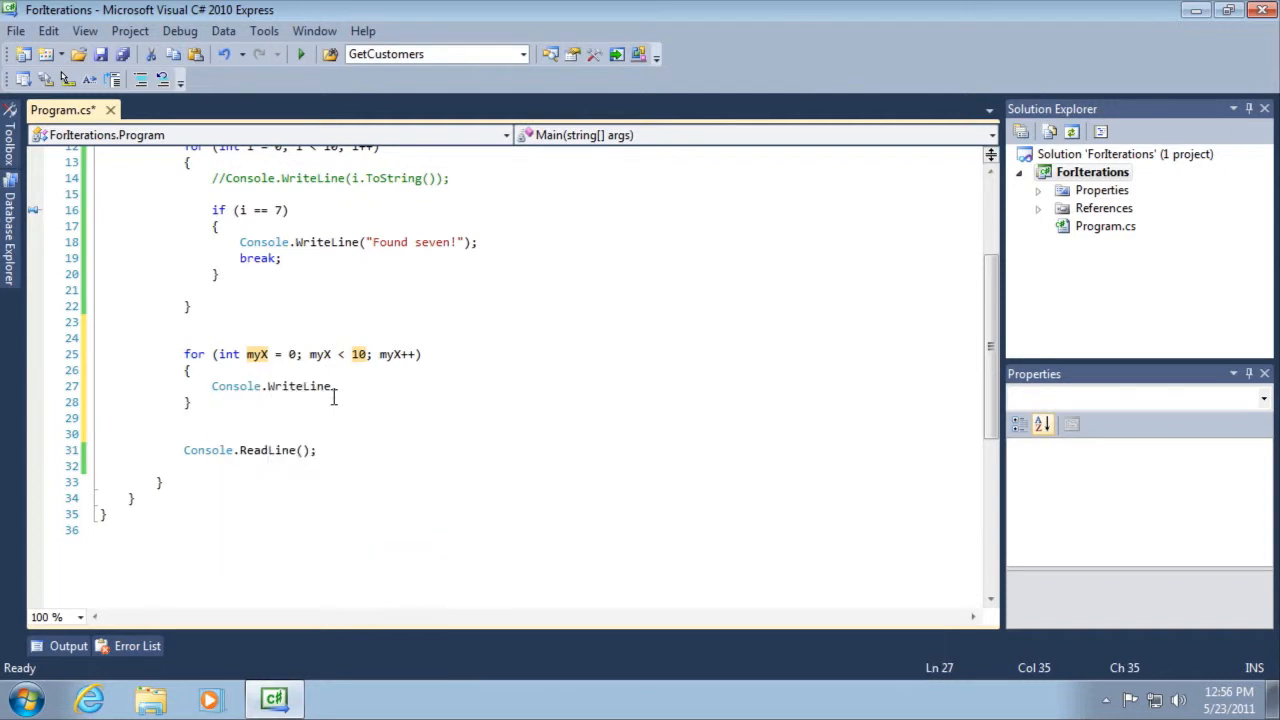
Step: Complete Console.WriteLine(myX); in the second loop body and save Program.cs
{"action": "type", "text": "(myX);"}
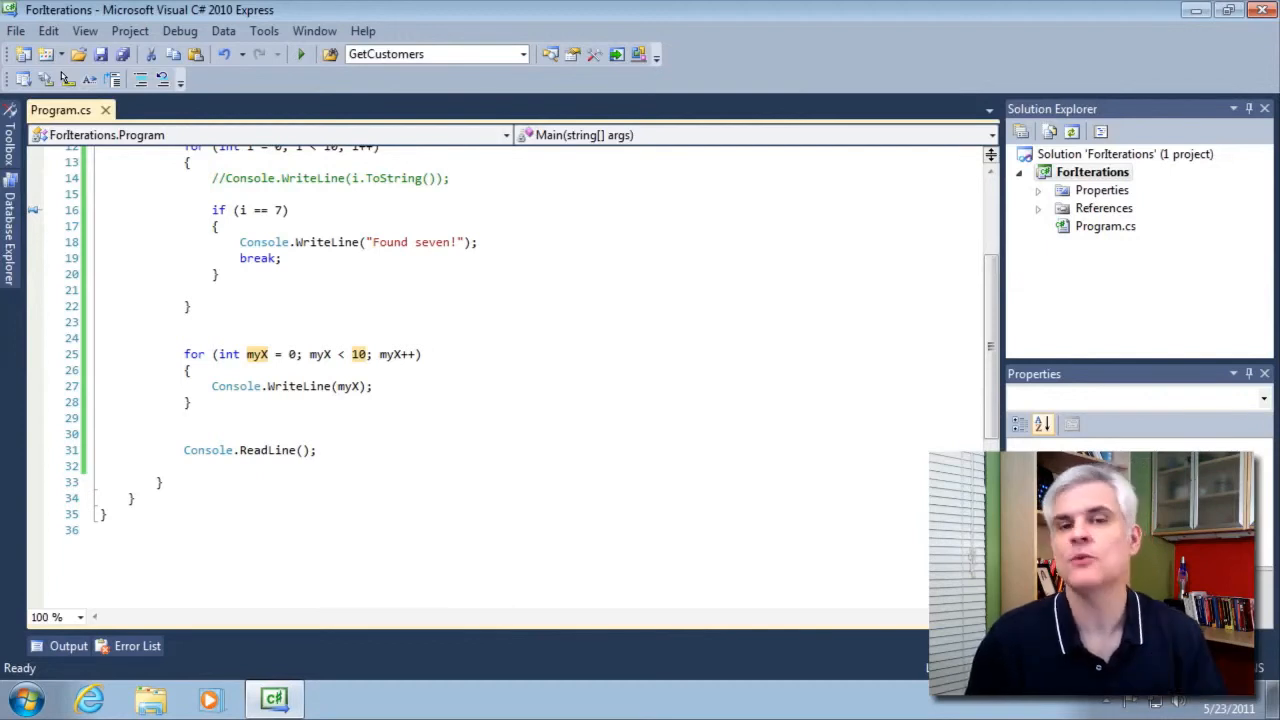
{"action": "left_click", "coordinate": [184, 418]}
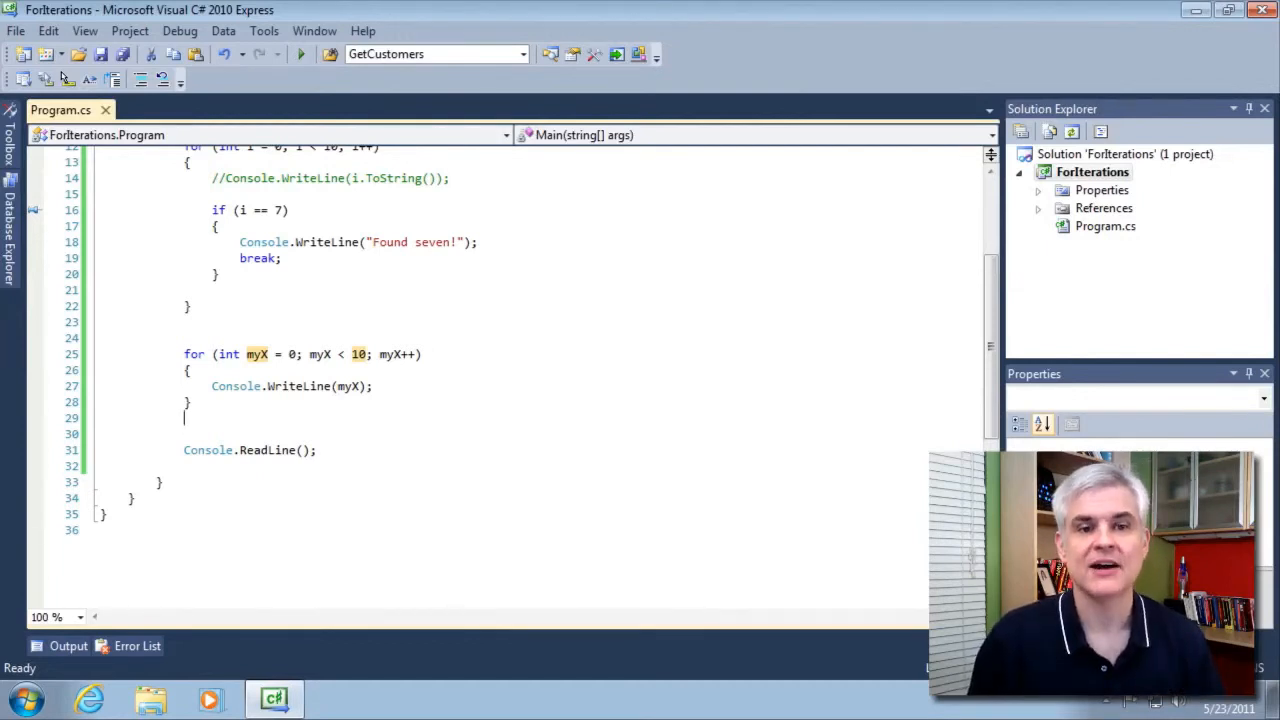